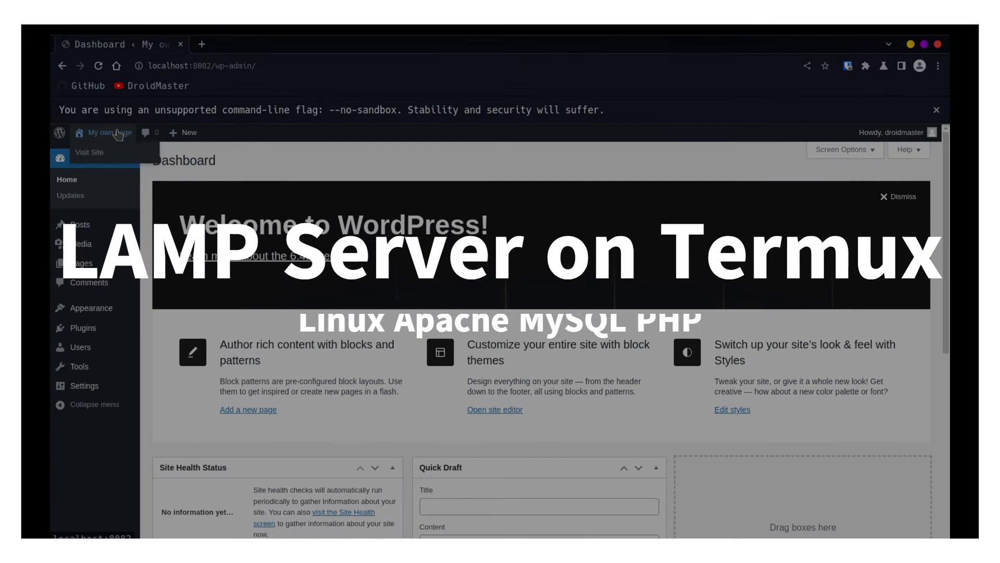
# - Visit the public front page of 'My own page' from the admin bar and scroll through it
pyautogui.click(108, 133)
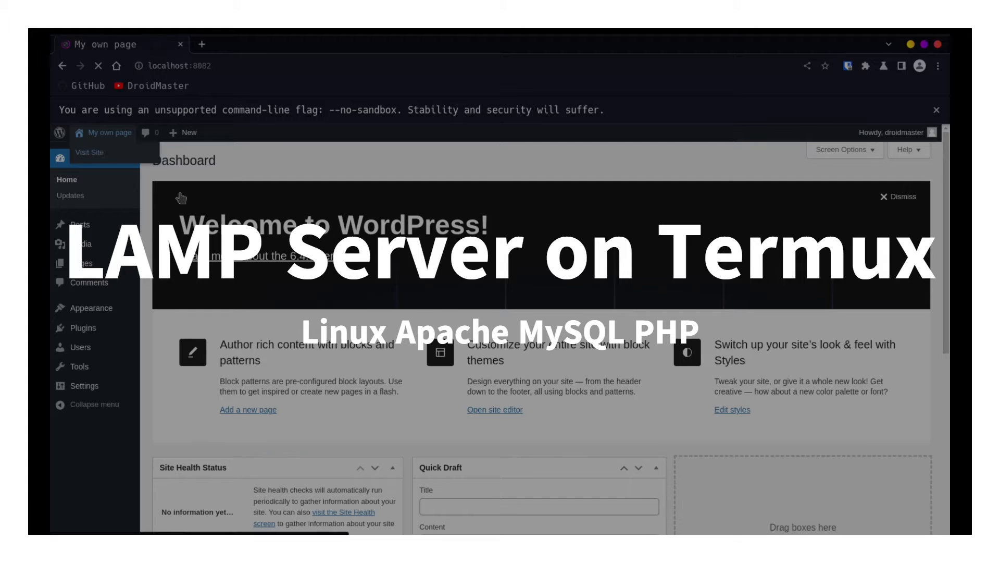
pyautogui.click(89, 152)
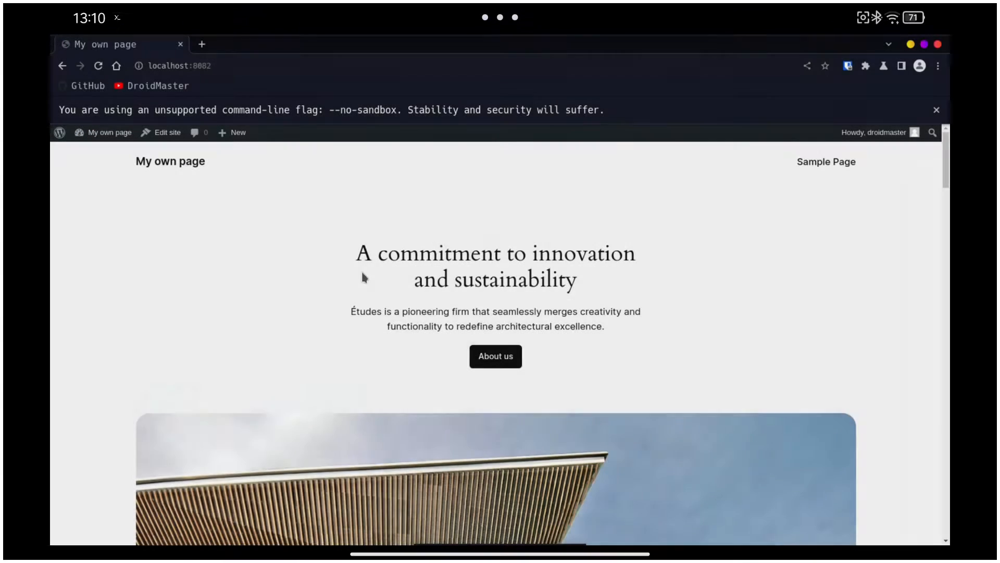
pyautogui.scroll(-3)
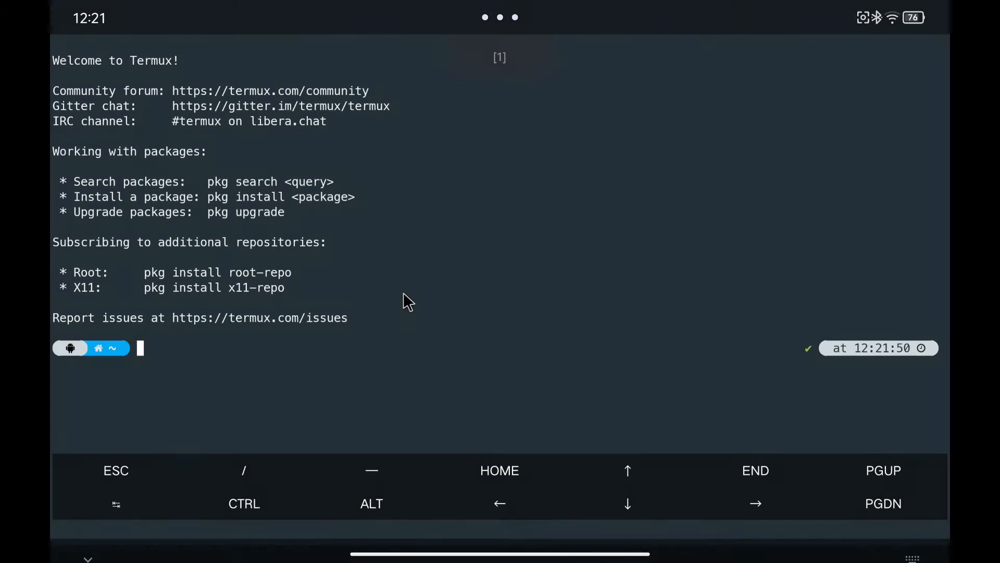
# - Launch the Debian Xfce desktop with startxfce4_debian.sh and maximize a terminal window
pyautogui.write('ls')
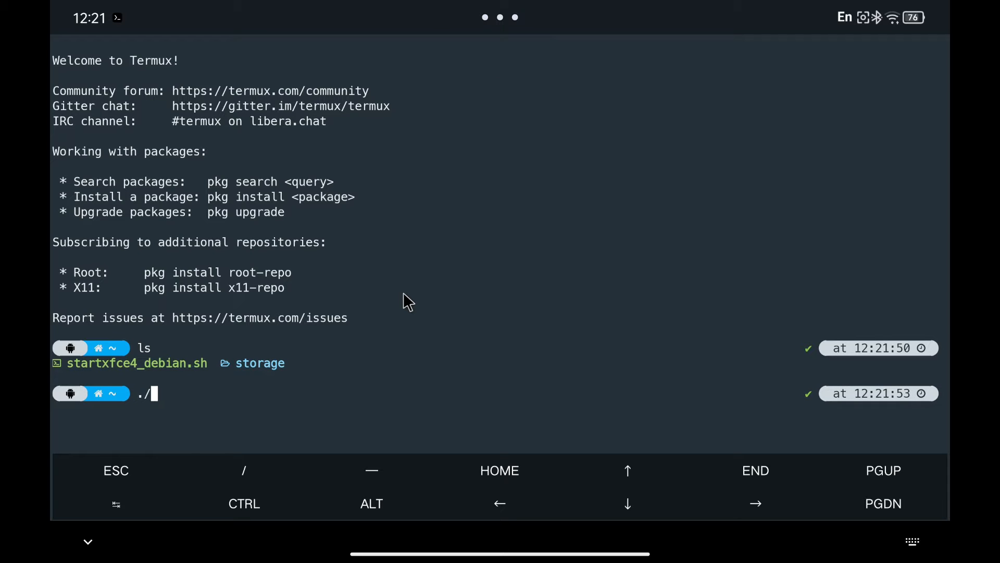
pyautogui.write('startxfce4_debian.sh')
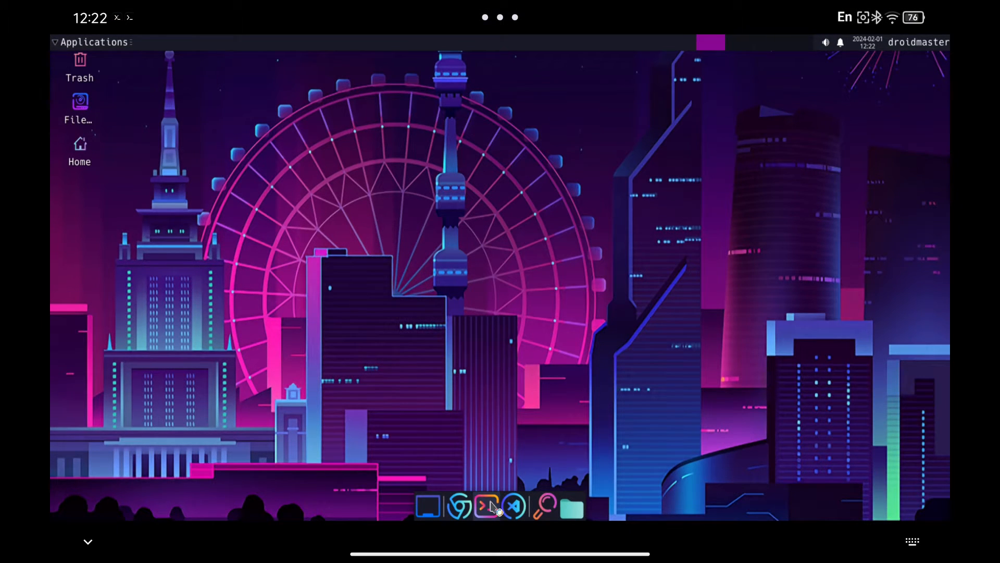
pyautogui.click(486, 506)
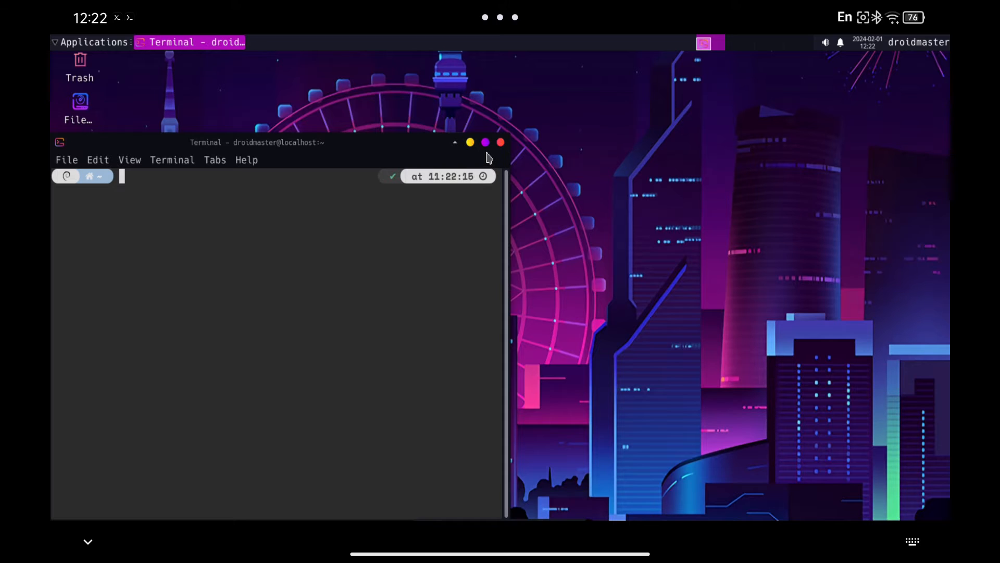
pyautogui.click(486, 142)
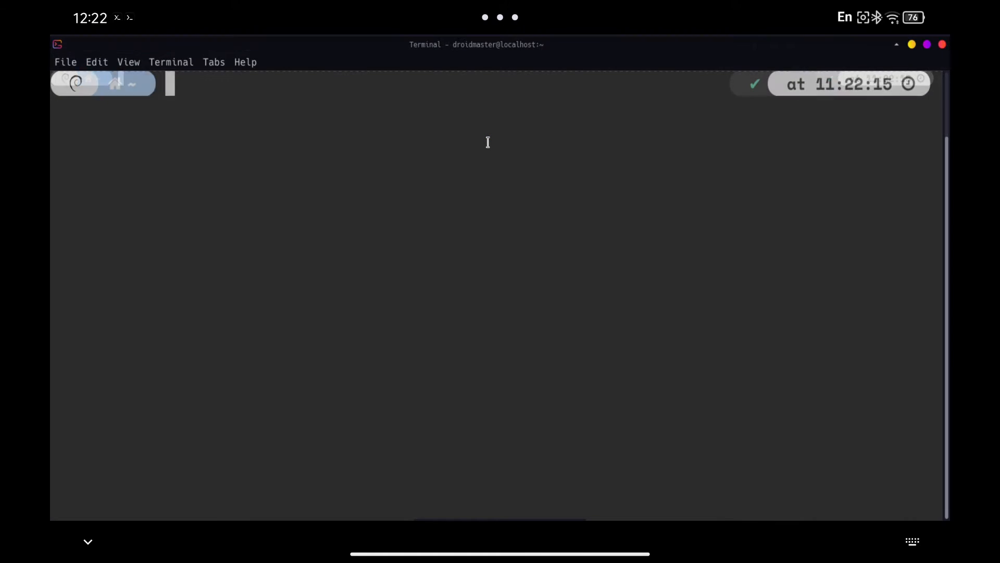
# - Install apache2, move into /var/www/html and view the default index.html
pyautogui.write('sudo apt install')
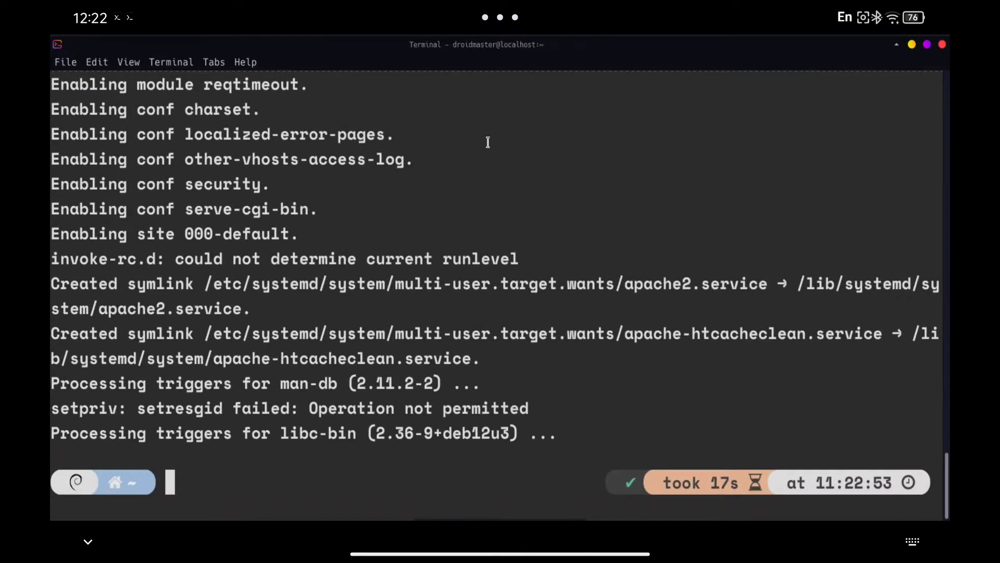
pyautogui.write('cd /var/www/html')
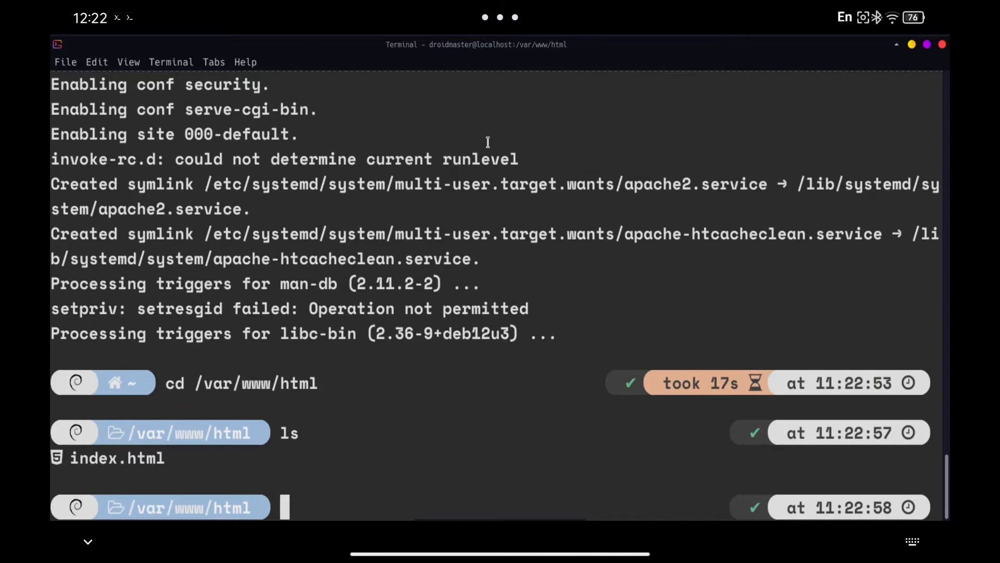
pyautogui.write('cat index.html')
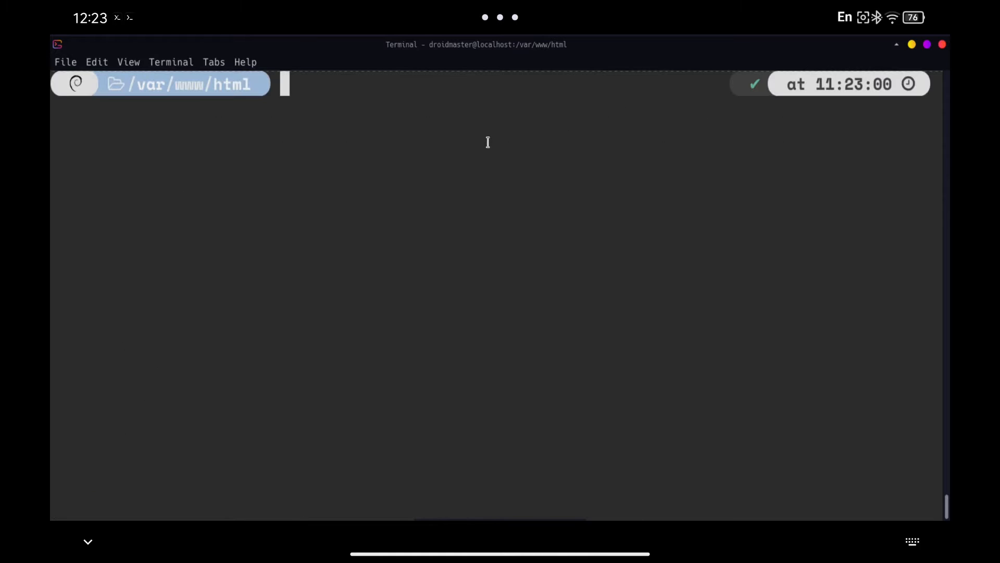
# - Check the apache2 service status, which reports not running
pyautogui.write('sudo service apache2 statu')
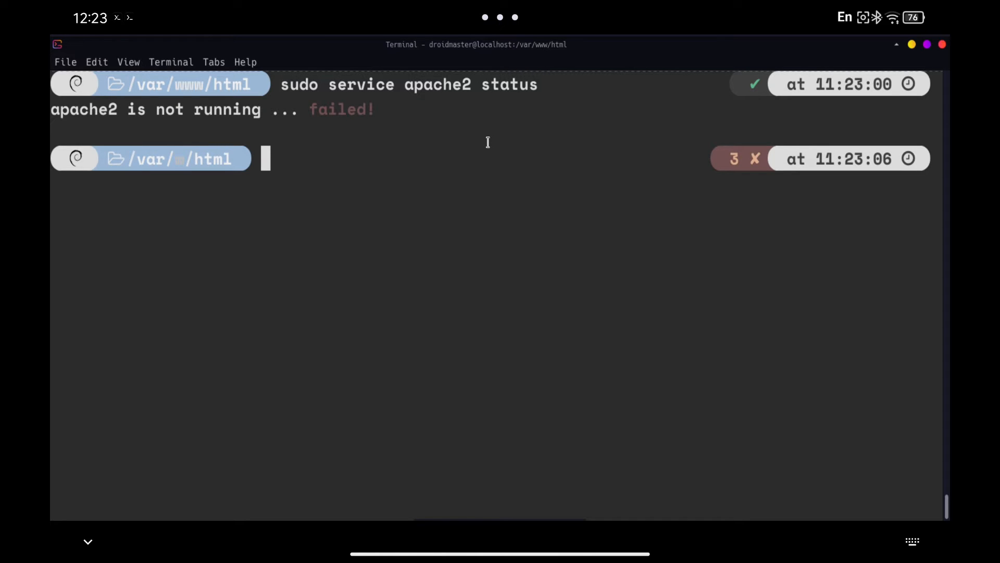
pyautogui.write('sudo service apache2 stat')
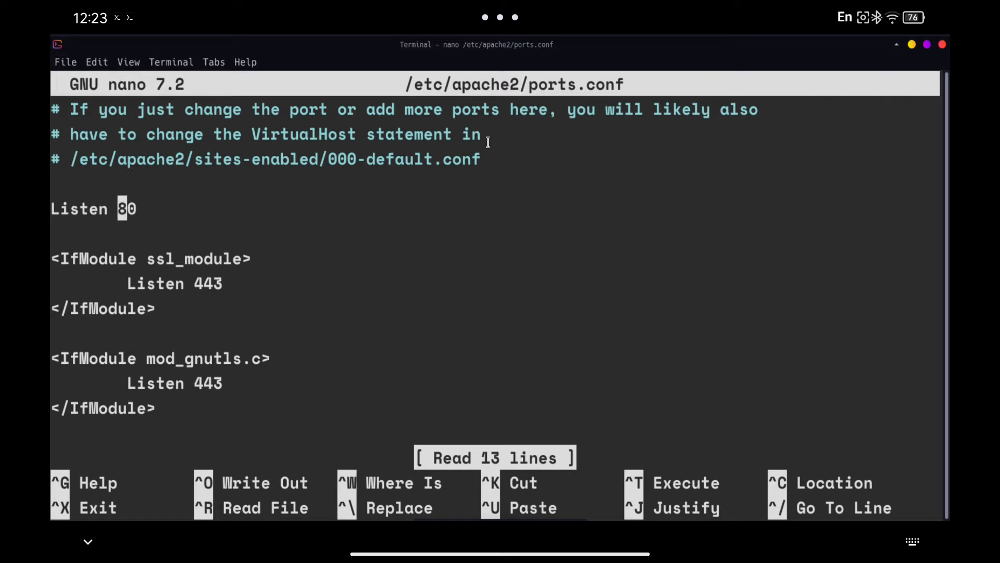
# - Set Apache's Listen port to 8082 in ports.conf, start apache2 and check its status
pyautogui.write('82')
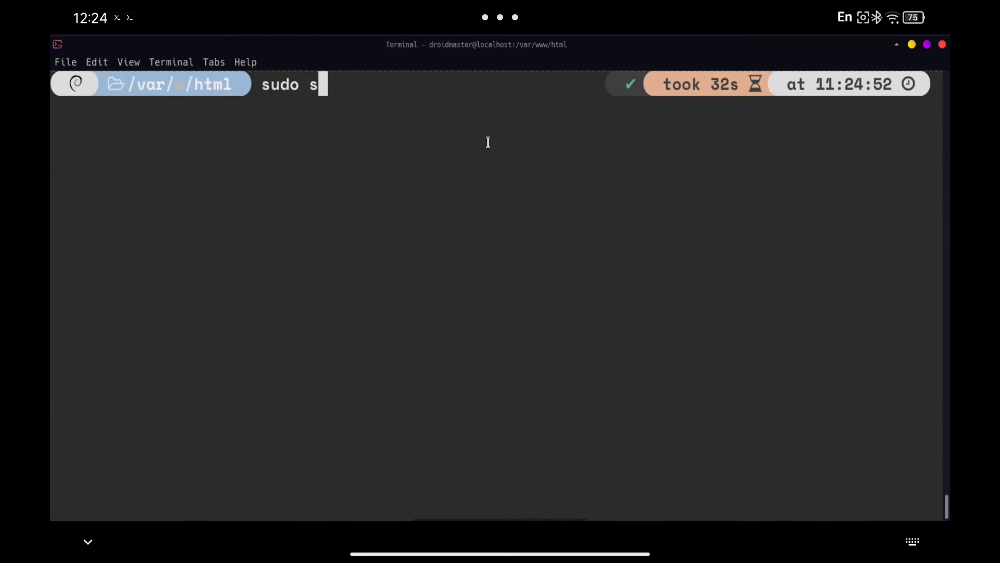
pyautogui.write('ervice apach2')
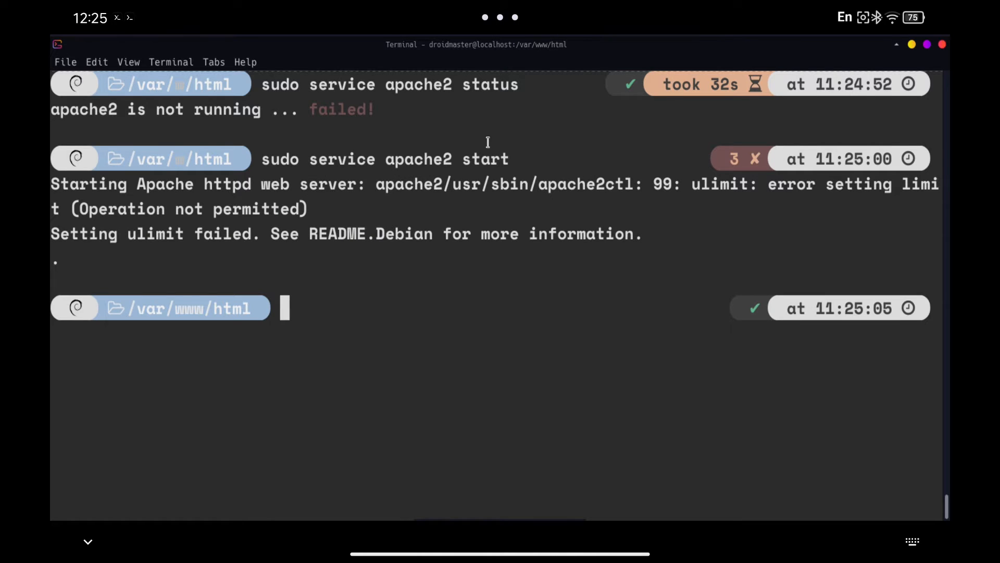
pyautogui.write('sudo service apache2 status')
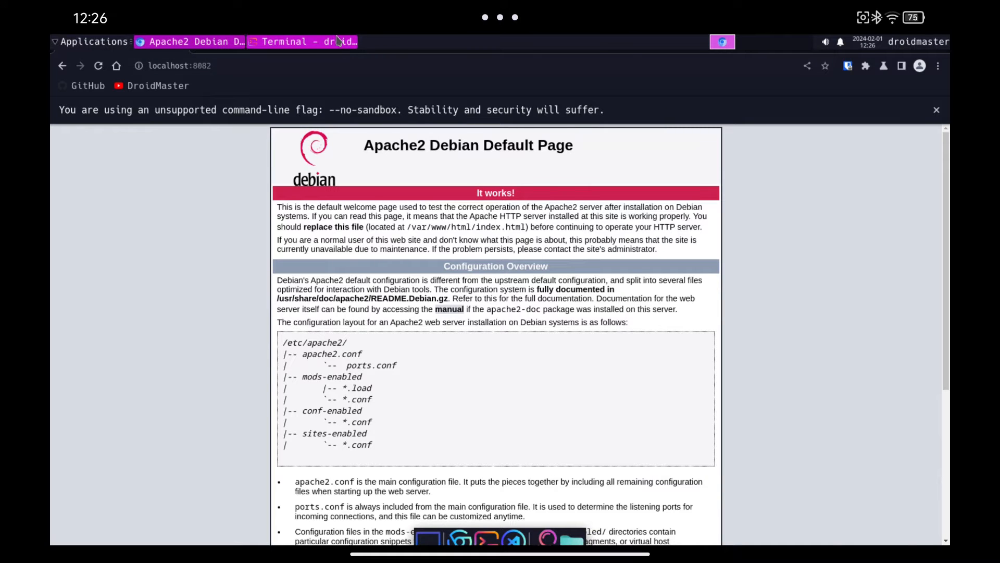
# - Delete the default index.html and write a new one containing 'Test' in nano
pyautogui.click(283, 41)
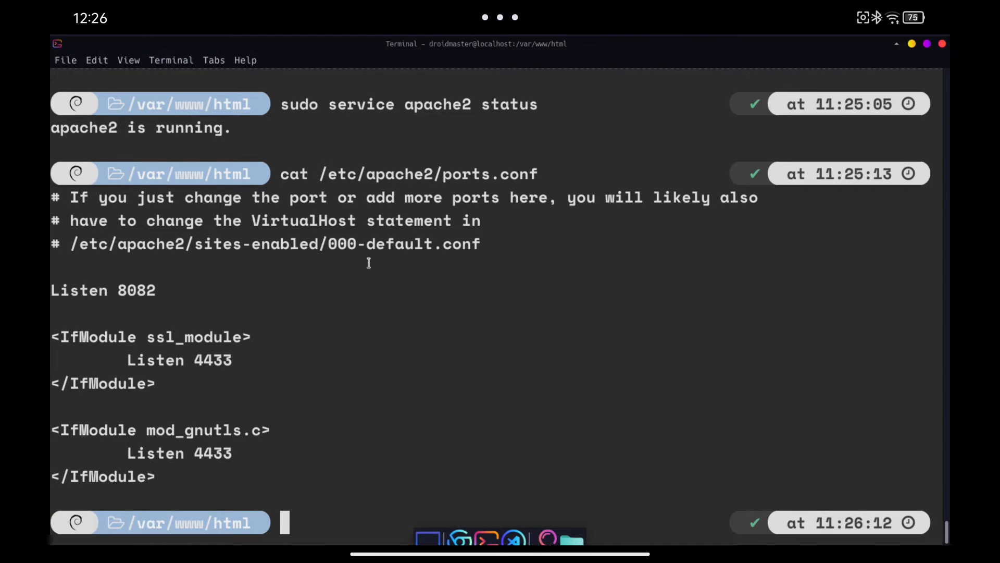
pyautogui.write('rm index.html')
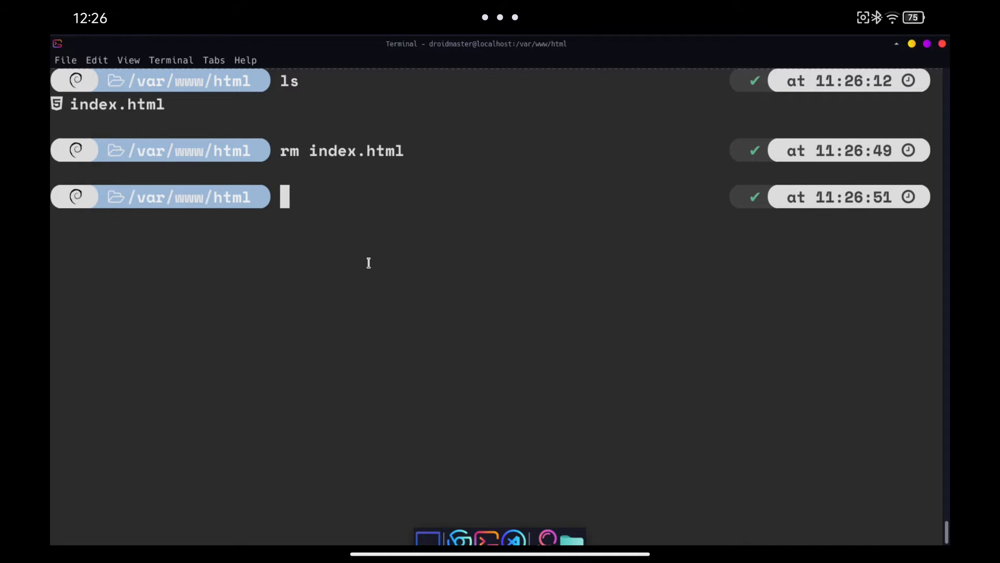
pyautogui.write('nano index.html')
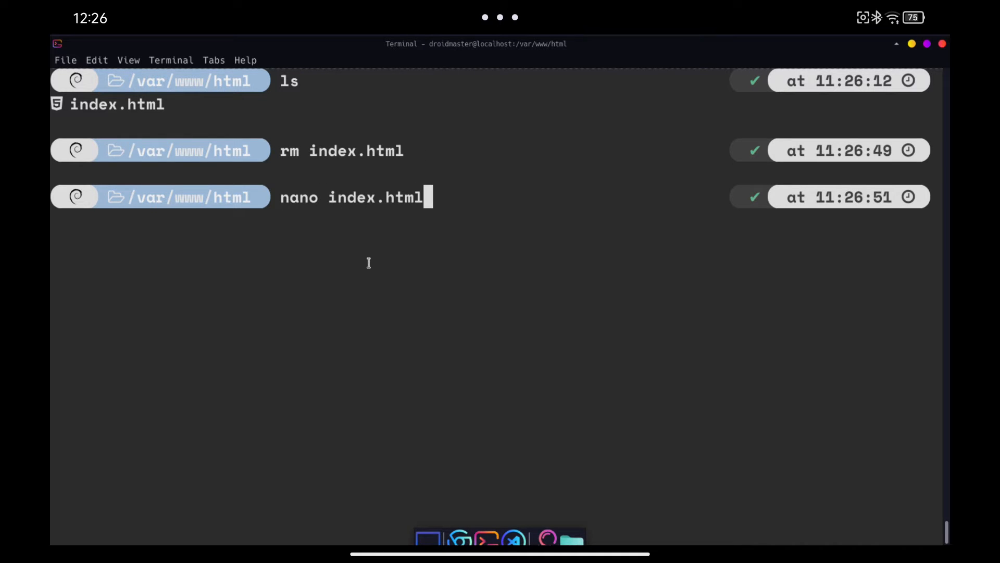
pyautogui.write('Test')
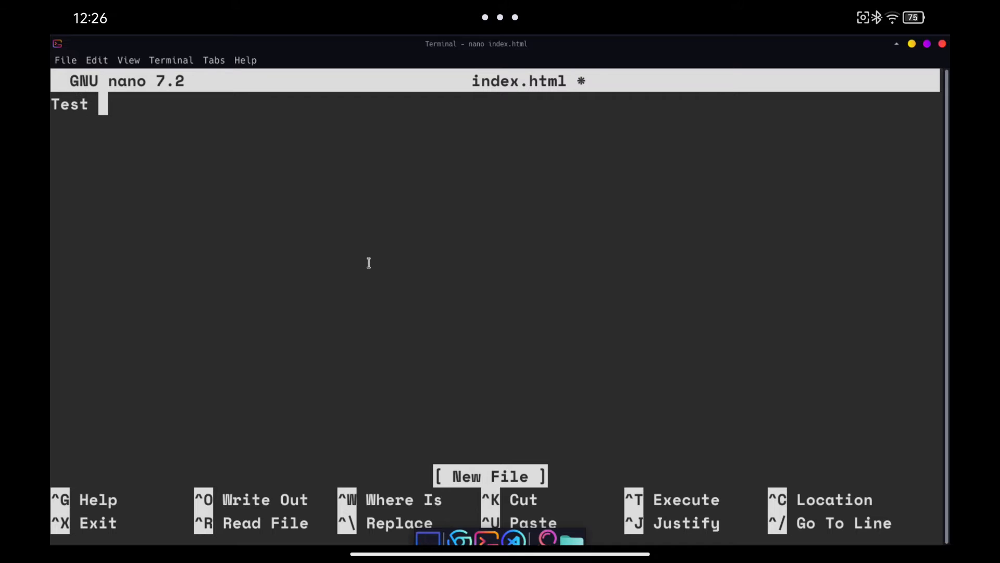
pyautogui.press('ctrl+x')
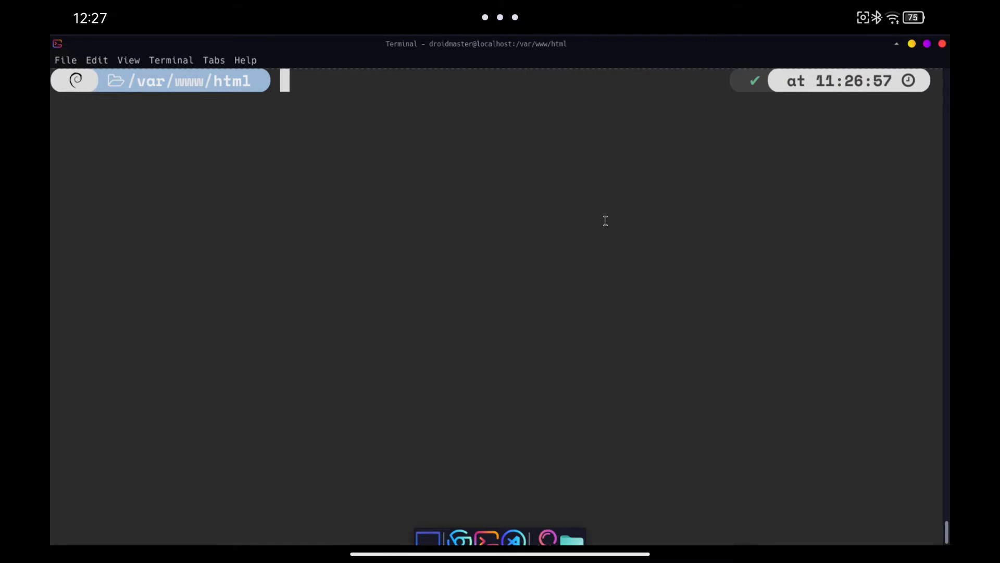
# - Install php with libapache2-mod-php and return to the web folder
pyautogui.write('sudo service')
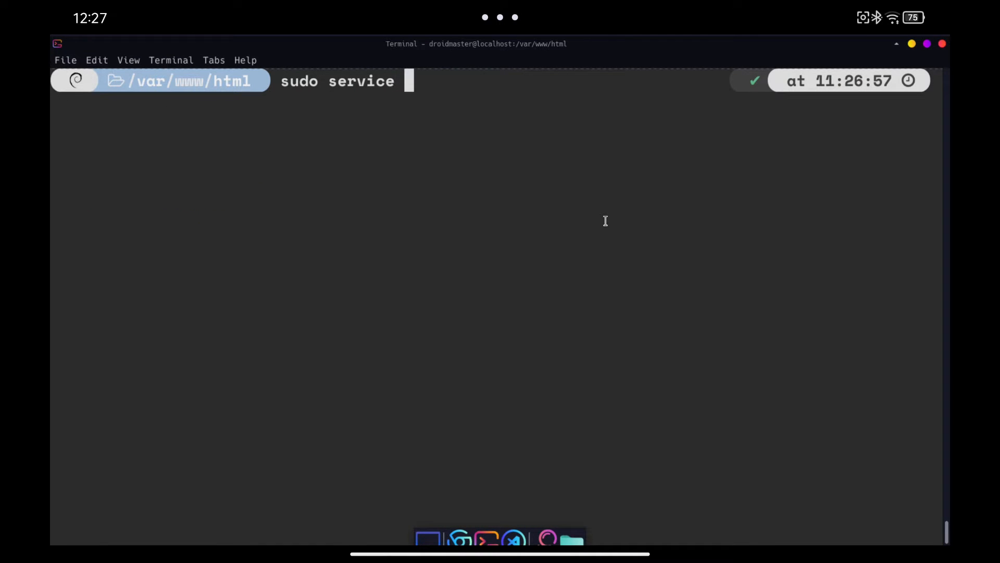
pyautogui.write('apache')
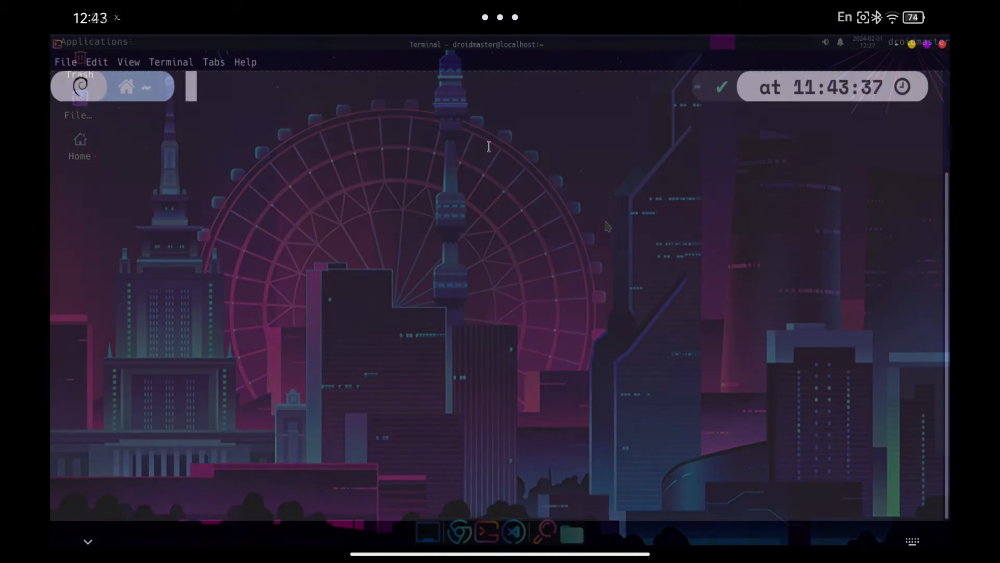
pyautogui.write('sudo apt install')
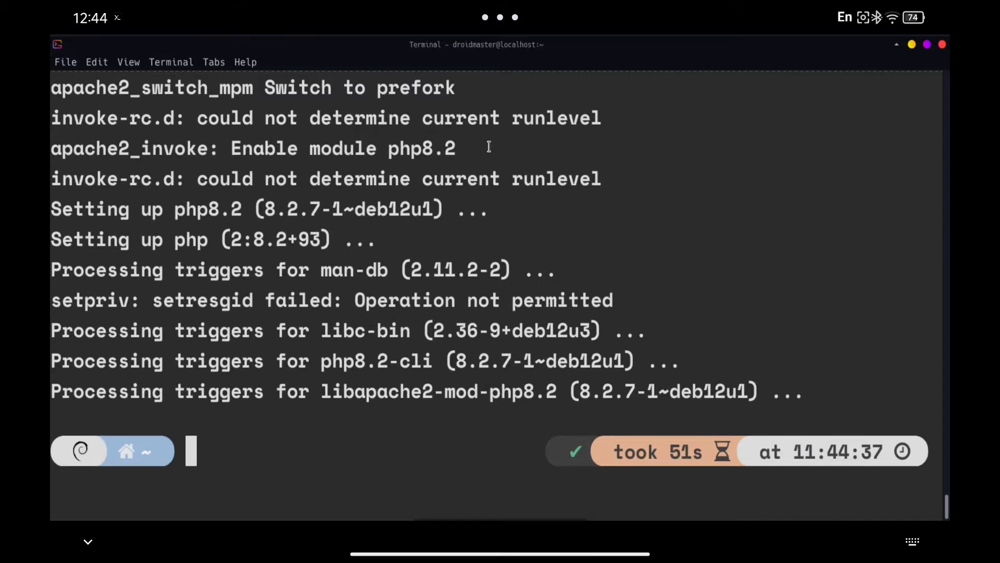
pyautogui.write('cd /var/www/html')
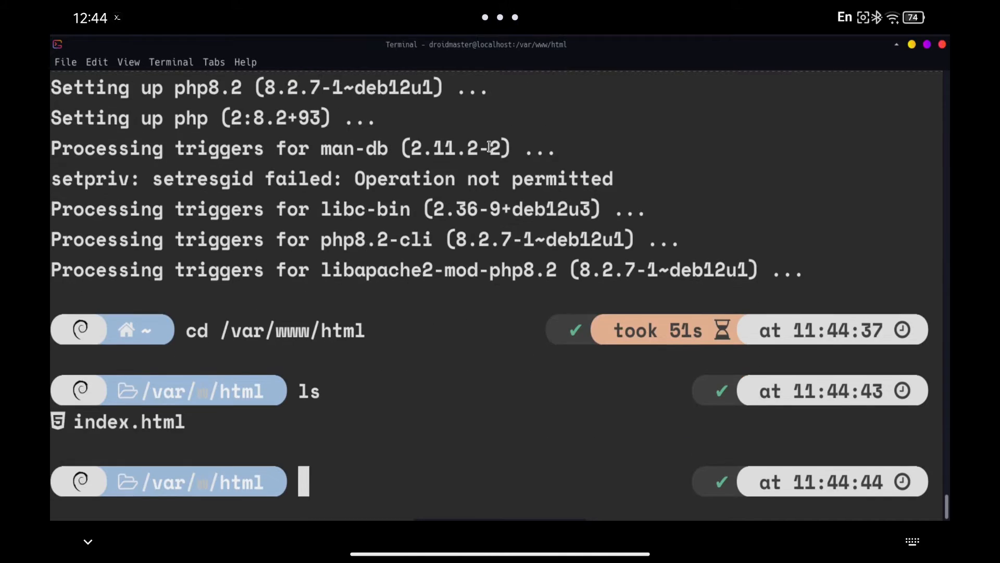
# - Replace index.html with an index.php containing <?php echo "teeest"; ?> and save it
pyautogui.write('rm index.html')
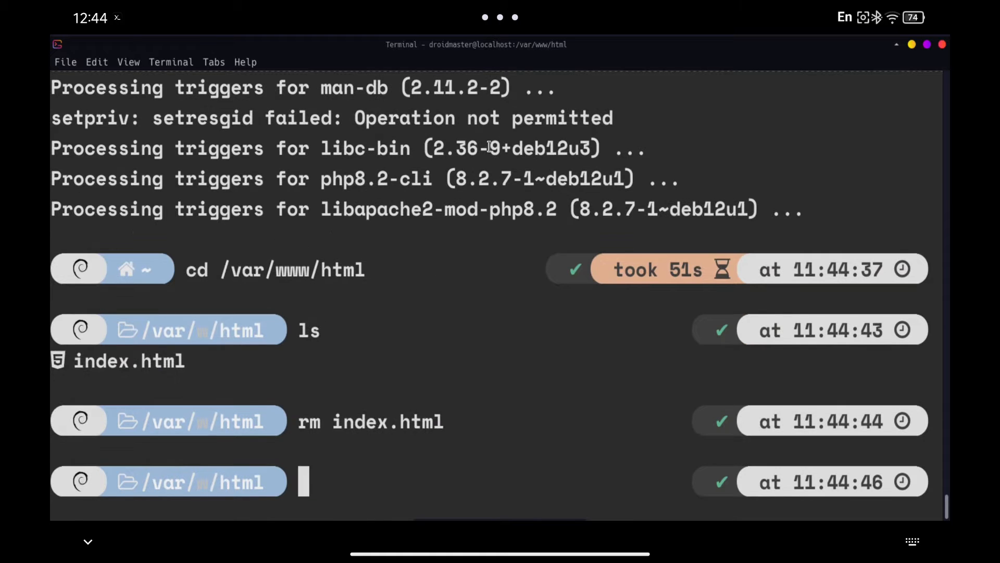
pyautogui.write('nano index.')
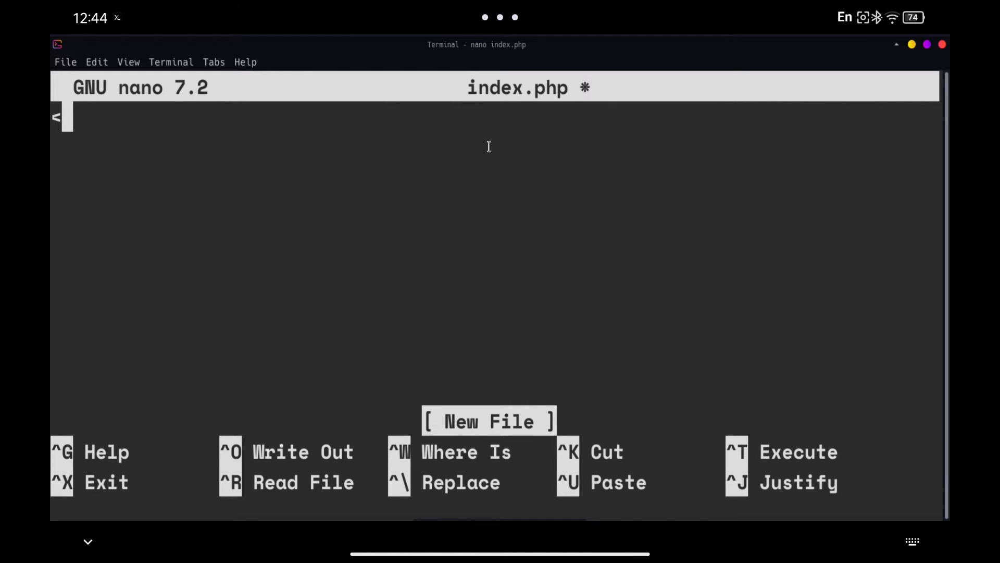
pyautogui.write('?')
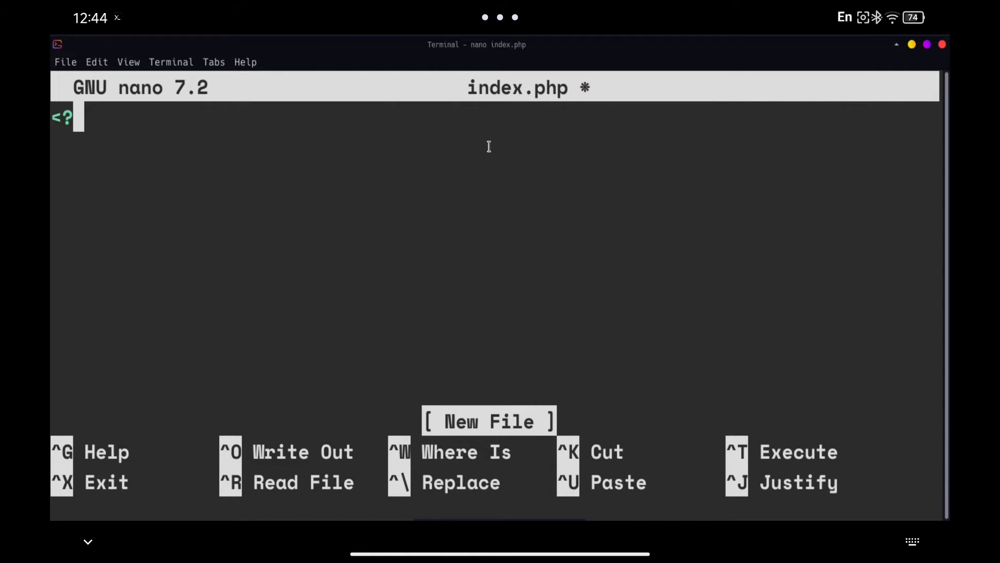
pyautogui.write('php ech')
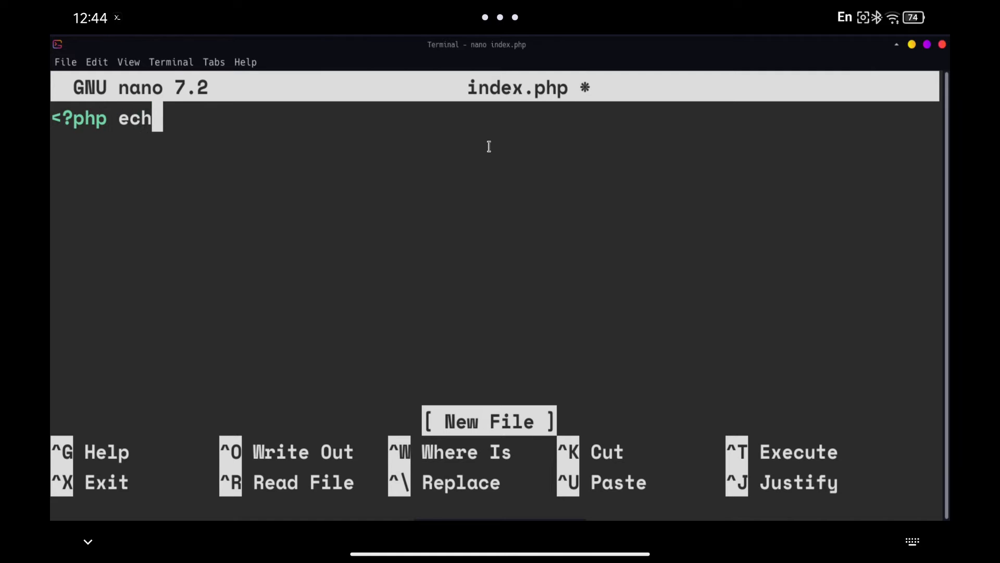
pyautogui.write('o "')
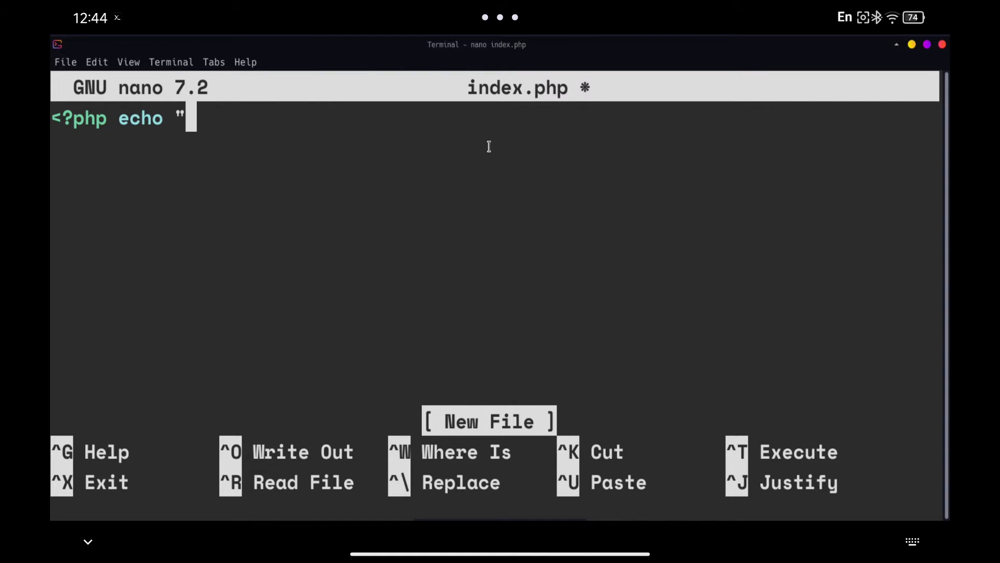
pyautogui.write('teeest"')
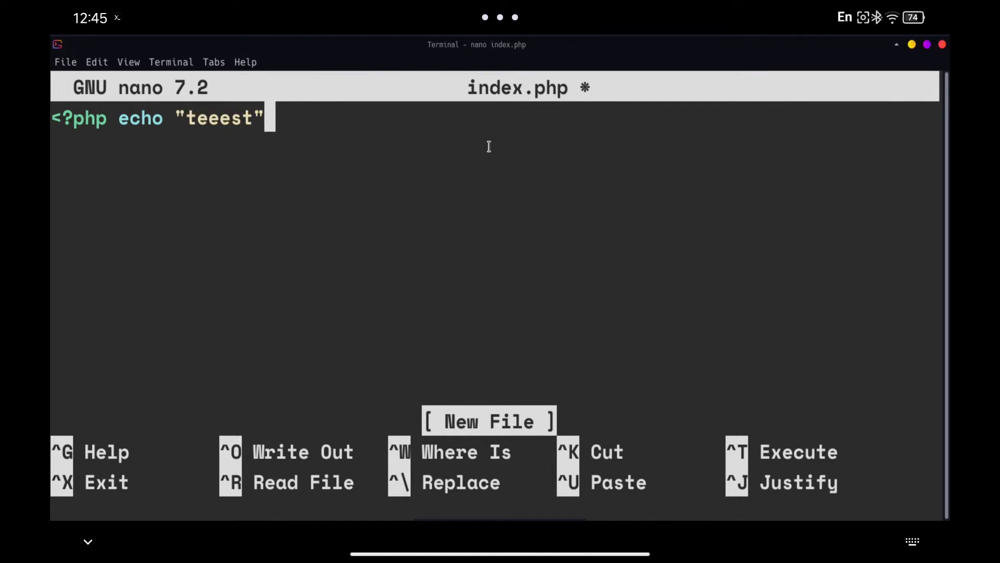
pyautogui.write(';')
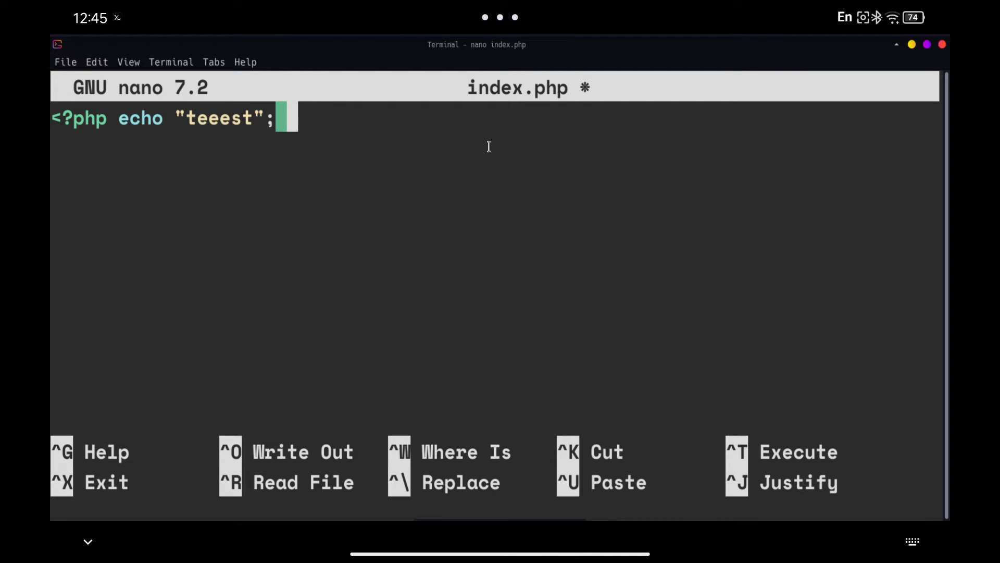
pyautogui.write('?>')
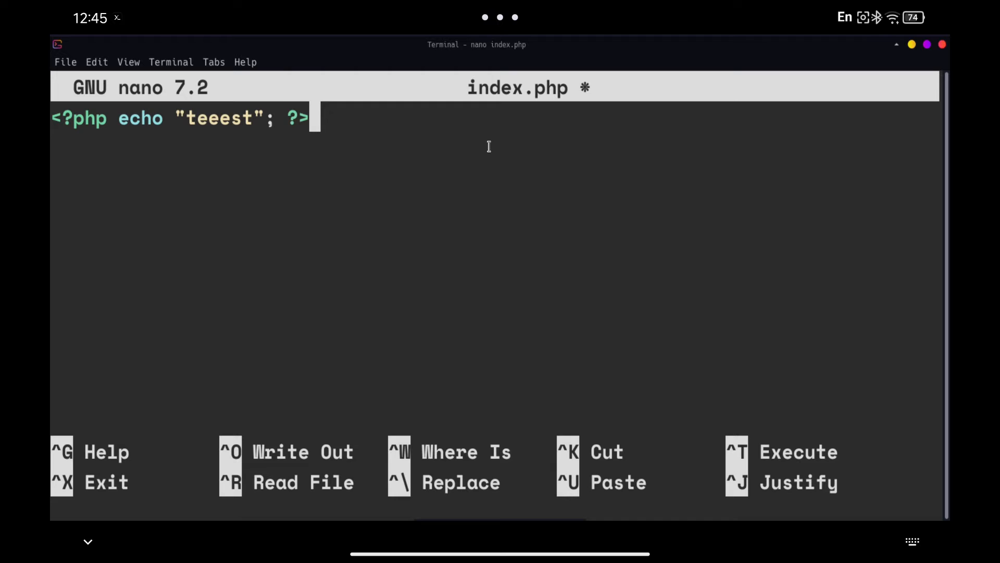
pyautogui.press('ctrl+o')
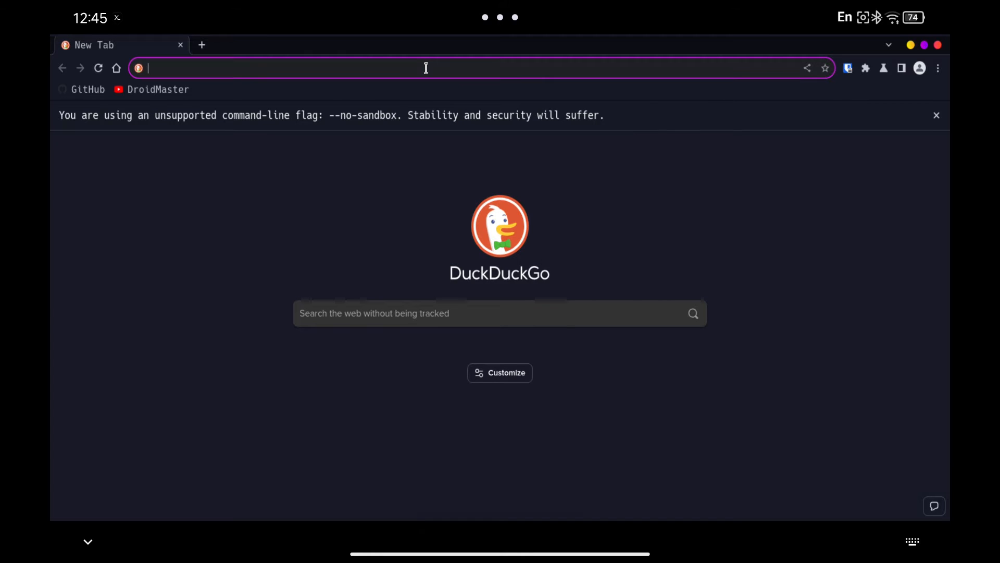
# - Browse to localhost:8082, then start apache2 after the connection is refused
pyautogui.write('localhost:8082')
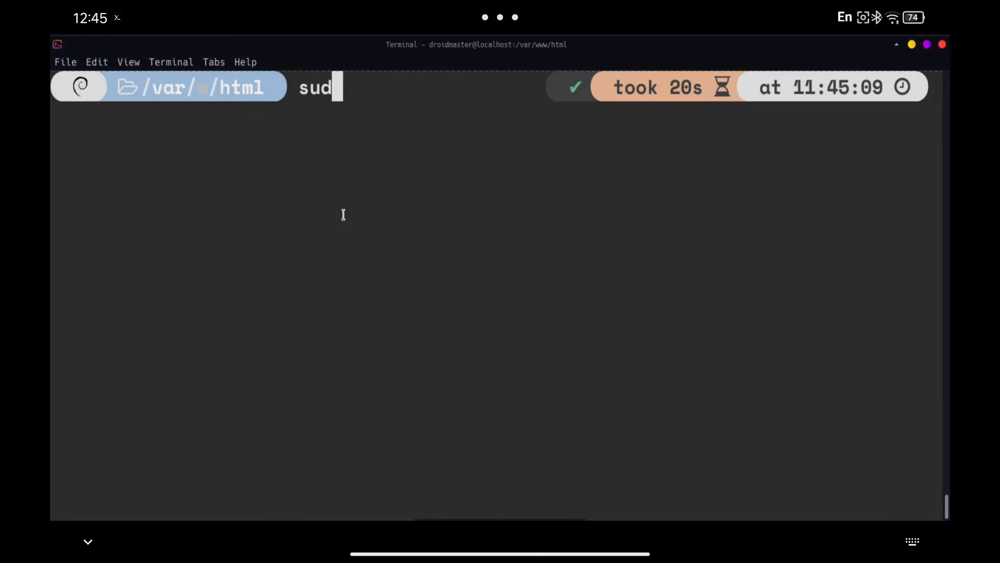
pyautogui.write('o service apache2 status')
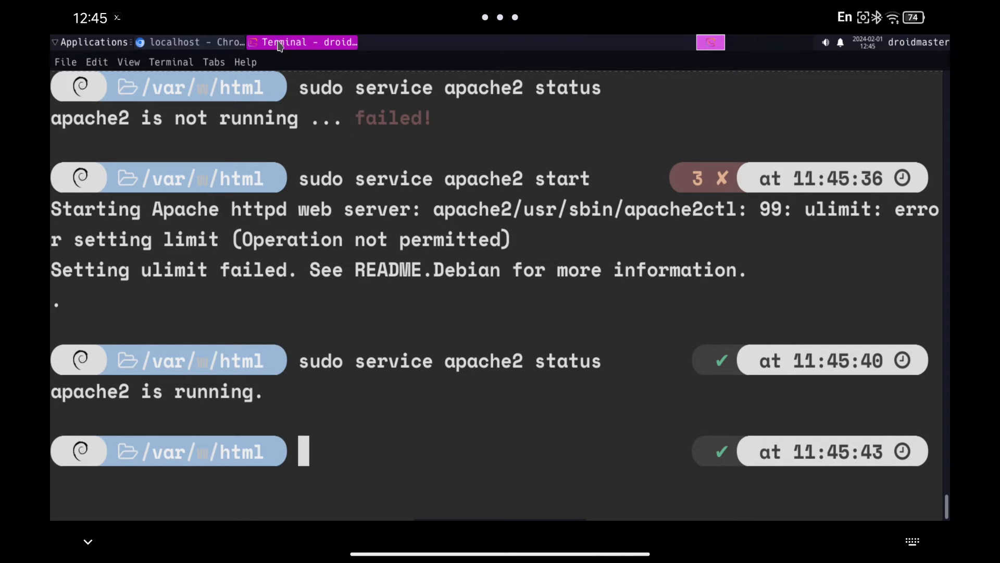
pyautogui.click(185, 42)
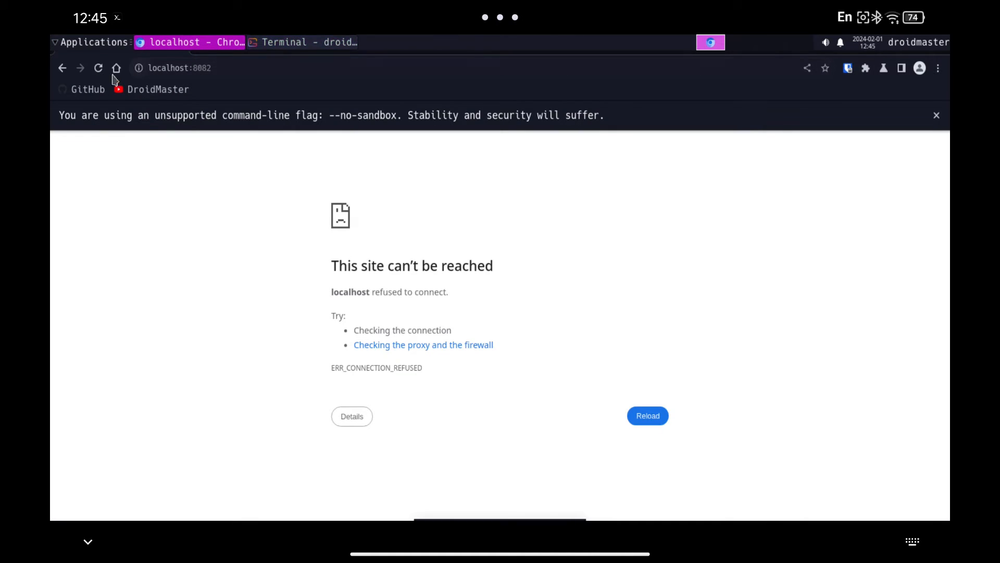
pyautogui.click(647, 416)
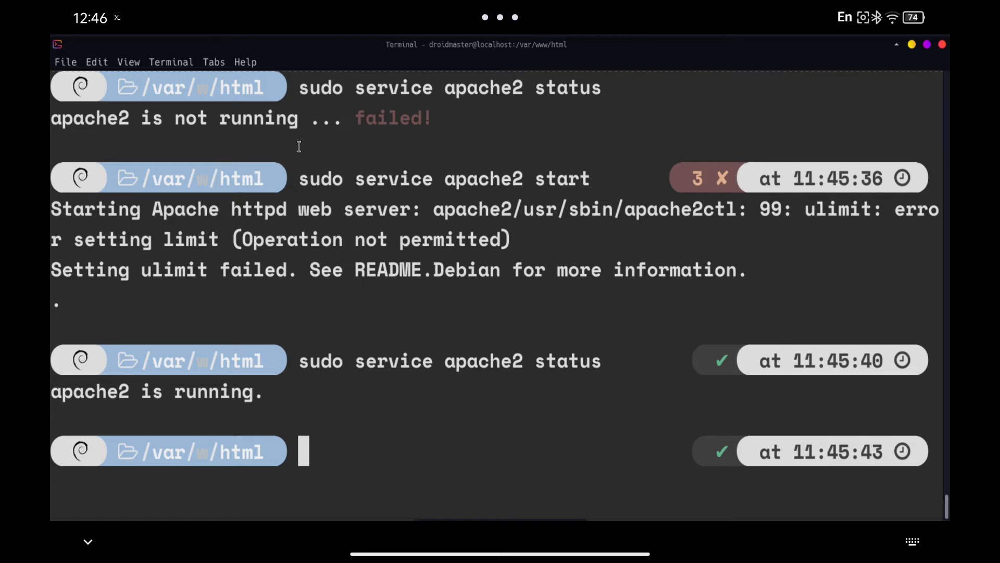
# - Edit index.php so it calls phpinfo() instead of the echo and save it
pyautogui.write('nano')
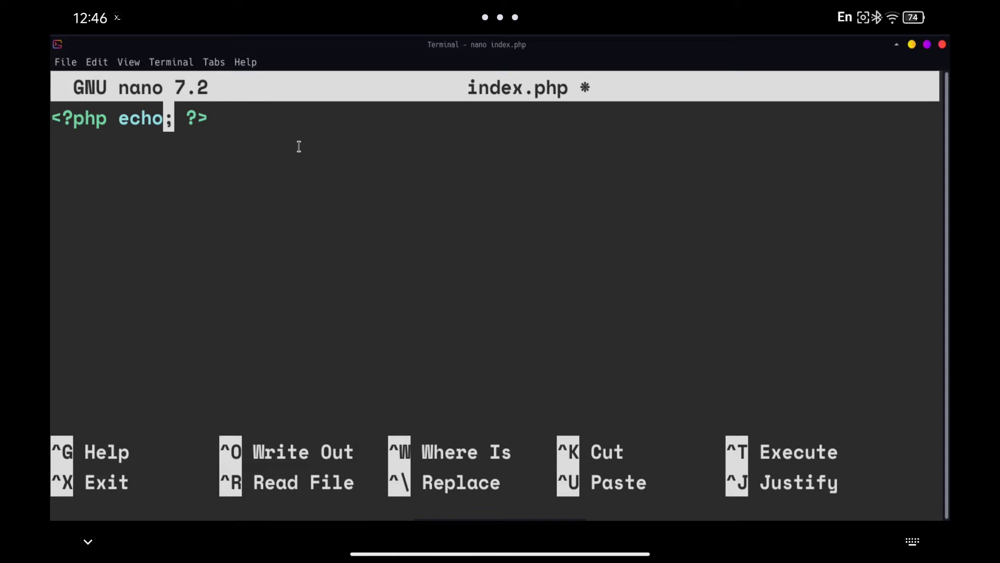
pyautogui.press('Backspace')
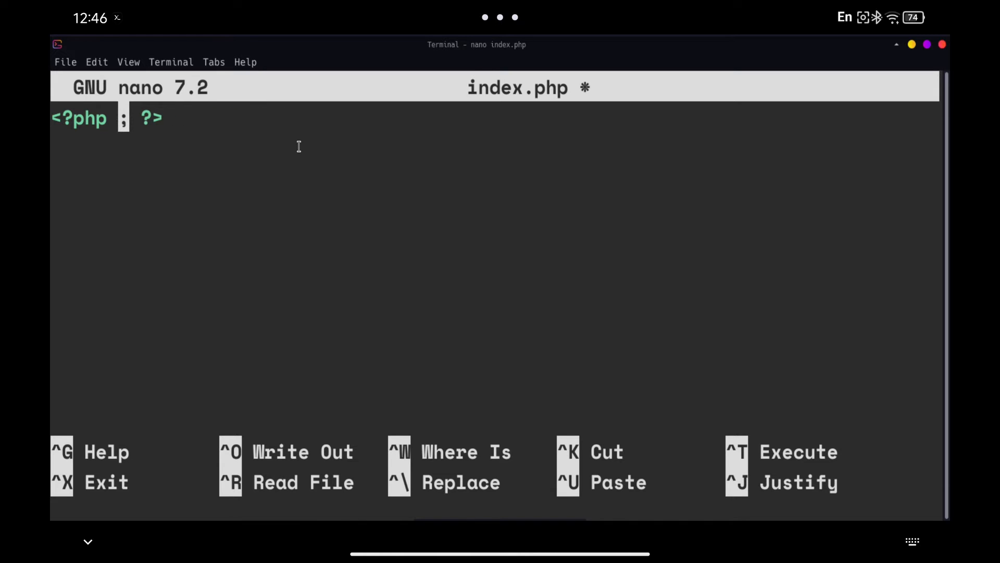
pyautogui.write('phpinfo')
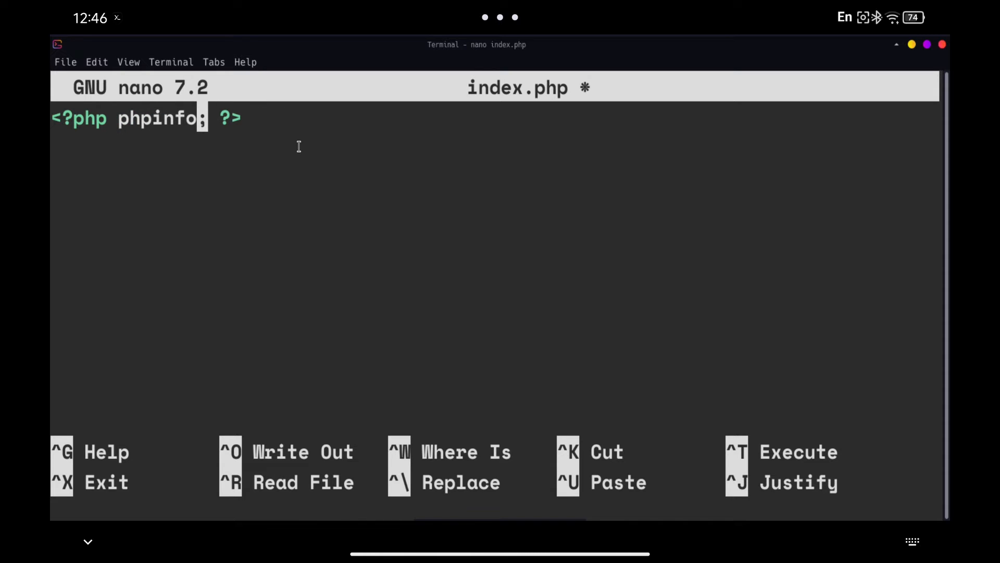
pyautogui.write('()')
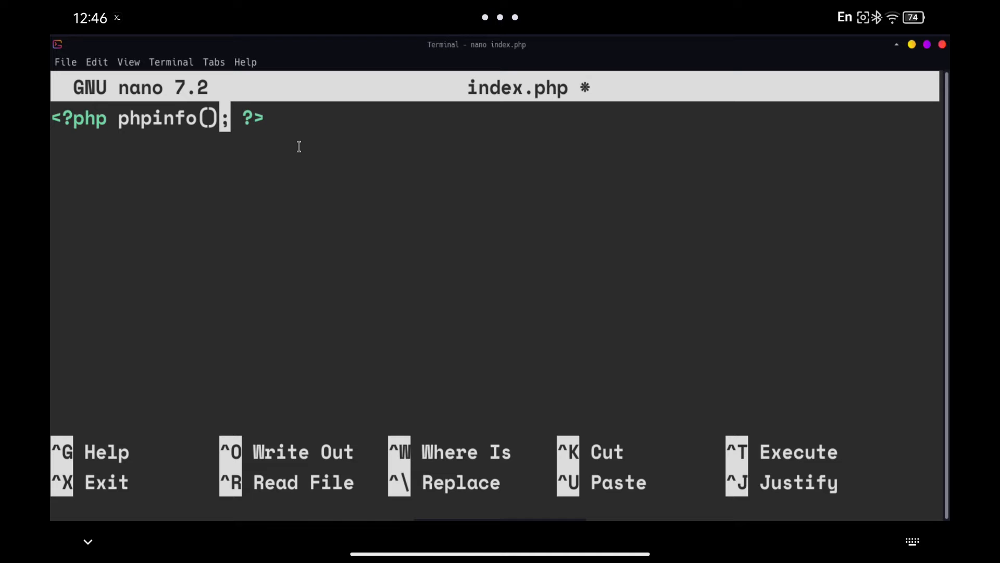
pyautogui.press('ctrl+x')
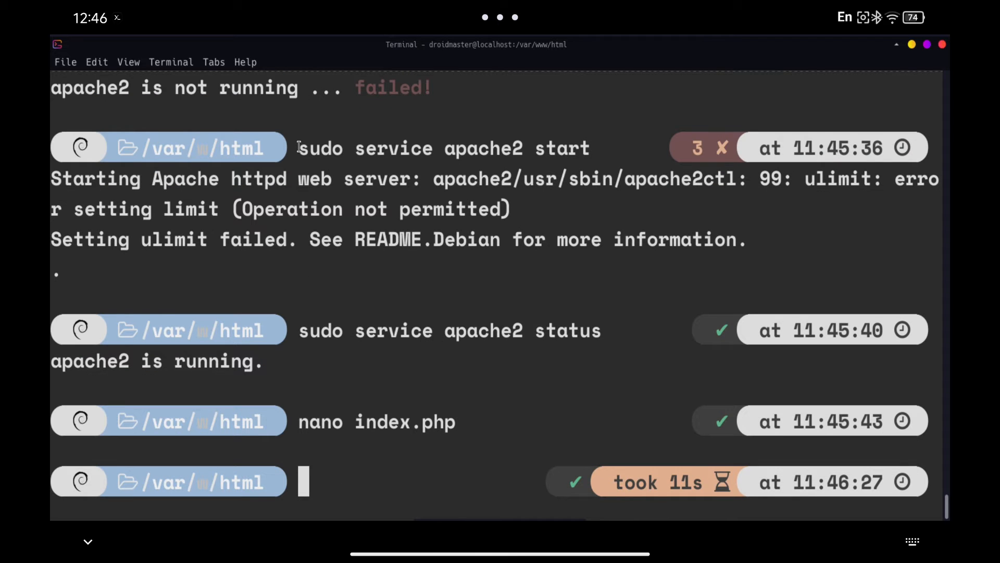
# - Restart the apache2 service
pyautogui.write('sudo service apache2 st')
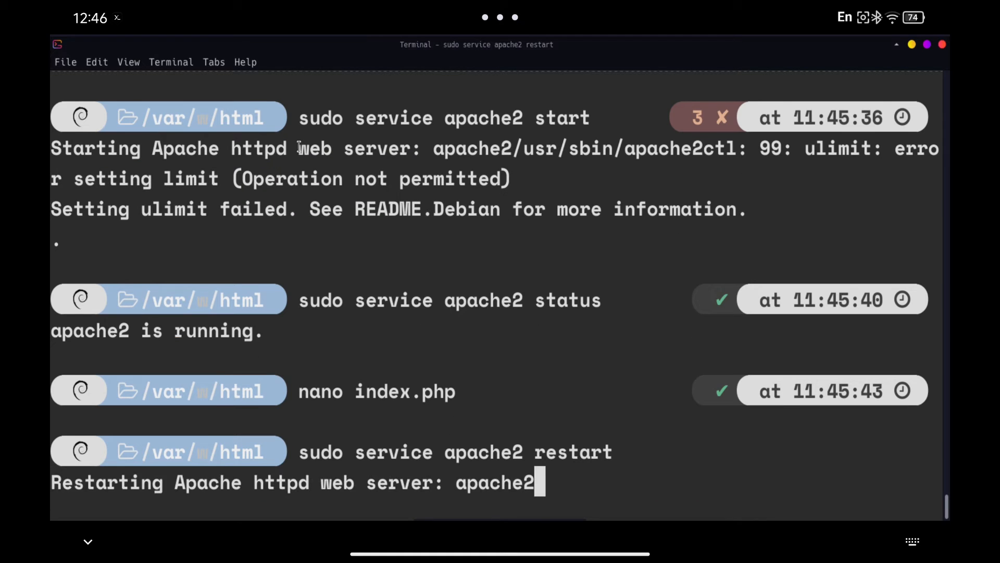
pyautogui.press('Return')
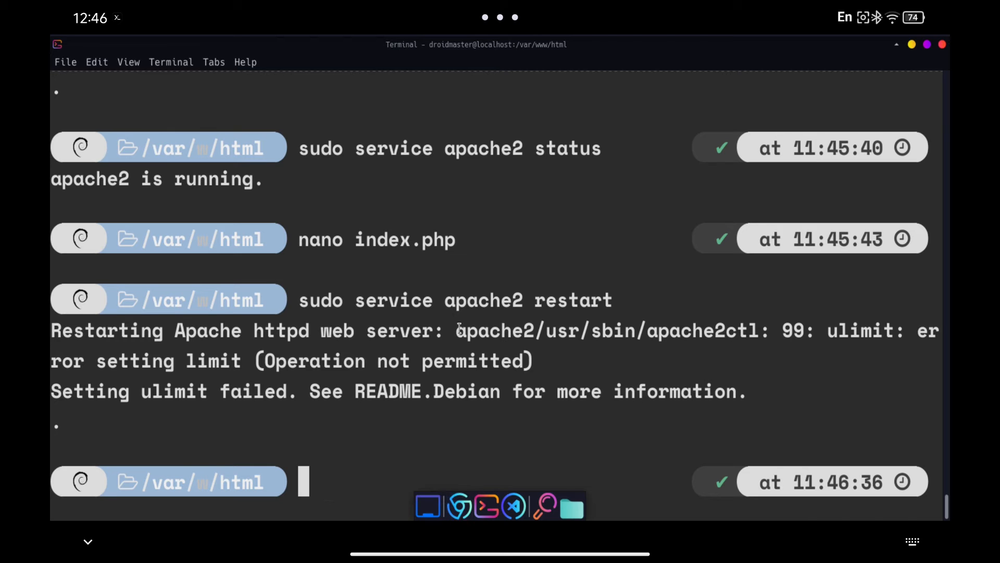
# - Load localhost:8082 in Chromium to check the updated page
pyautogui.click(459, 507)
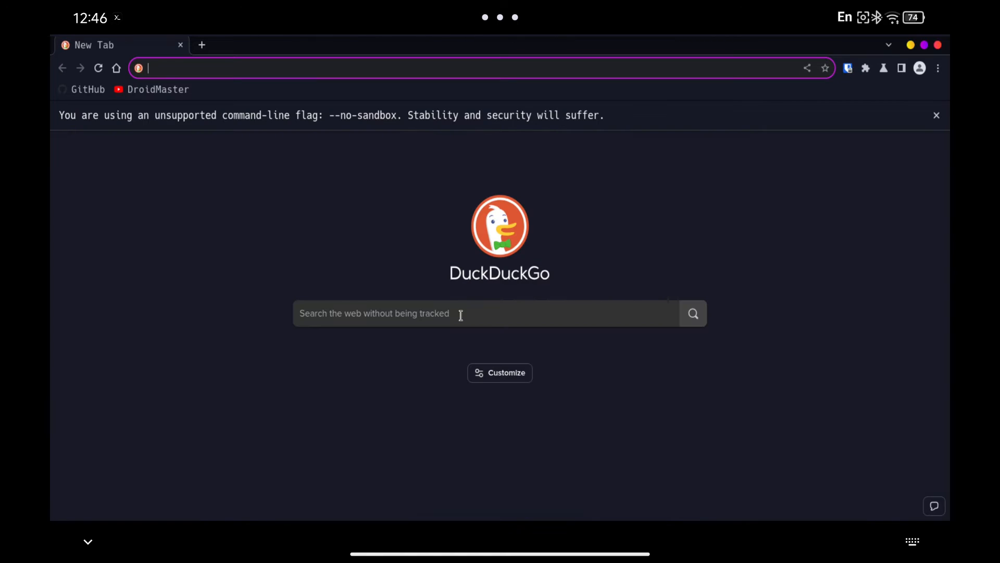
pyautogui.write('localhost:8082')
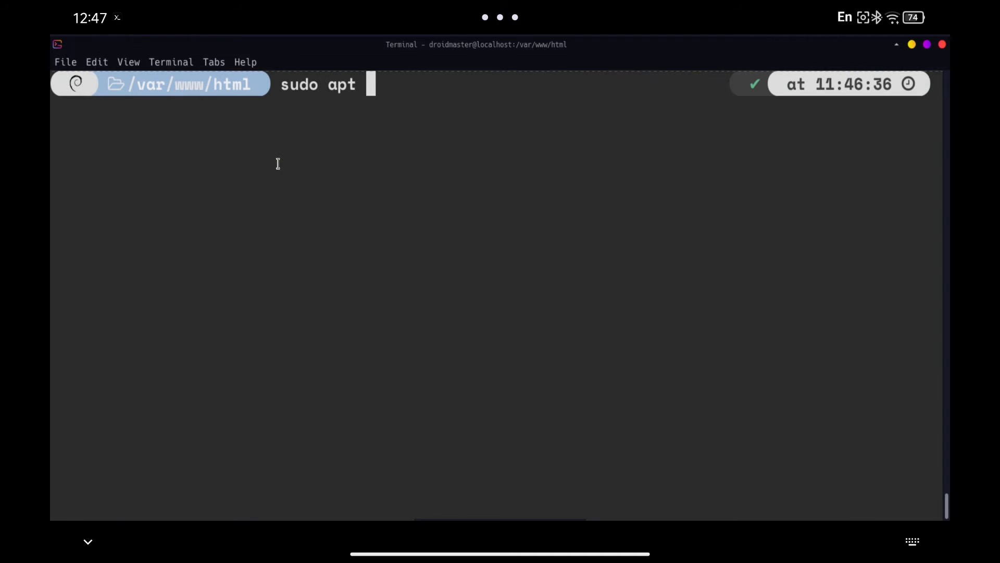
# - Install mariadb-server and php-mysql with apt -y, then restart the apache2 service
pyautogui.write('install ma')
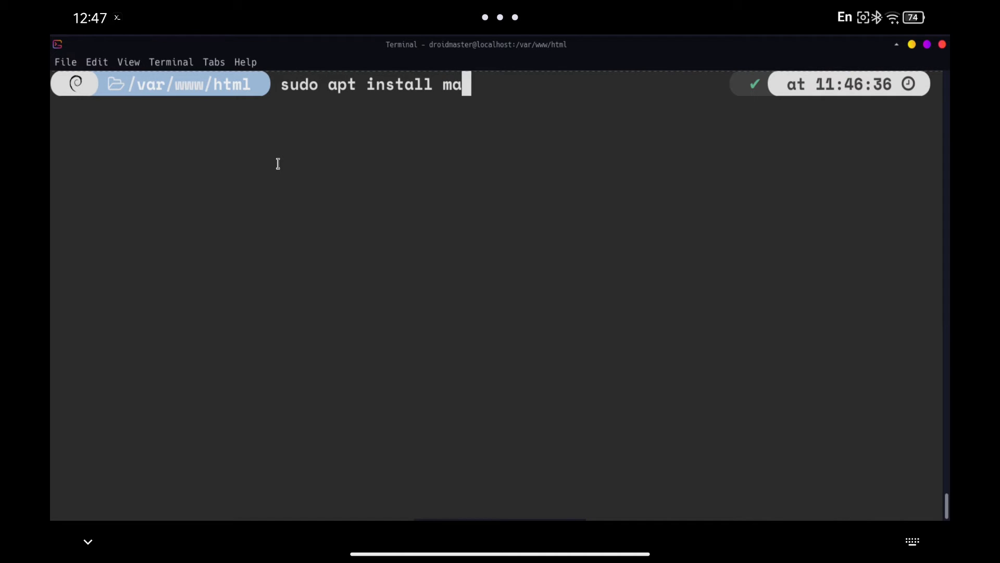
pyautogui.write('riadb-')
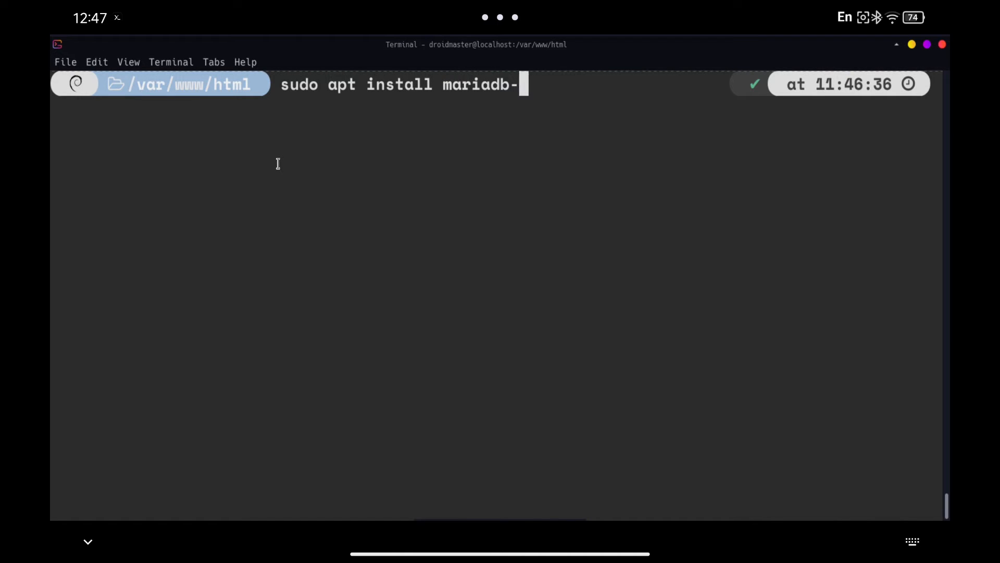
pyautogui.write('server')
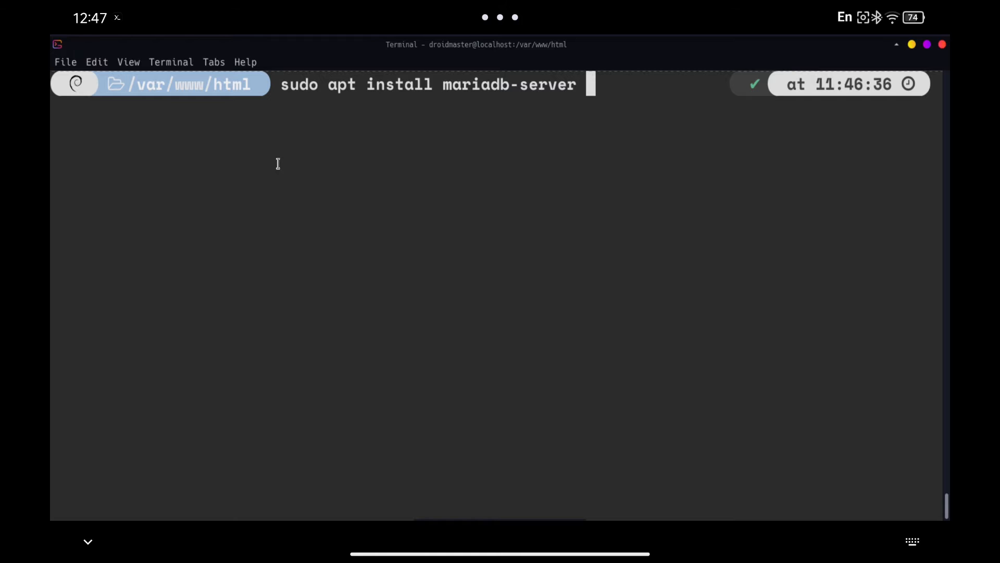
pyautogui.write('php-')
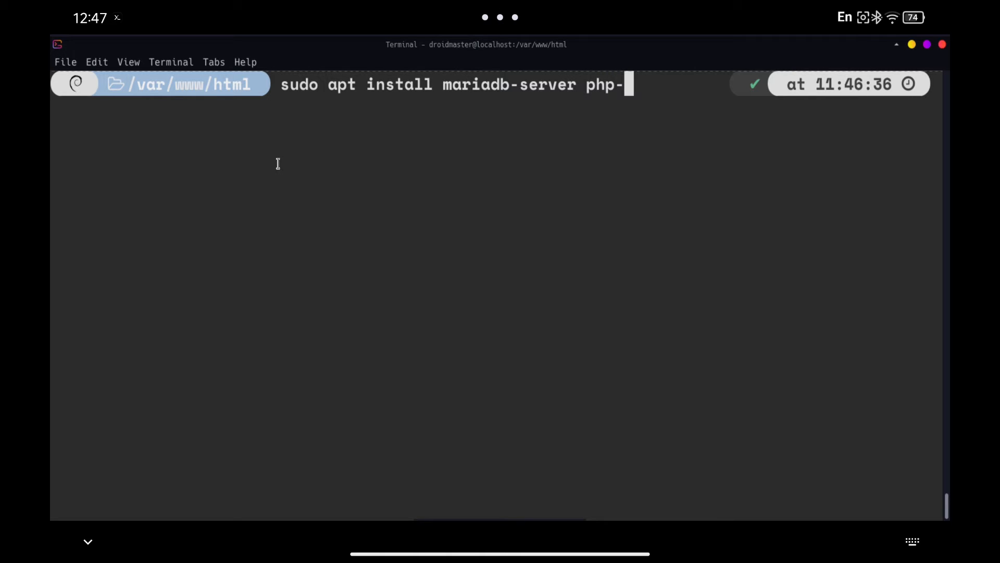
pyautogui.write('mysql -')
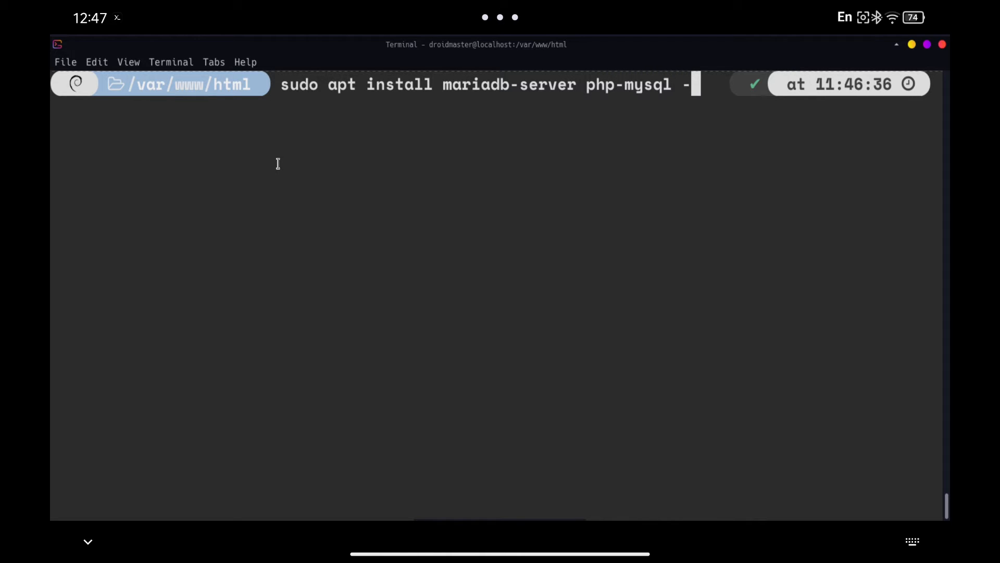
pyautogui.write('y')
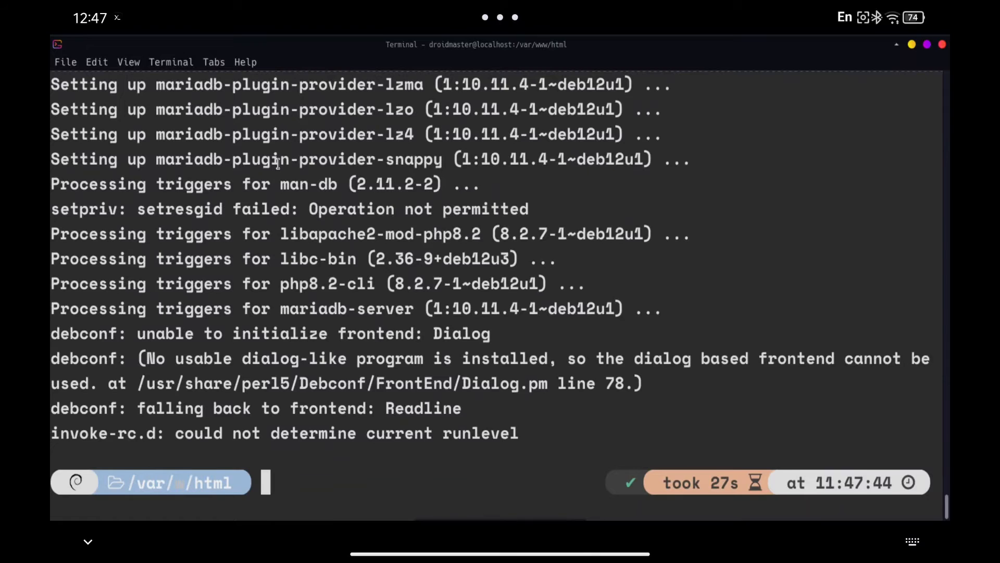
pyautogui.write('sudo service apache2 restart')
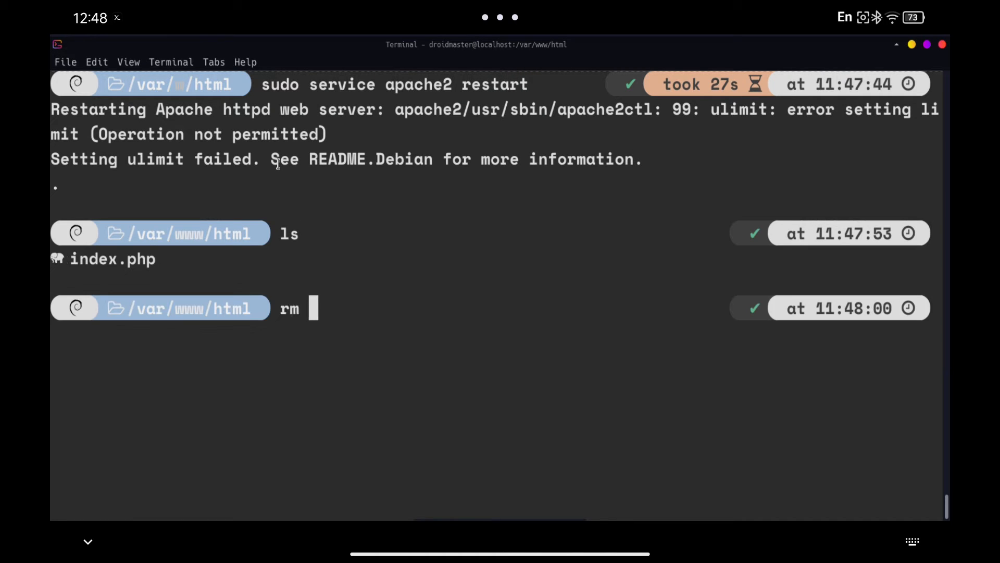
pyautogui.write('index.php')
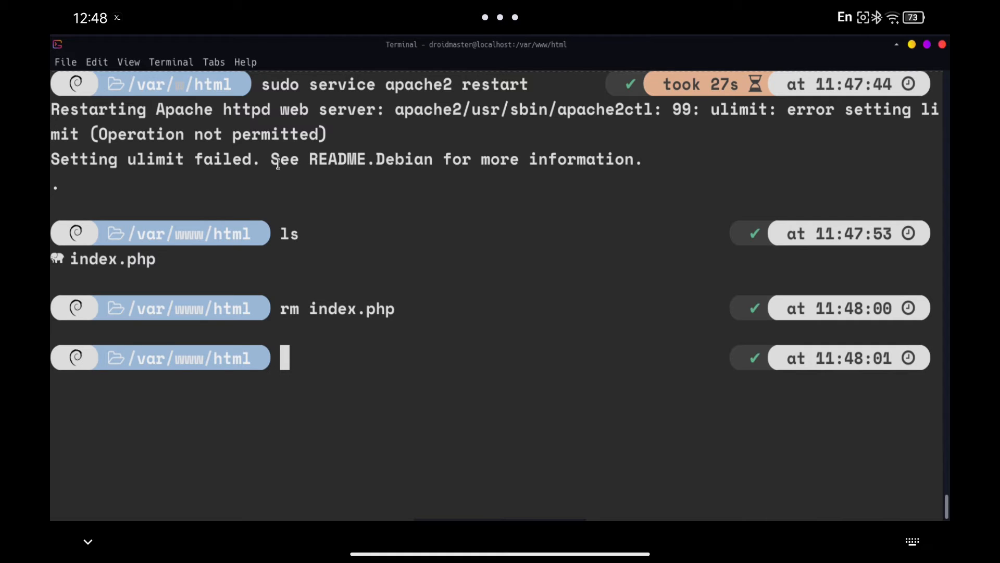
pyautogui.write('sudo wget http')
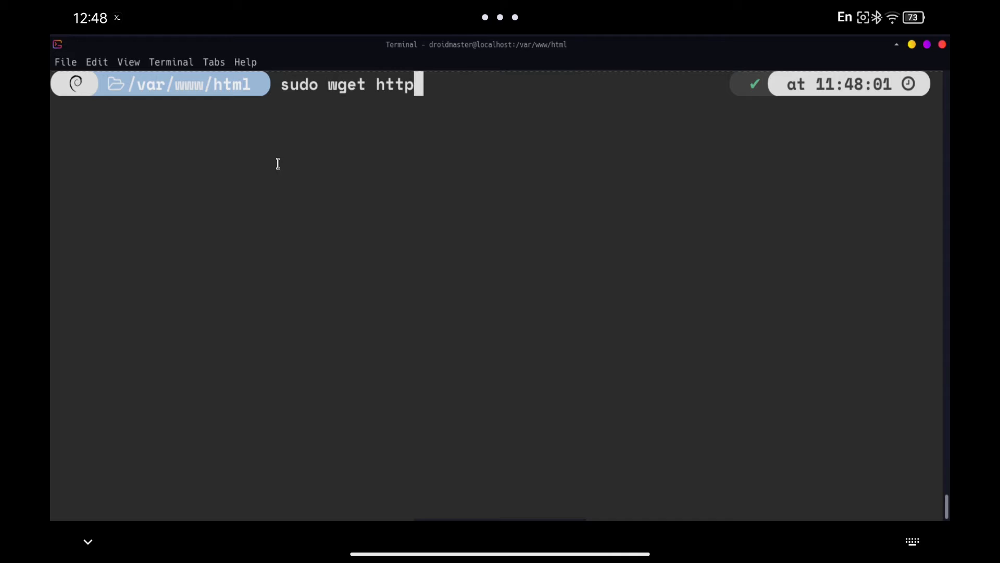
pyautogui.write('s://')
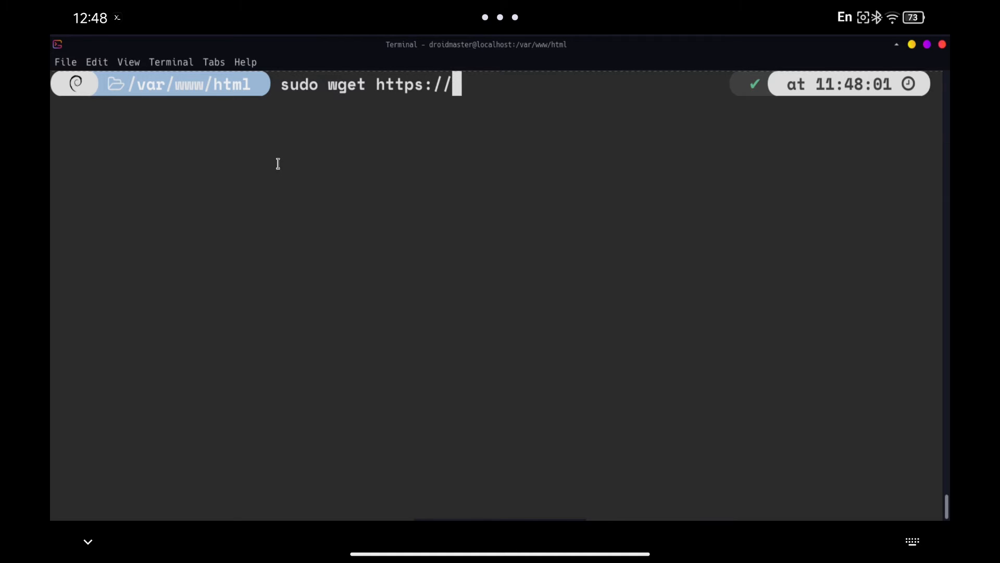
pyautogui.write('wordpress.org')
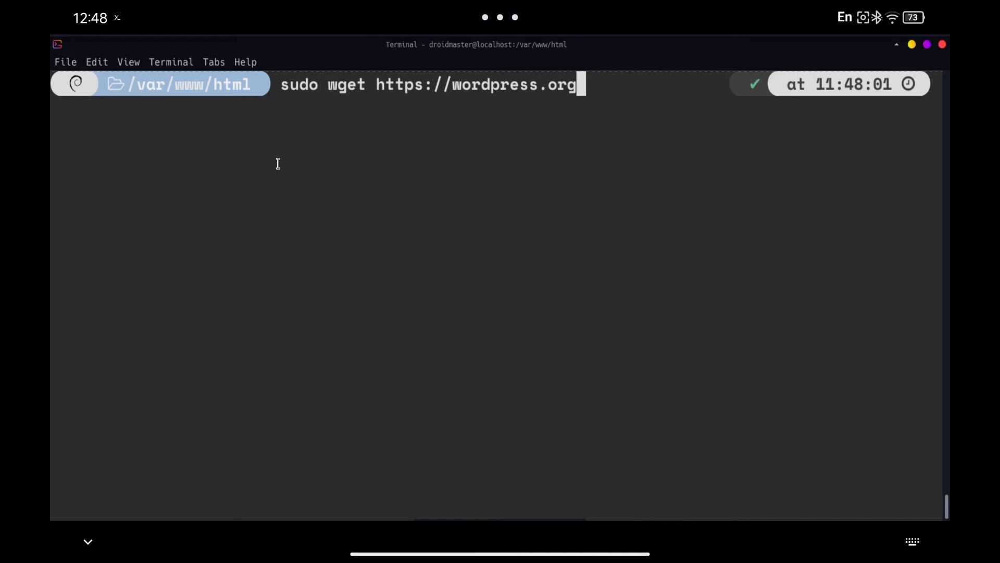
pyautogui.write('/later')
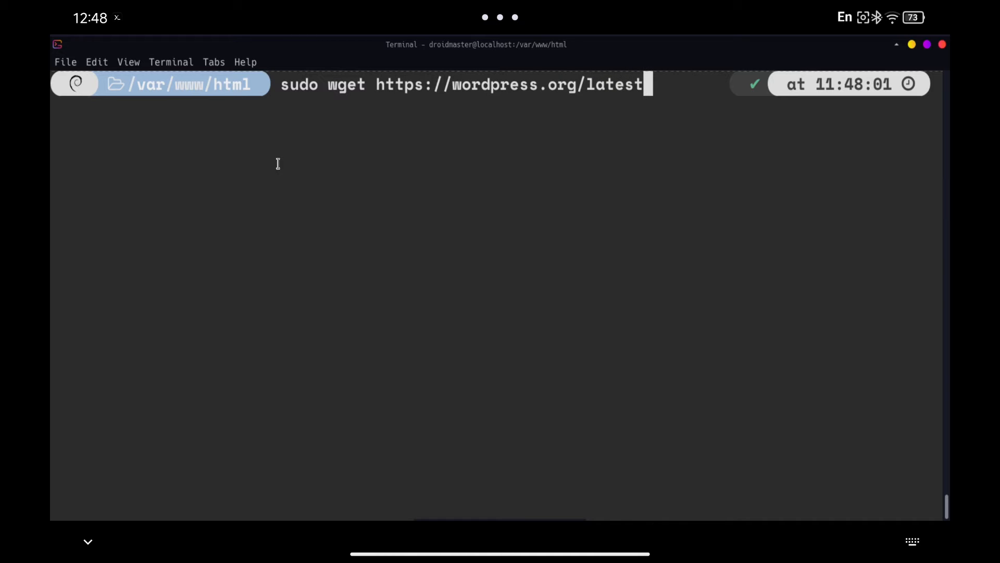
pyautogui.write('.tar.g')
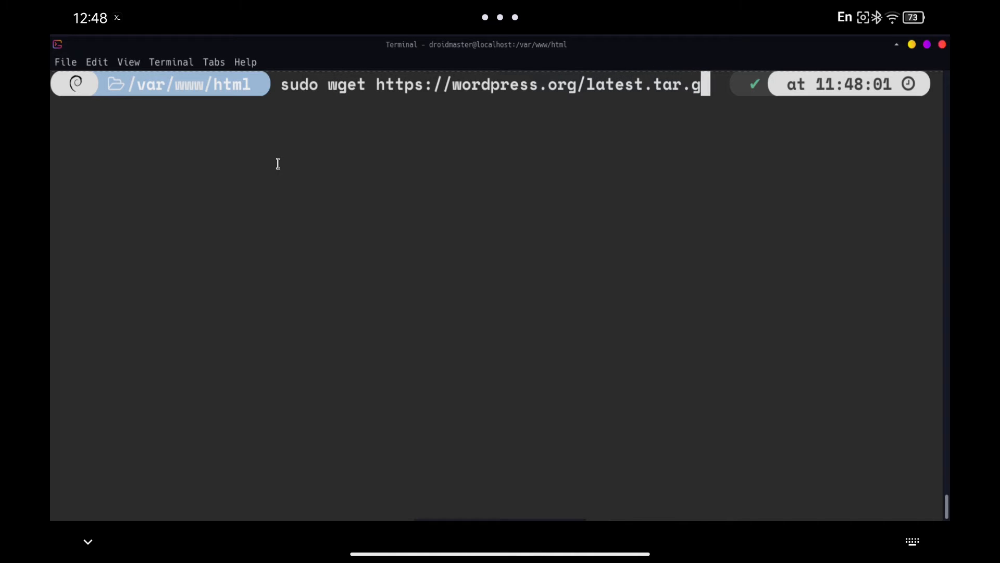
pyautogui.press('Return')
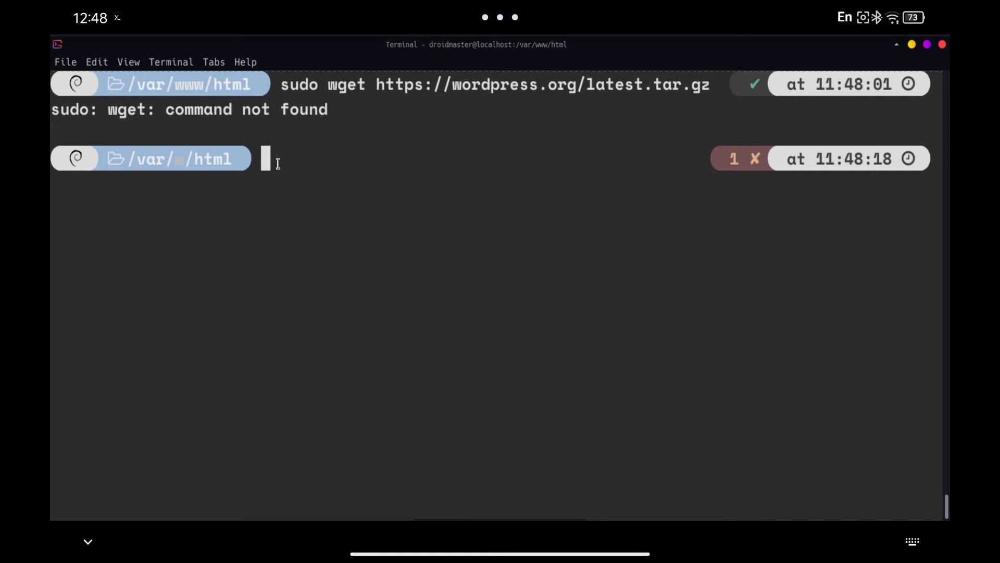
pyautogui.write('sudo apt')
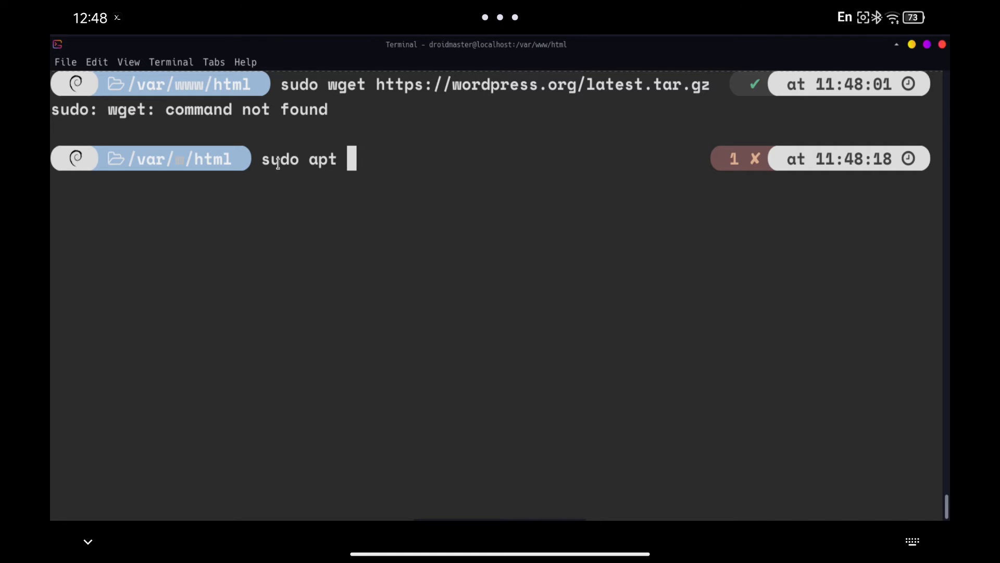
pyautogui.write('install wget')
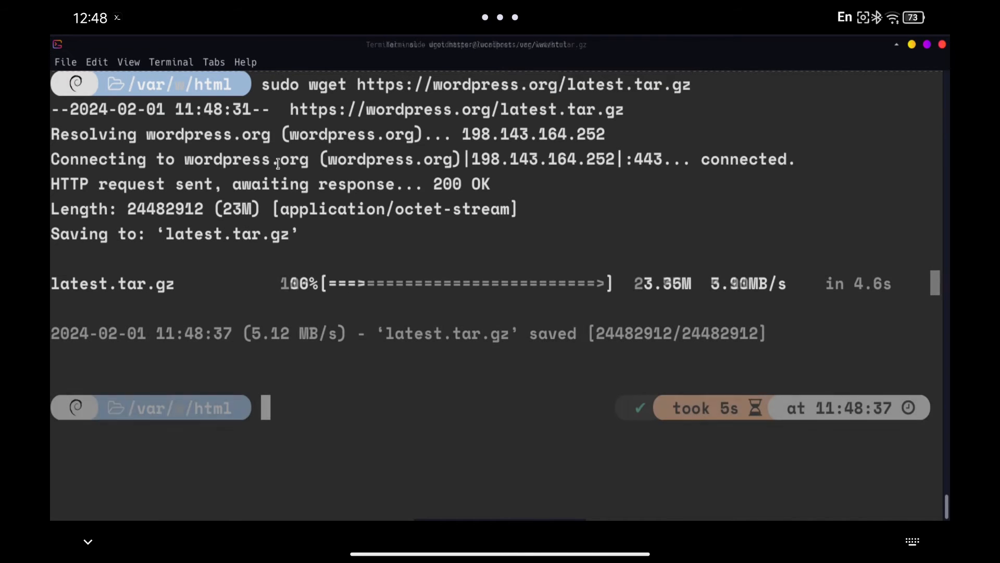
# - Extract latest.tar.gz with sudo tar xzf and move wordpress/* into /var/www/html
pyautogui.write('ls')
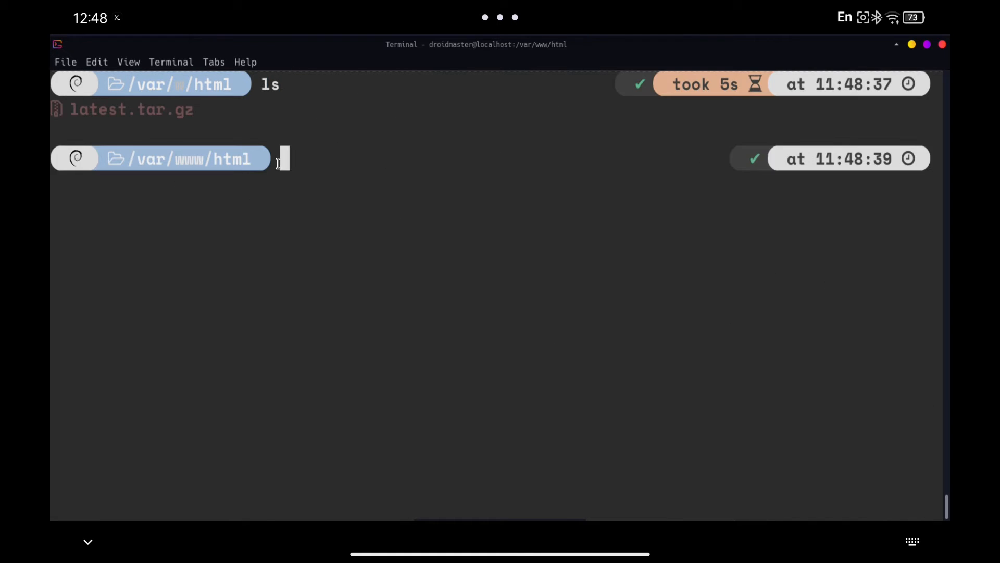
pyautogui.write('sudo tar')
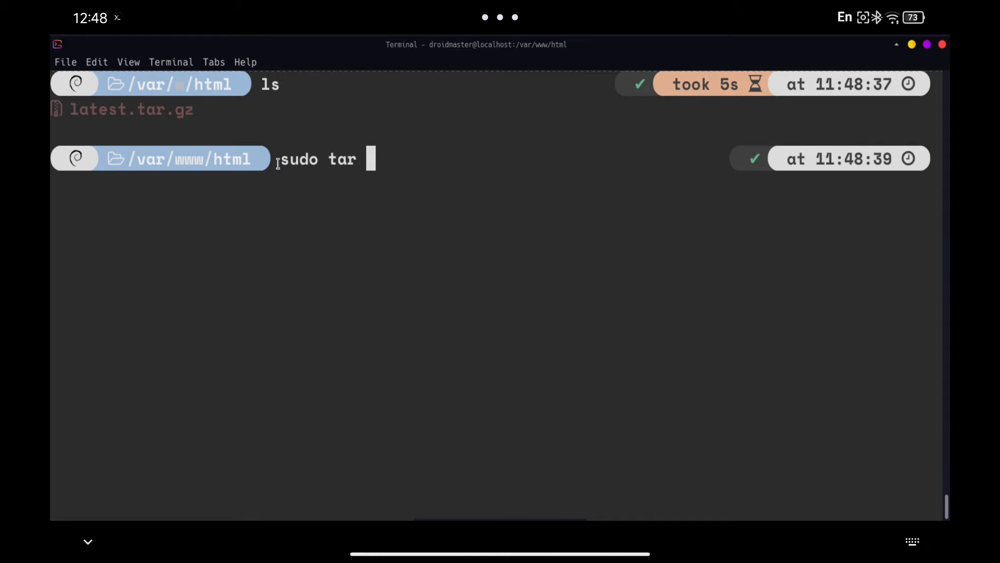
pyautogui.write('xzf latest.tar.gz')
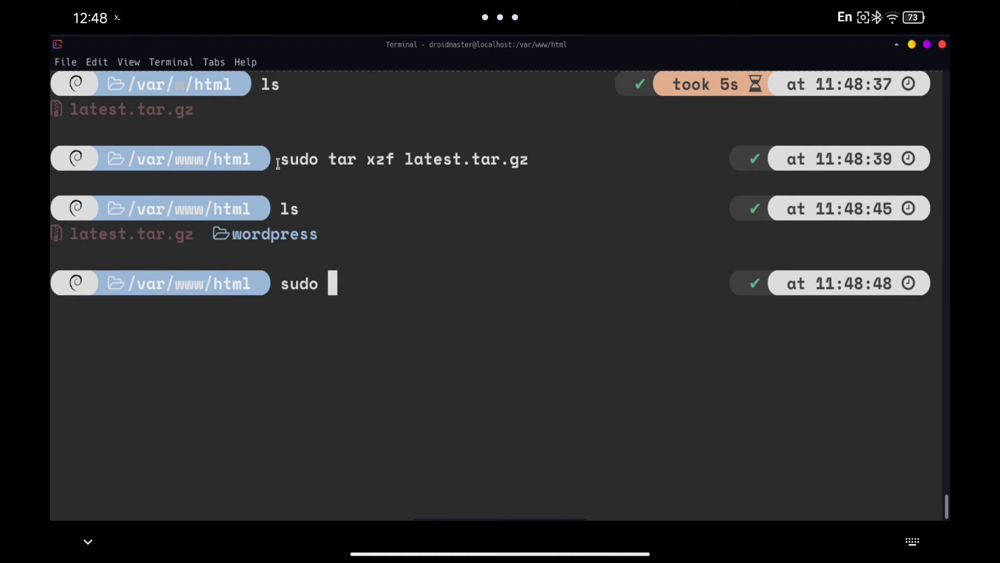
pyautogui.write('mv wordpress/')
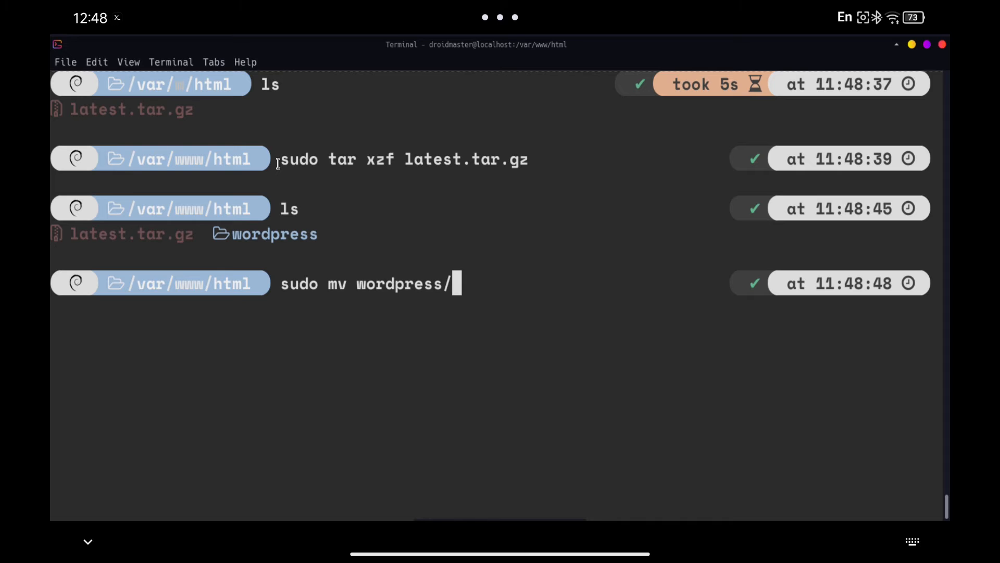
pyautogui.write('*')
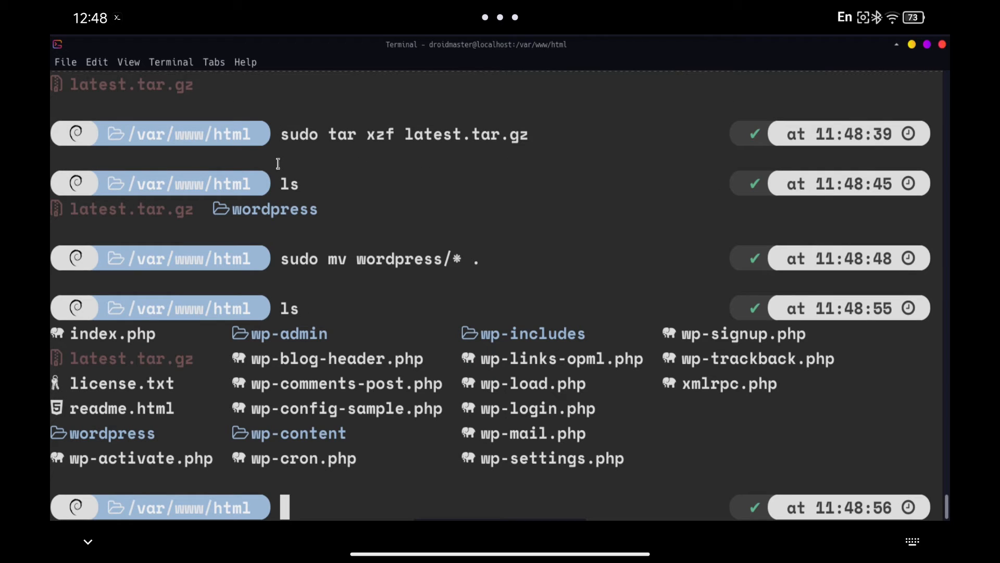
# - Delete the leftover archive and empty wordpress/ folder with sudo rm -rf
pyautogui.write('sudo rm')
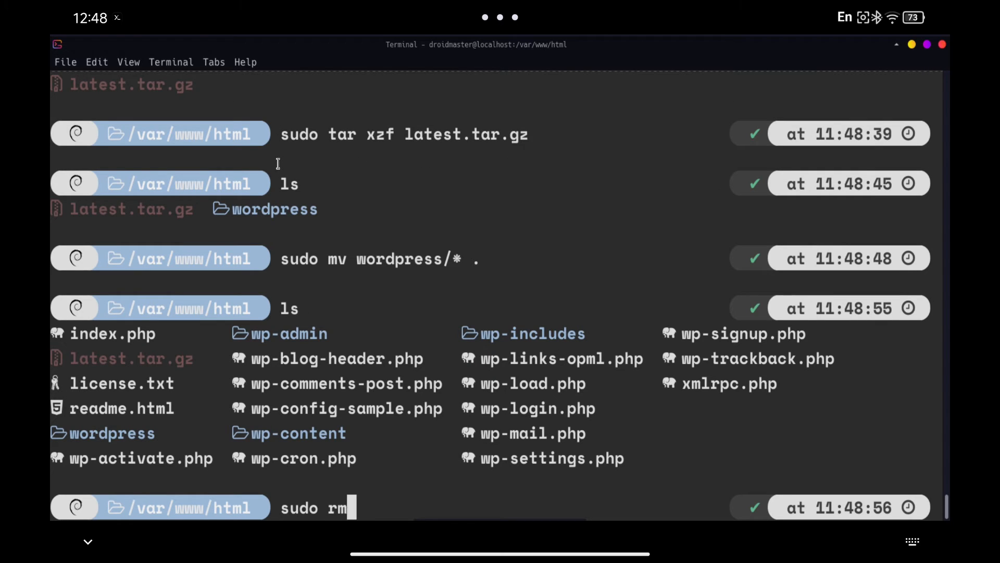
pyautogui.write('-rf')
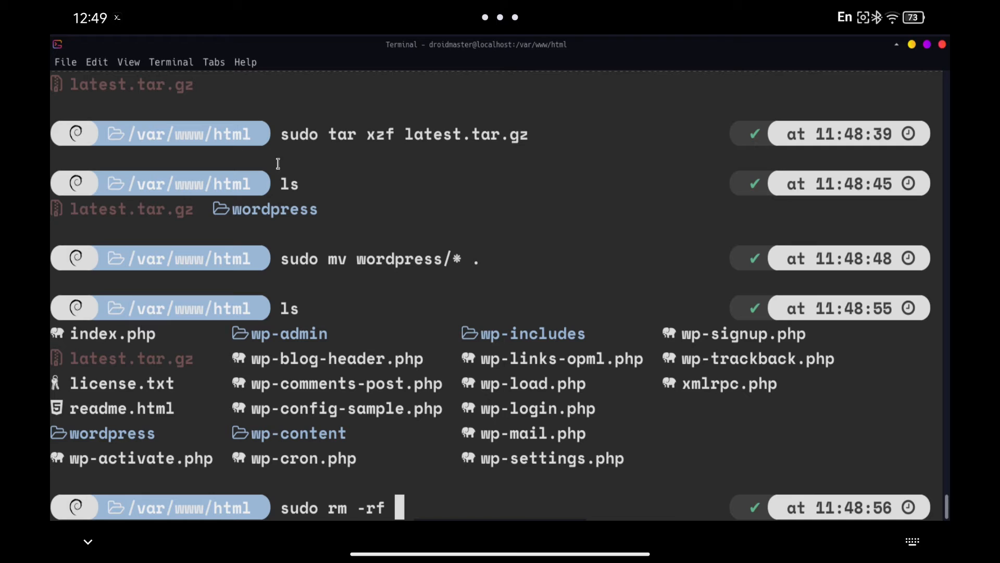
pyautogui.write('wordpress/')
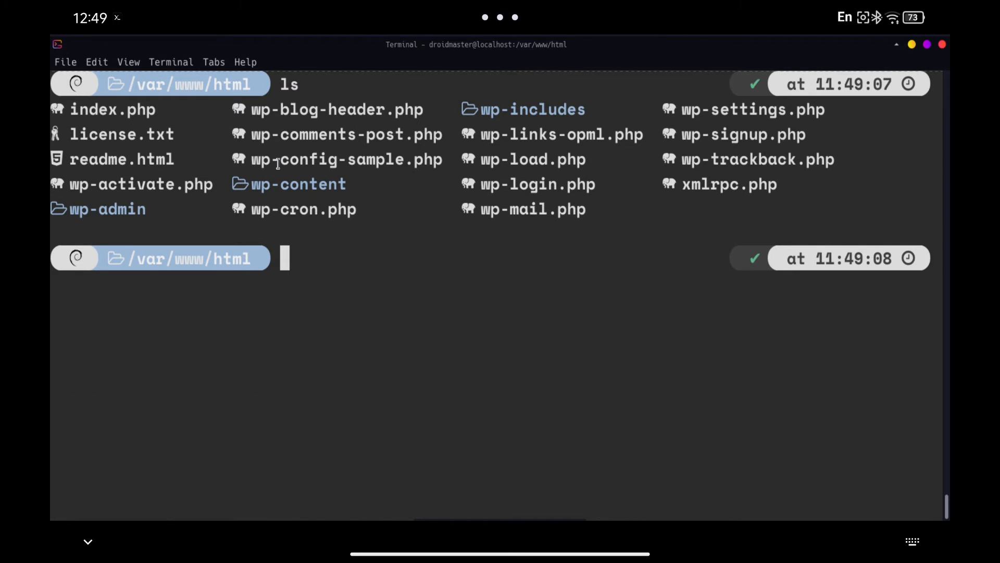
# - Recursively chown /var/www/html to www-data:www-data
pyautogui.write('sudo chown')
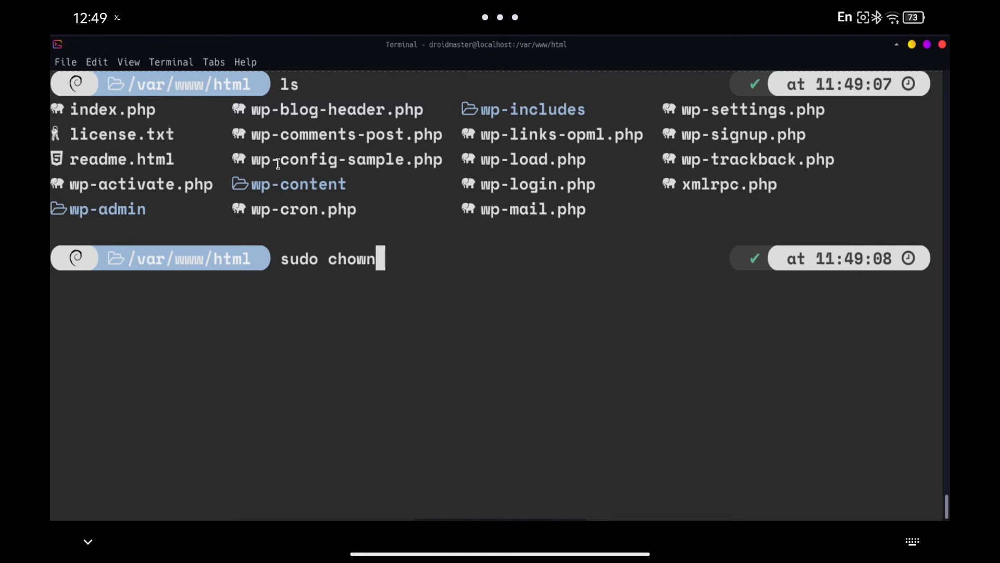
pyautogui.write('-R')
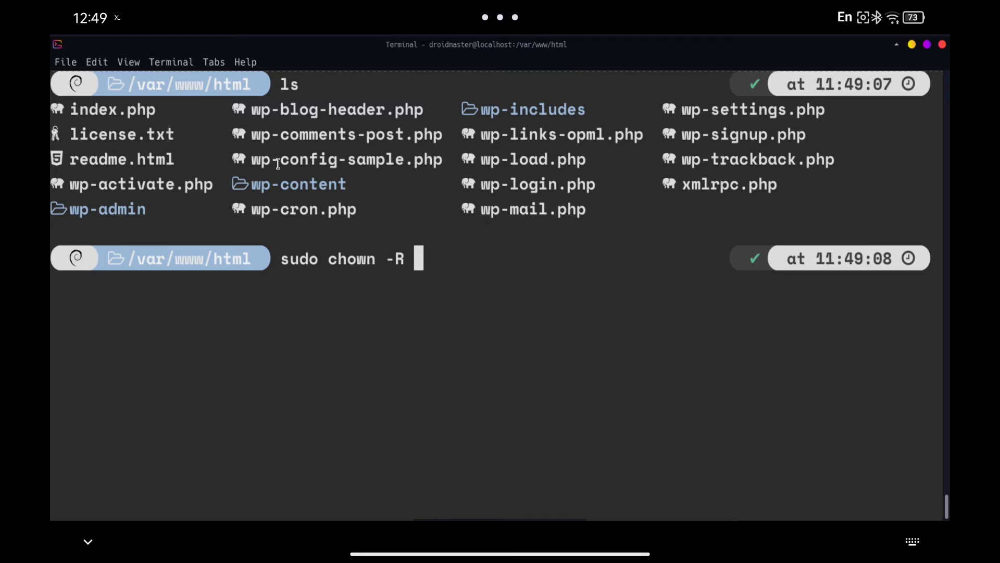
pyautogui.write('www-data')
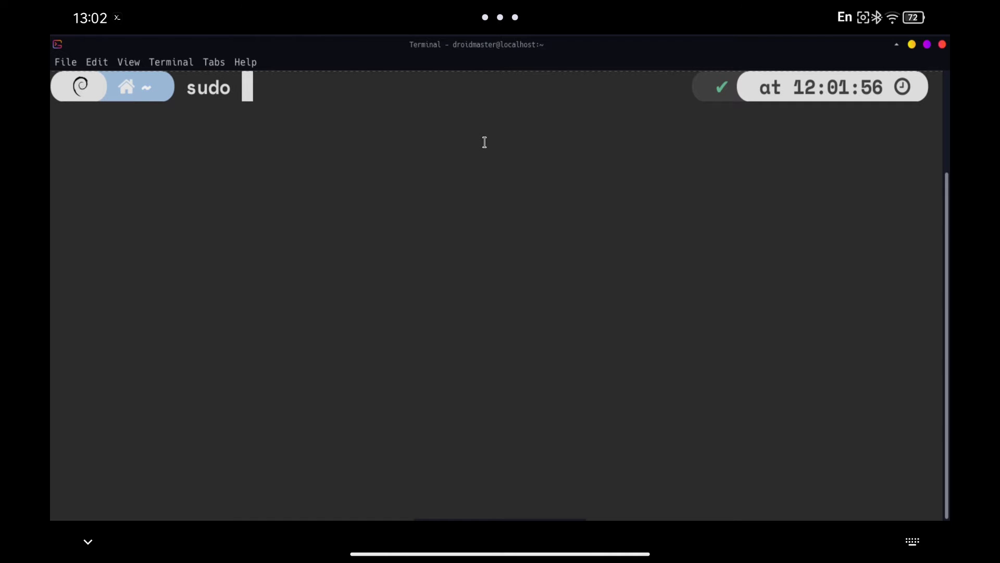
# - Start mysqld_safe, then run mysql_secure_installation answering n, n, Y, Y, Y
pyautogui.write('mysqld')
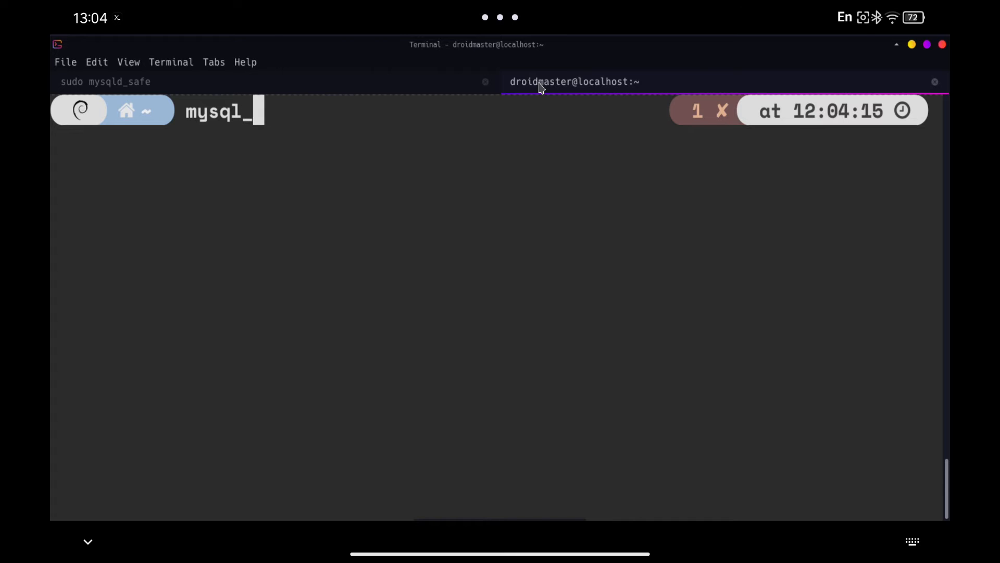
pyautogui.write('secure_installation')
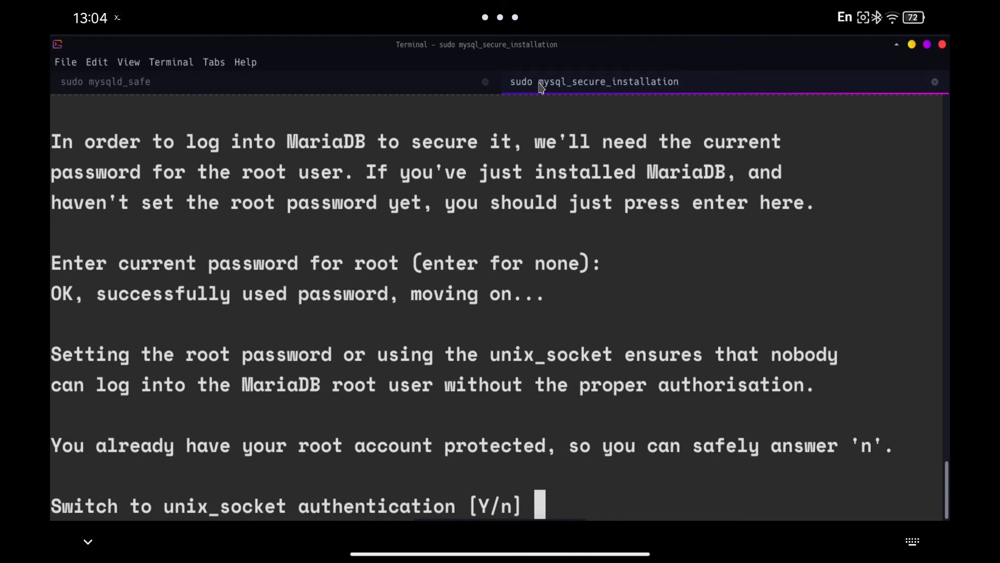
pyautogui.write('n')
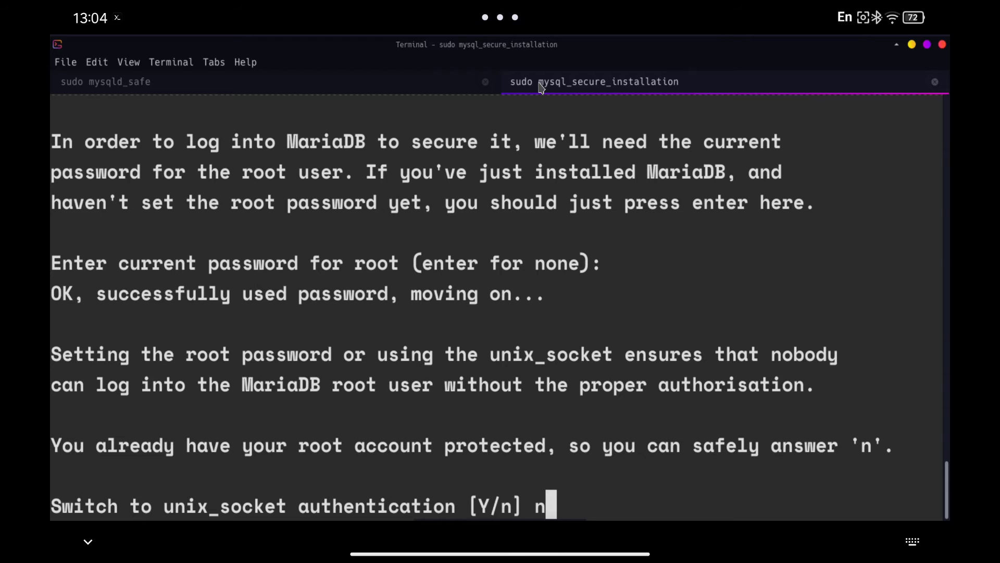
pyautogui.press('enter')
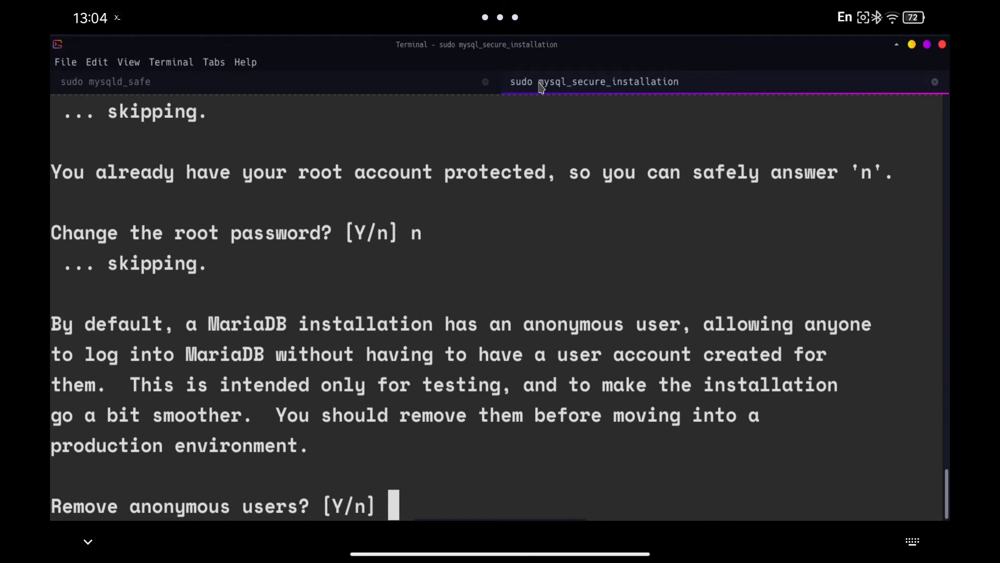
pyautogui.write('Y')
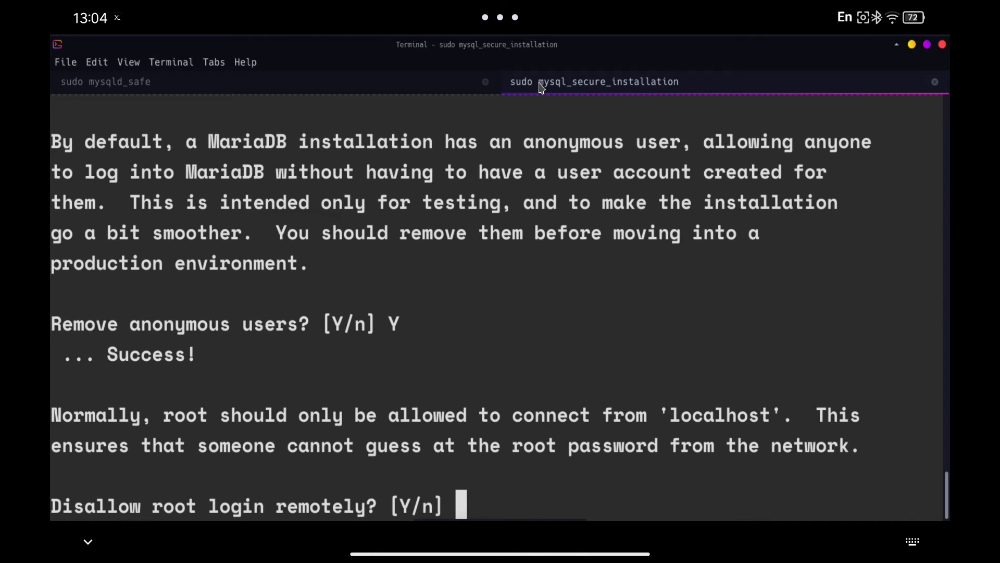
pyautogui.write('Y')
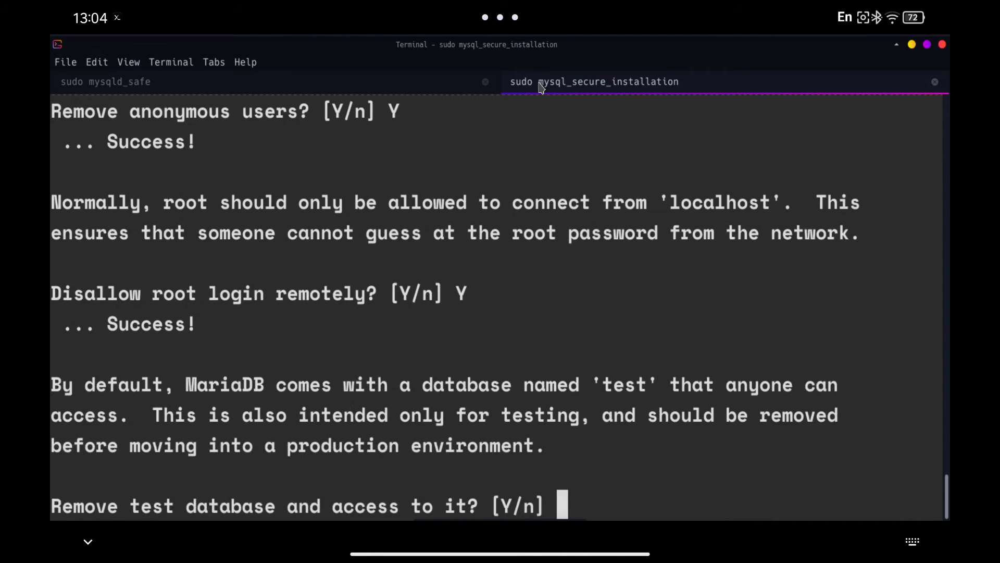
pyautogui.write('Y')
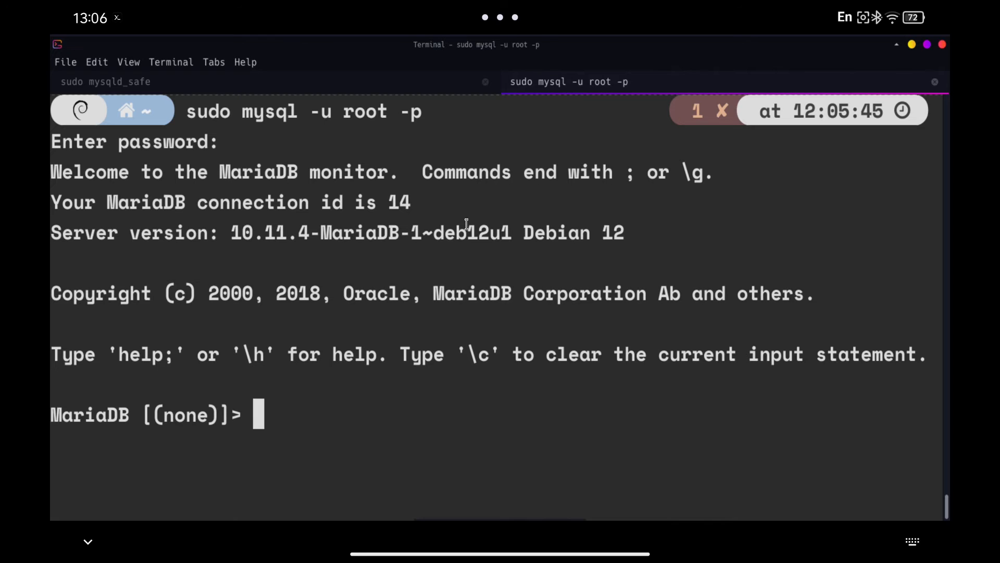
# - List the databases and create a new database named wordpress
pyautogui.write('show databases;')
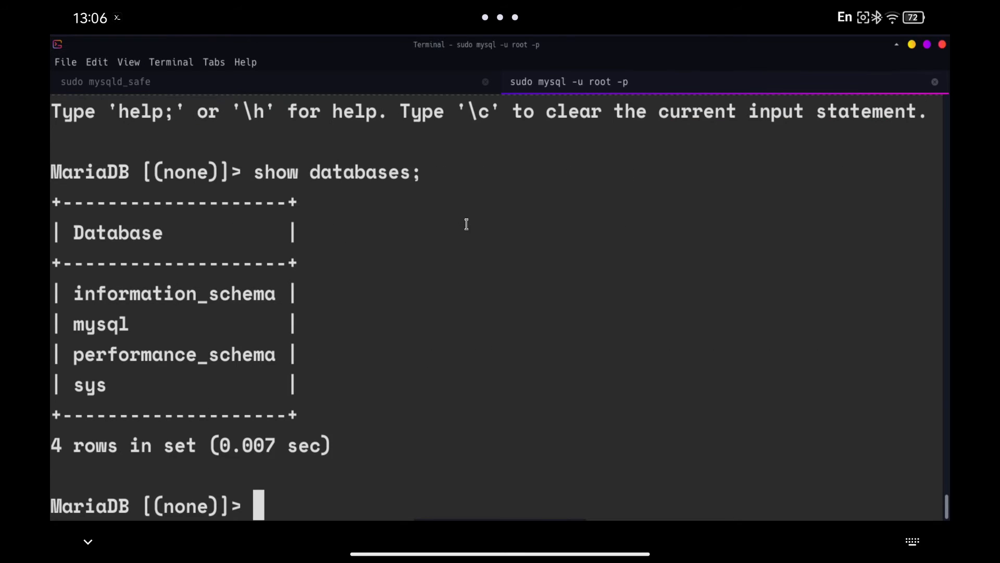
pyautogui.write('crea')
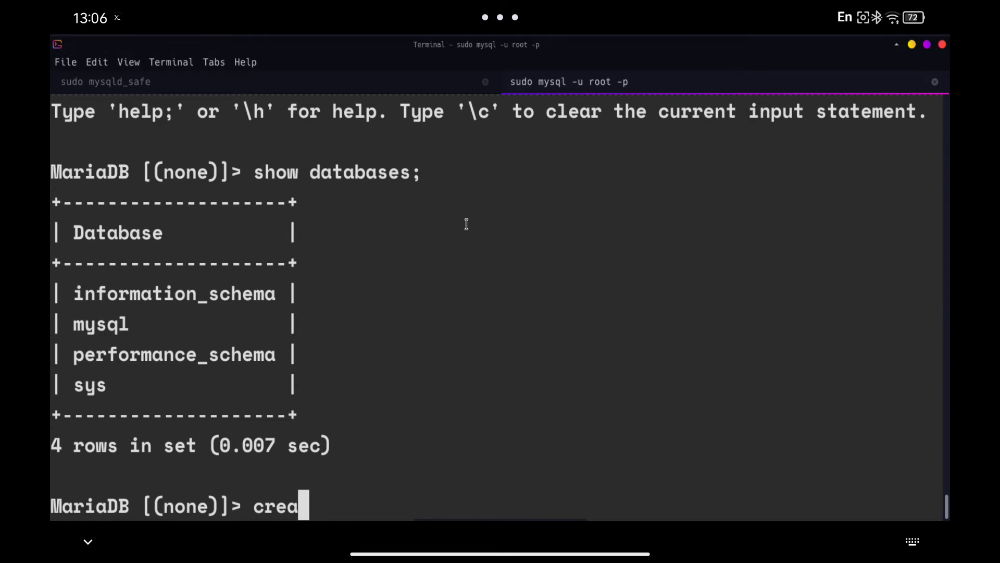
pyautogui.write('te database w')
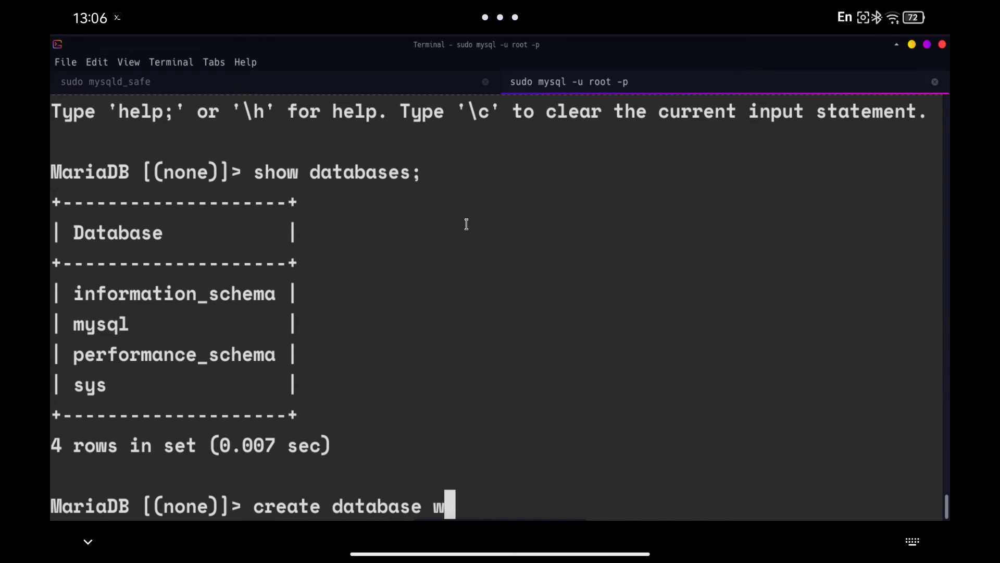
pyautogui.write('ordpress;')
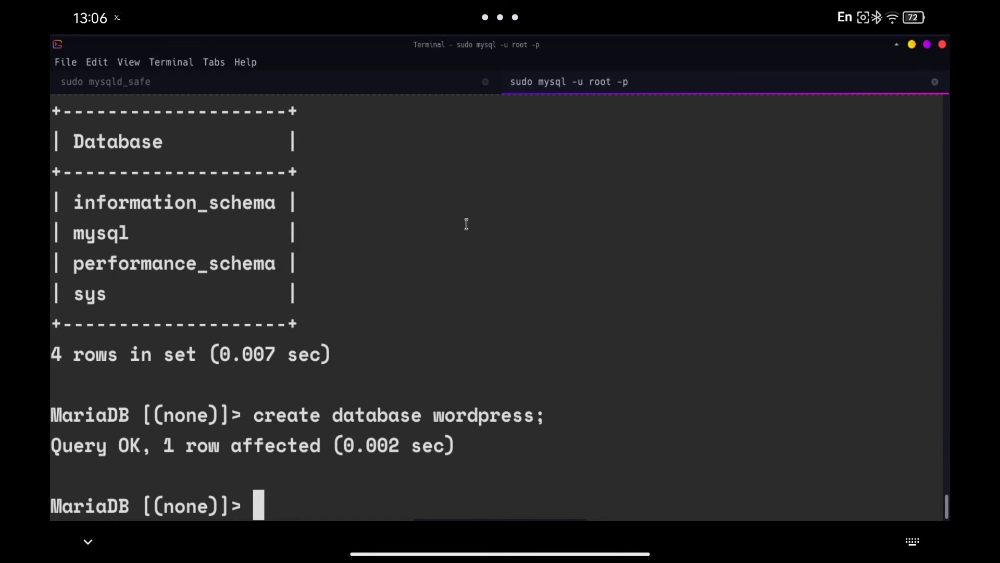
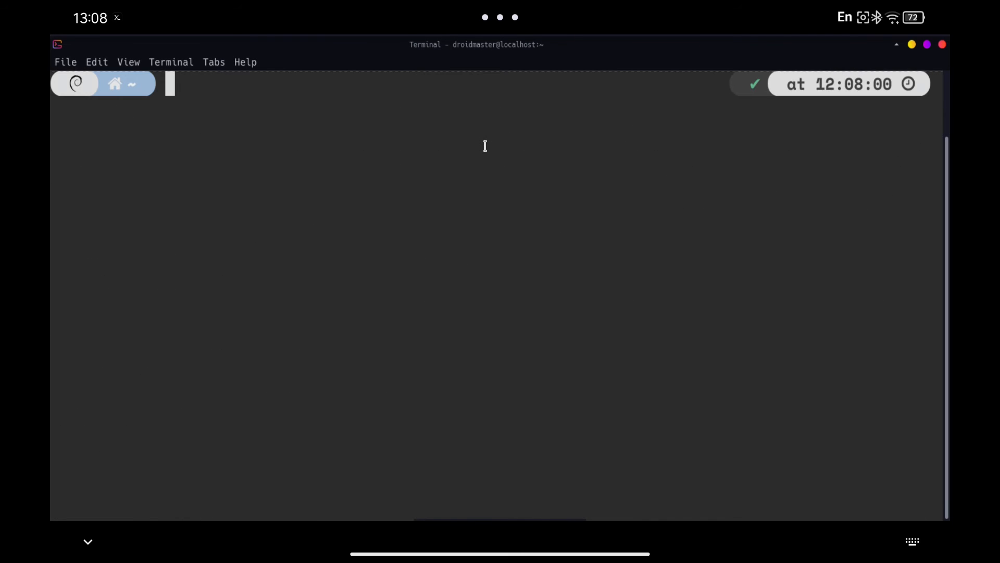
# - Start the apache2 service with sudo in a new terminal
pyautogui.write('sudo s')
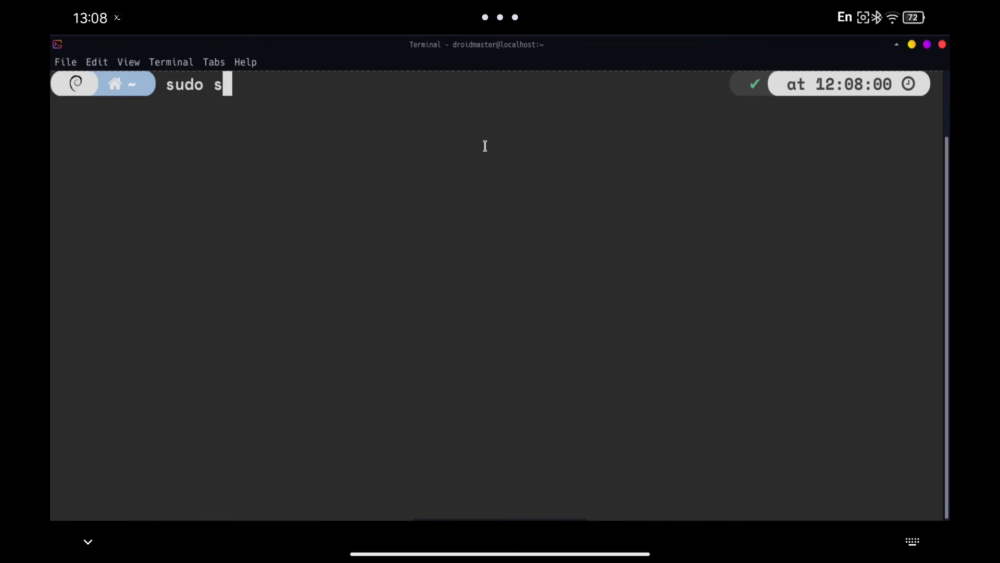
pyautogui.write('ervice apache2 start')
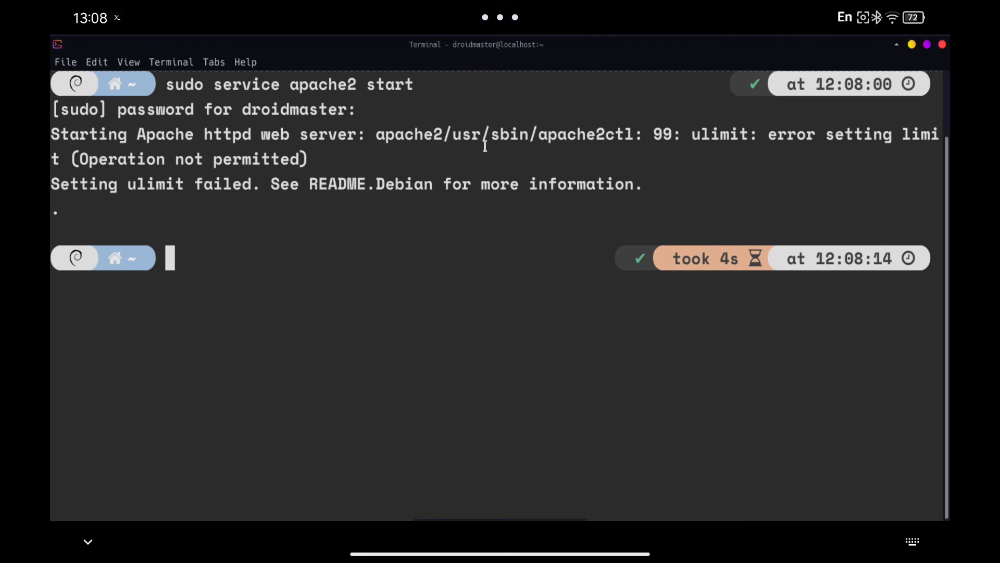
pyautogui.moveTo(425, 372)
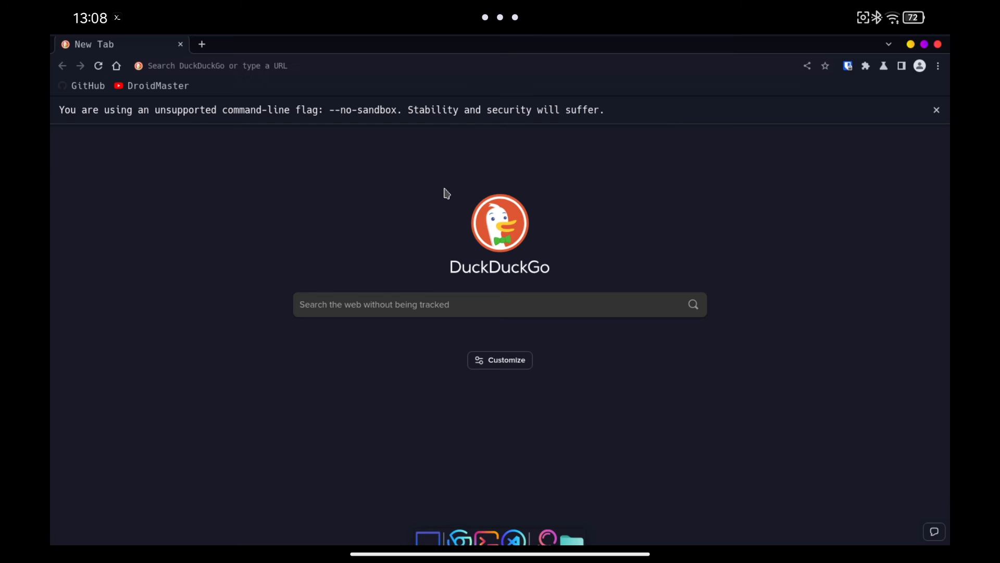
# - Browse to localhost:8082 and continue the WordPress setup with English (United States)
pyautogui.click(396, 65)
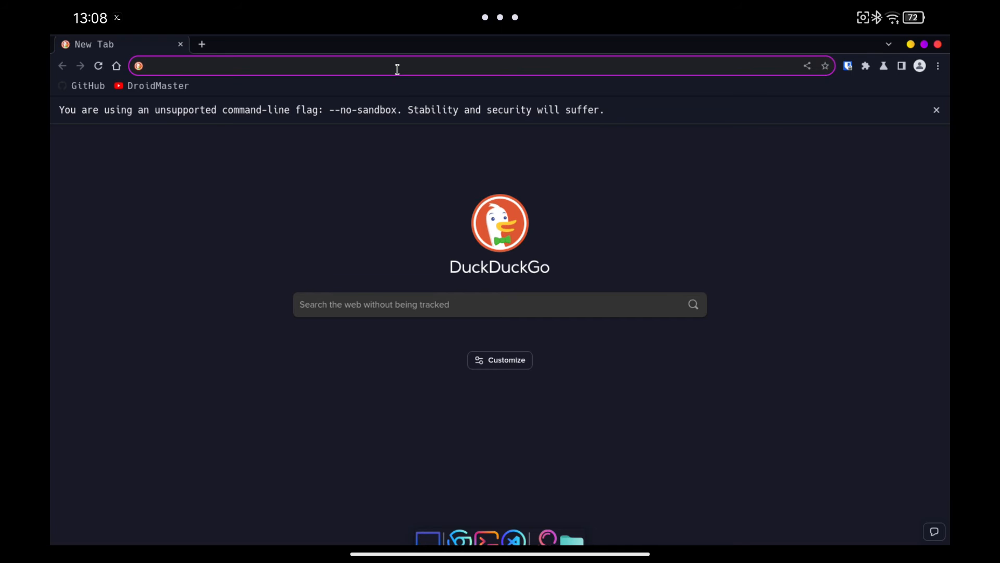
pyautogui.write('localhost:8082/wp-admin/setup-config.php')
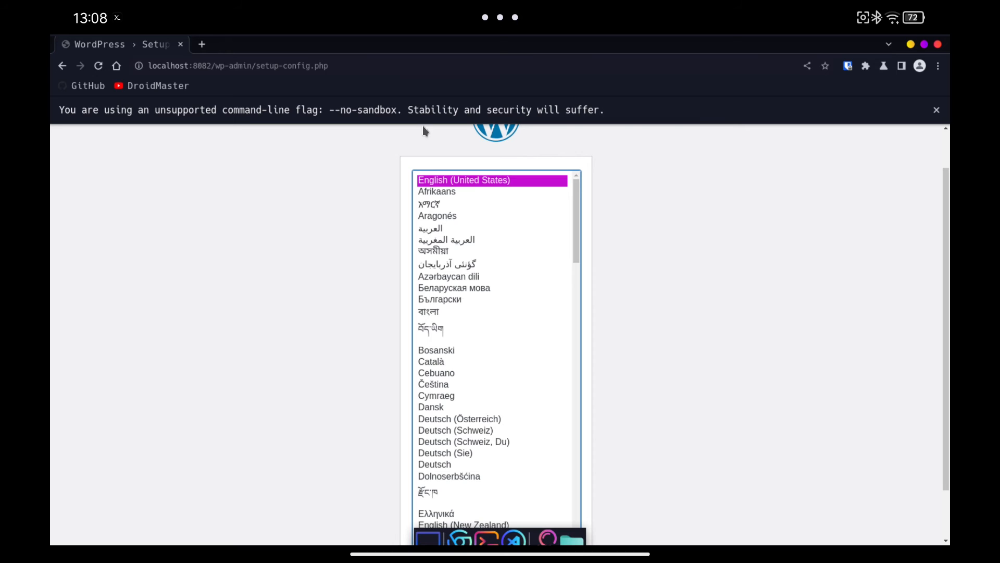
pyautogui.scroll(-3)
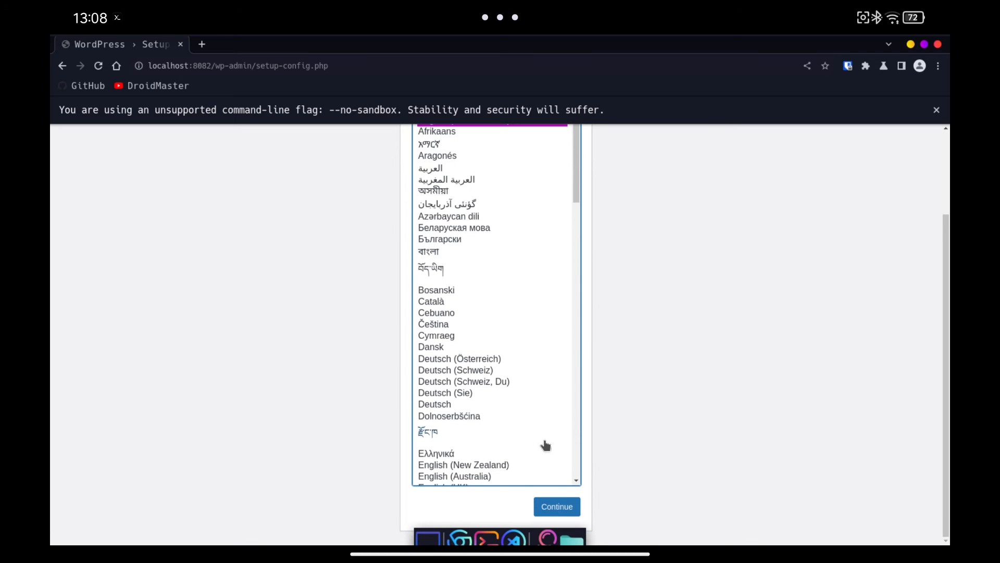
pyautogui.click(556, 507)
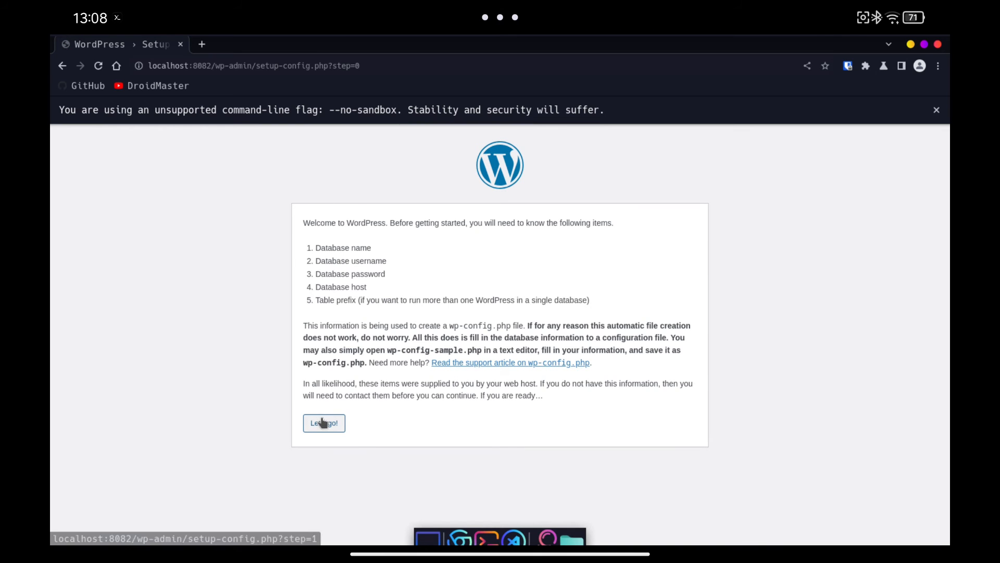
# - Submit database wordpress, user root and the shown password, getting a database connection error
pyautogui.click(323, 423)
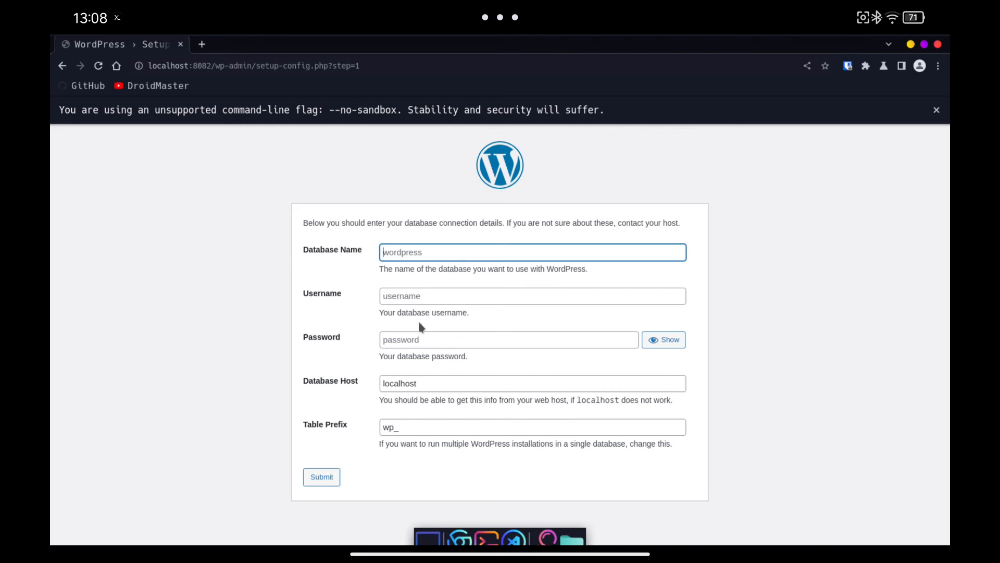
pyautogui.click(533, 295)
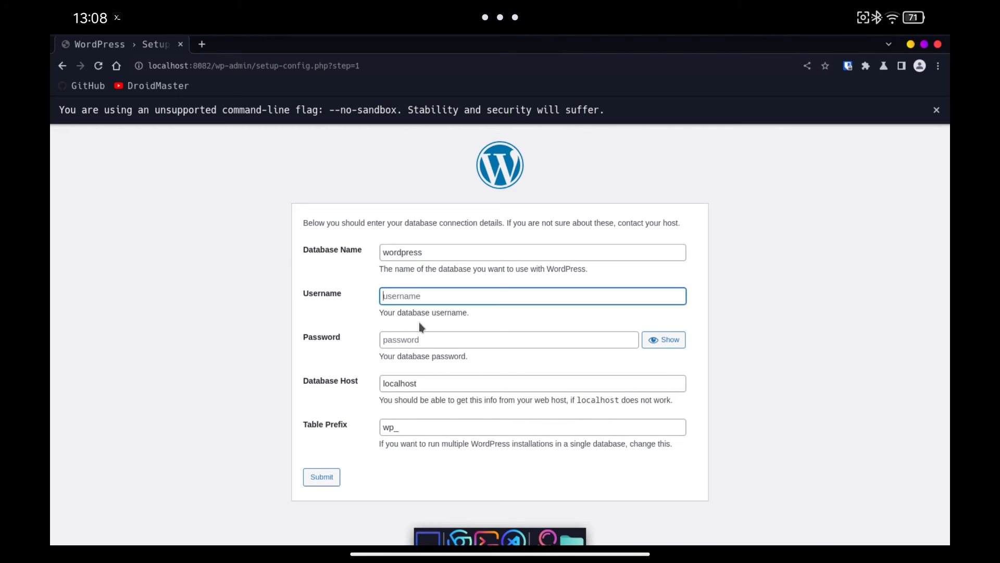
pyautogui.write('root')
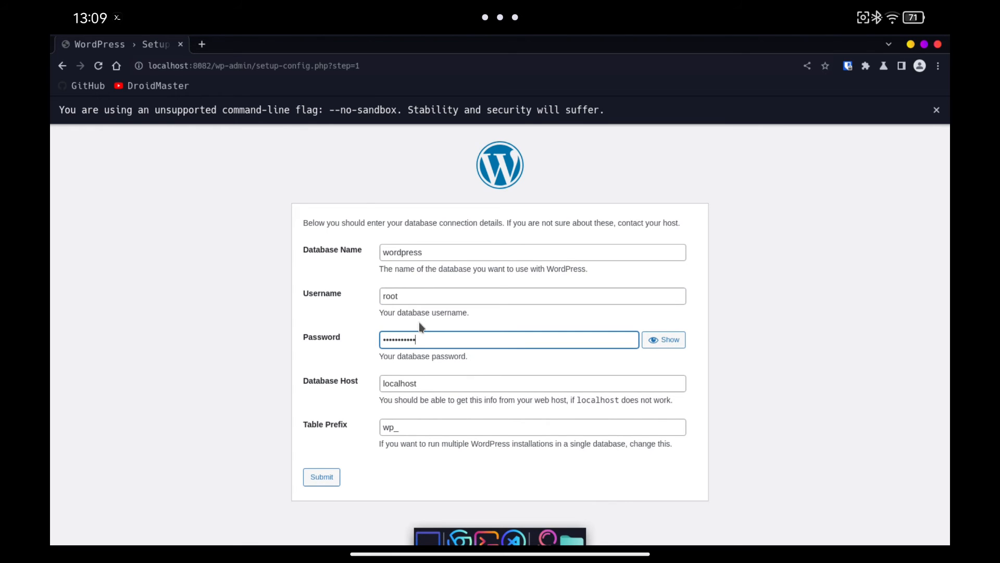
pyautogui.click(664, 339)
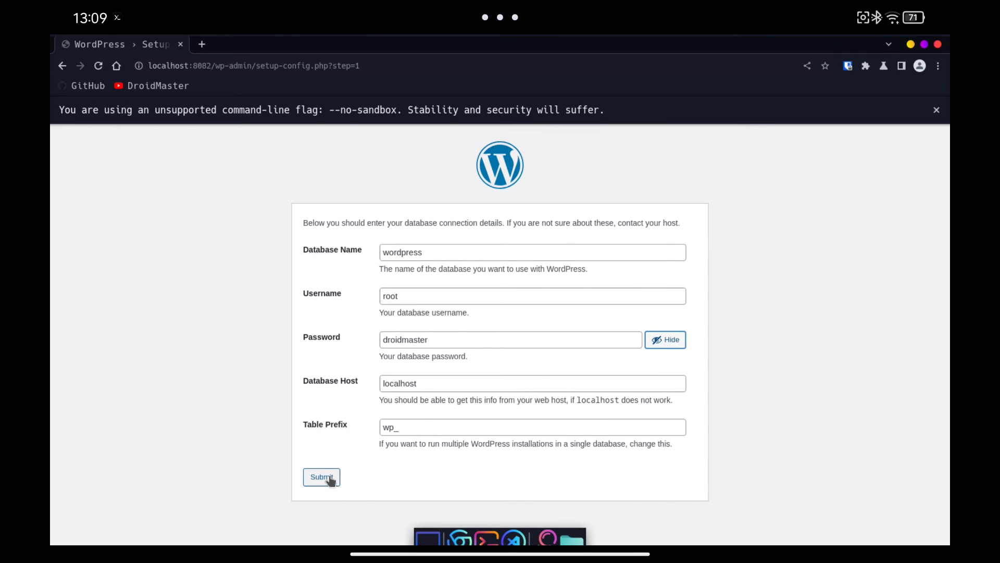
pyautogui.click(321, 476)
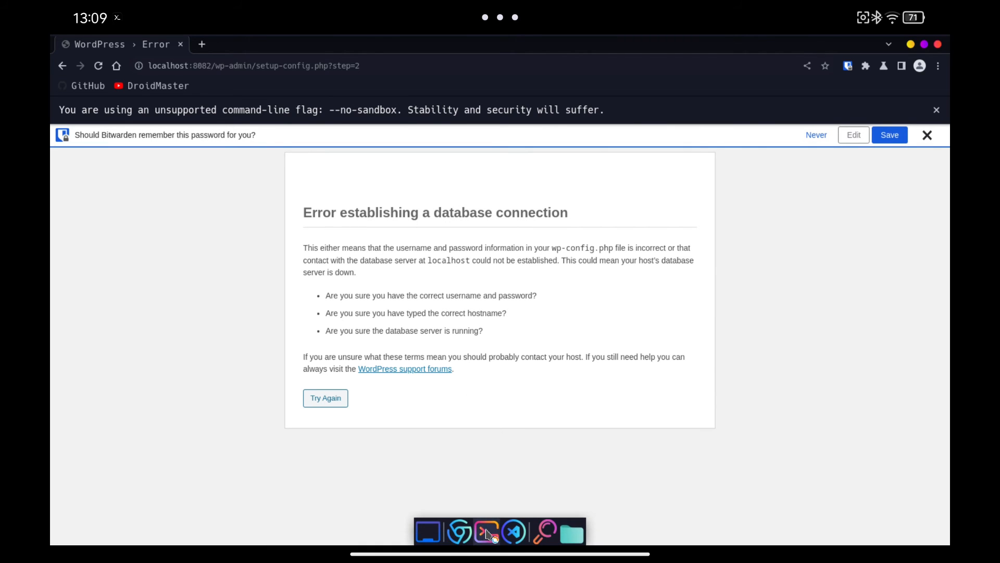
# - Switch to the terminal and run sudo mysqld_safe to start the MariaDB server
pyautogui.click(487, 531)
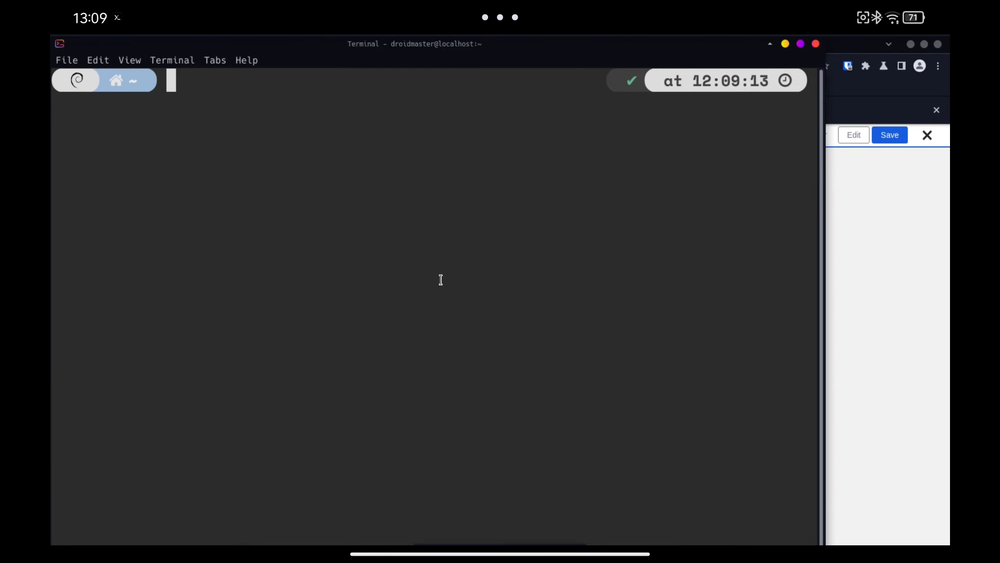
pyautogui.write('mysql')
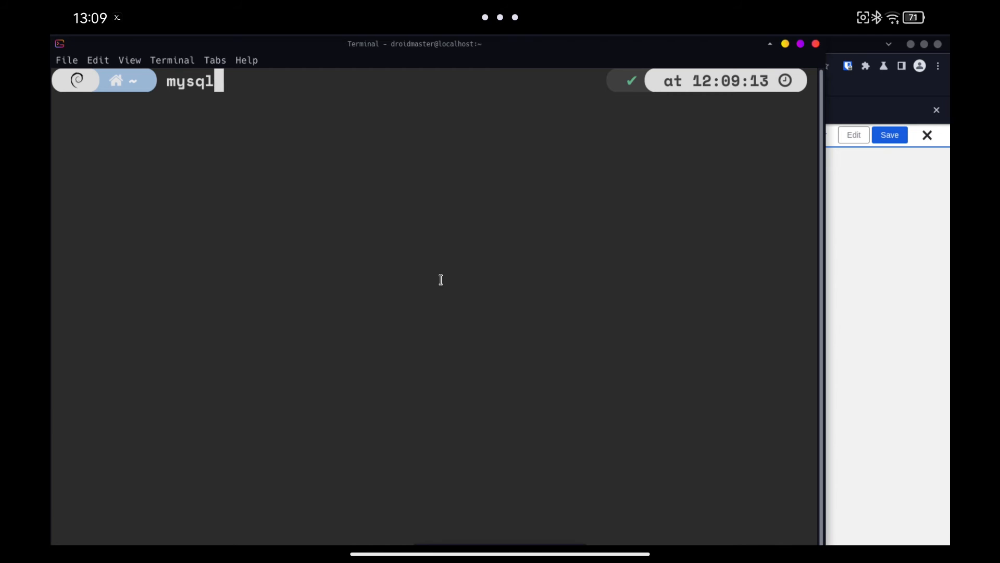
pyautogui.write('d')
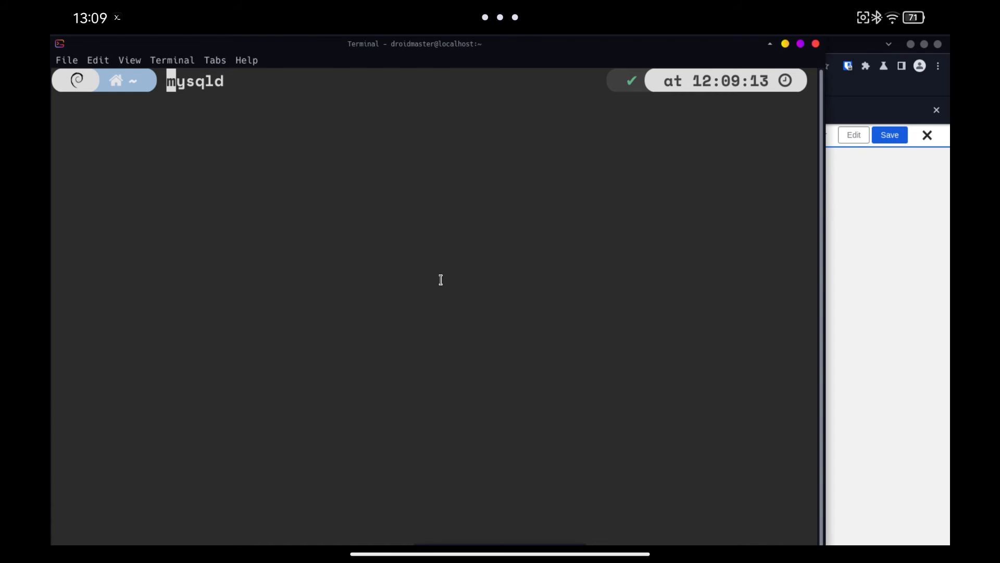
pyautogui.write('sudo')
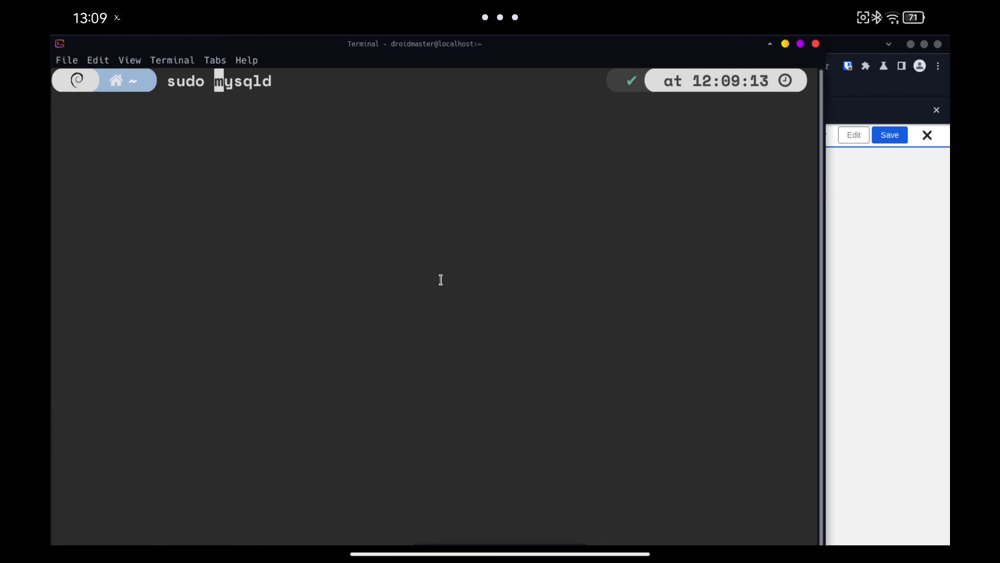
pyautogui.write('_safe')
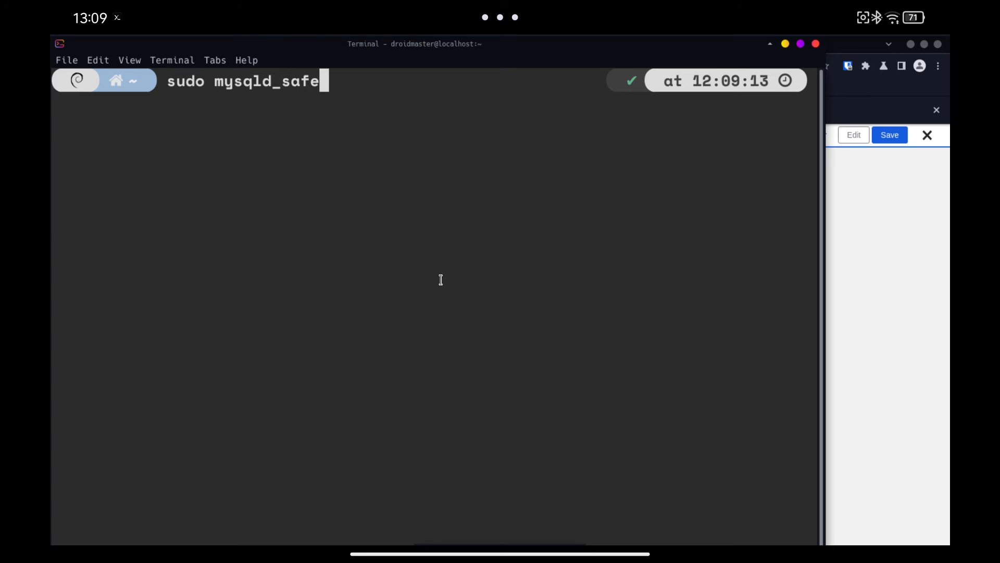
pyautogui.press('Return')
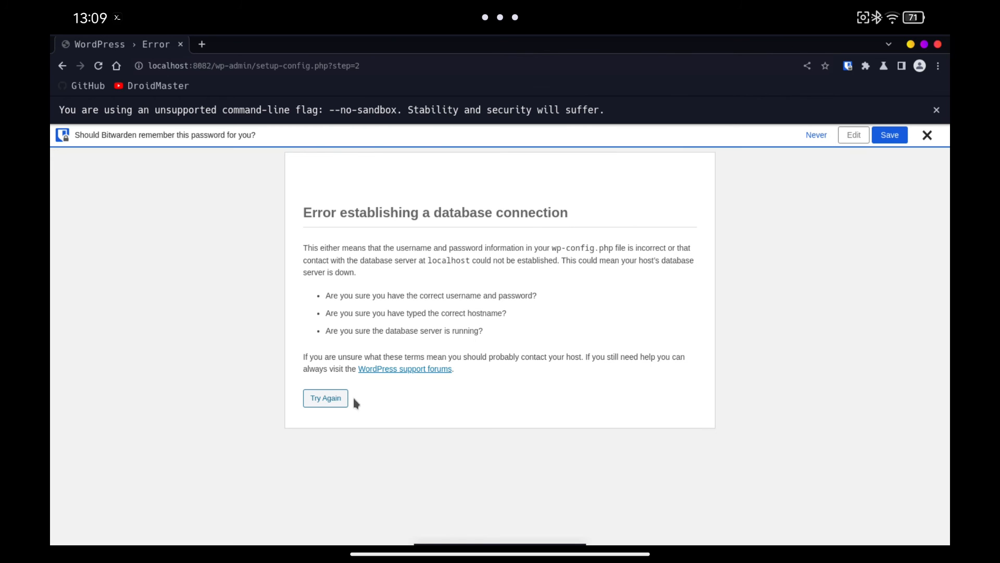
# - Resubmit the database connection details and run the WordPress installation to reach the Welcome form
pyautogui.click(325, 397)
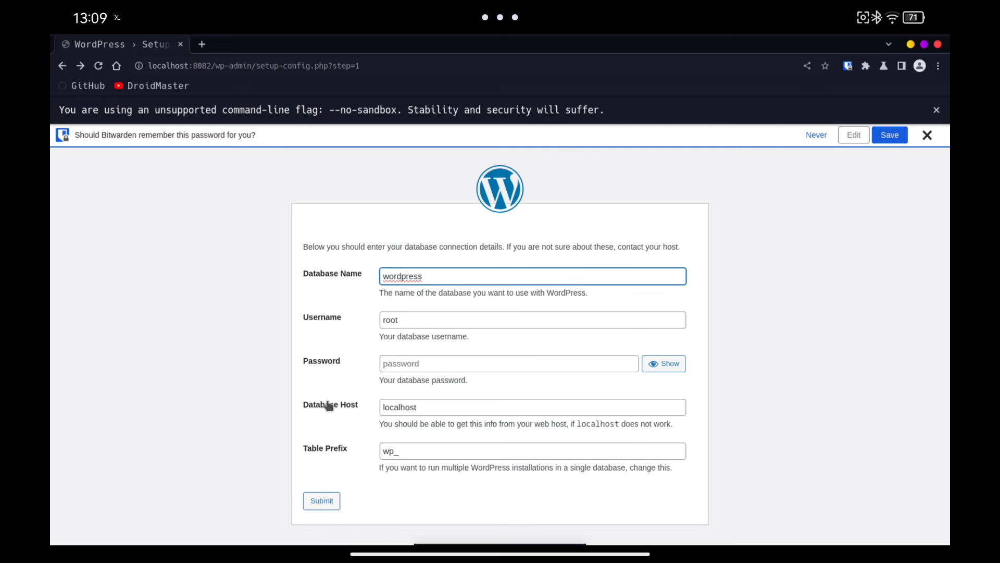
pyautogui.click(322, 500)
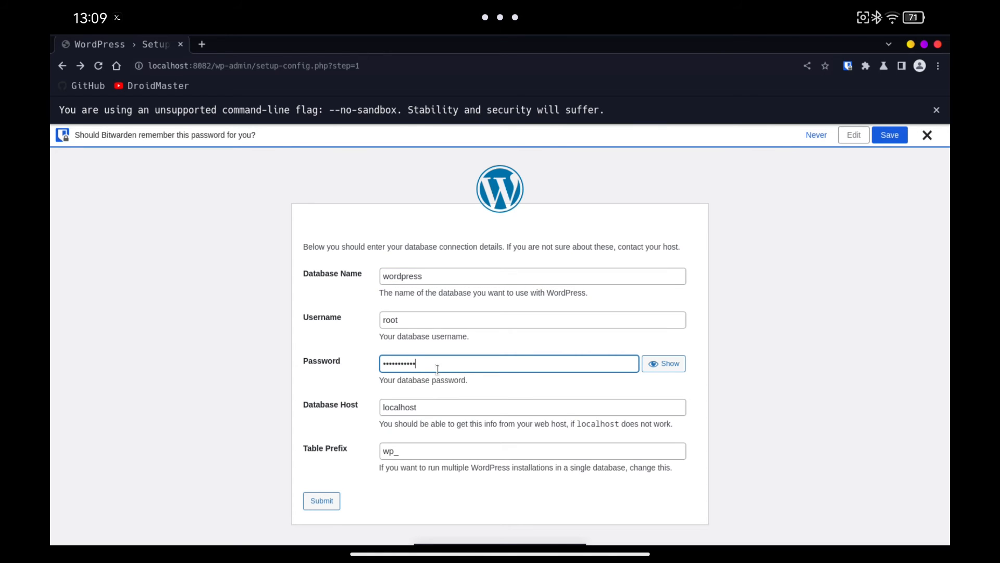
pyautogui.click(322, 500)
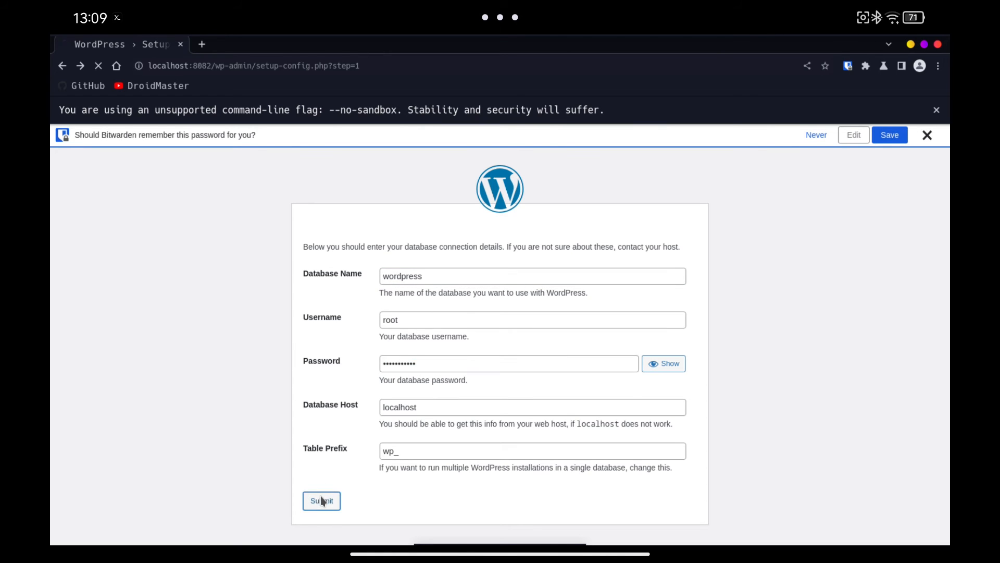
pyautogui.click(322, 501)
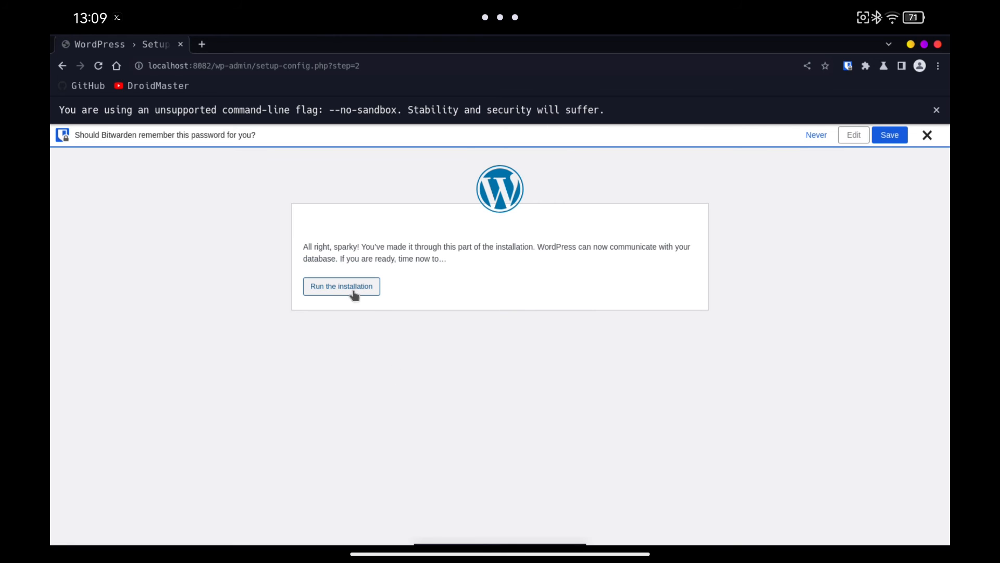
pyautogui.click(342, 285)
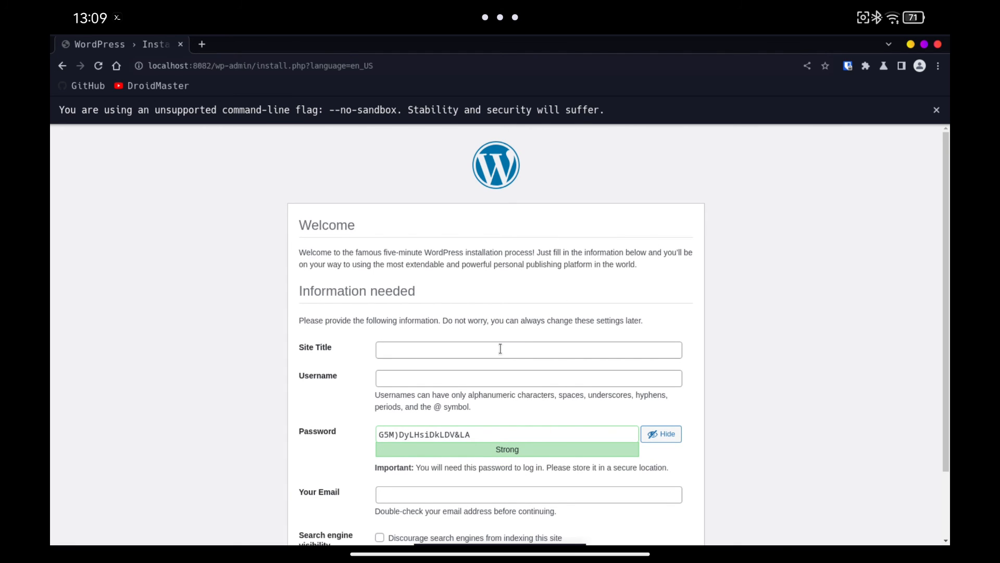
# - Enter site title 'My own page' and username droidmaster
pyautogui.write('My ow pag')
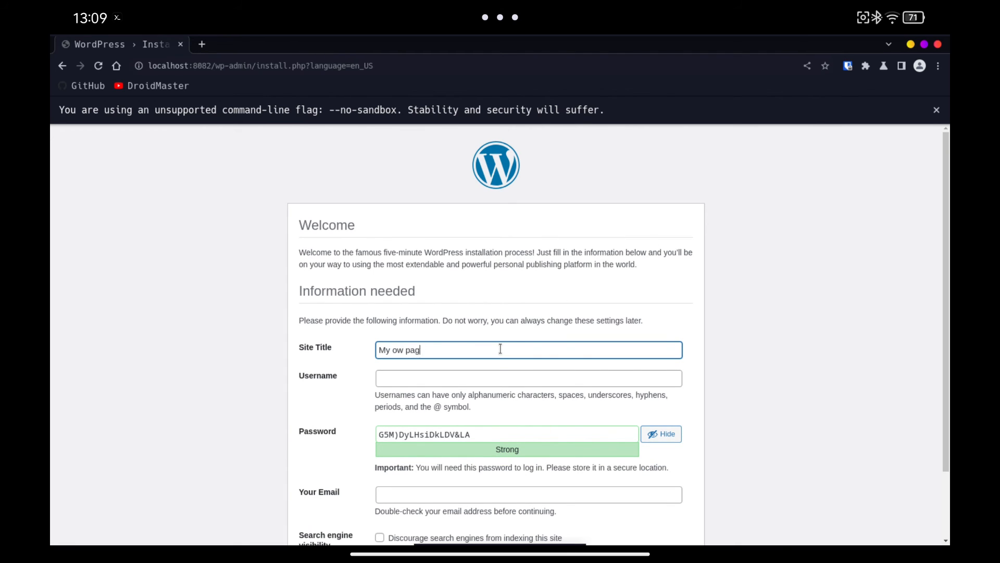
pyautogui.press('BackSpace')
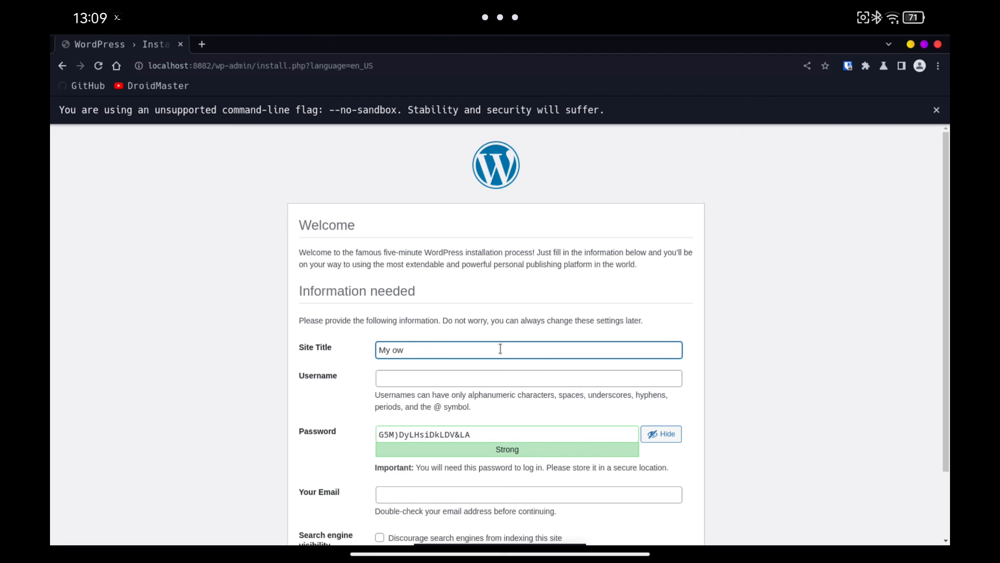
pyautogui.write('n page')
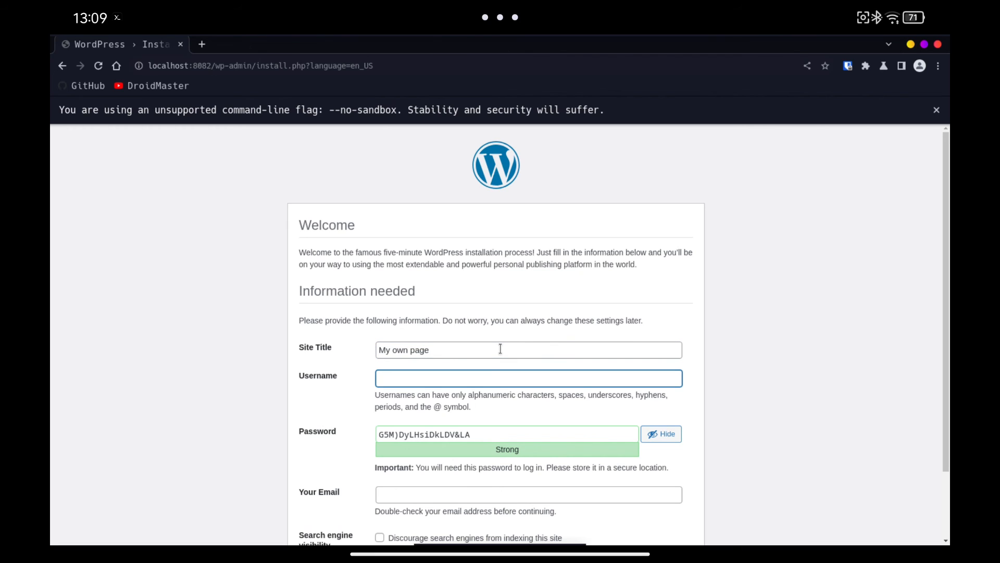
pyautogui.write('droidmaster')
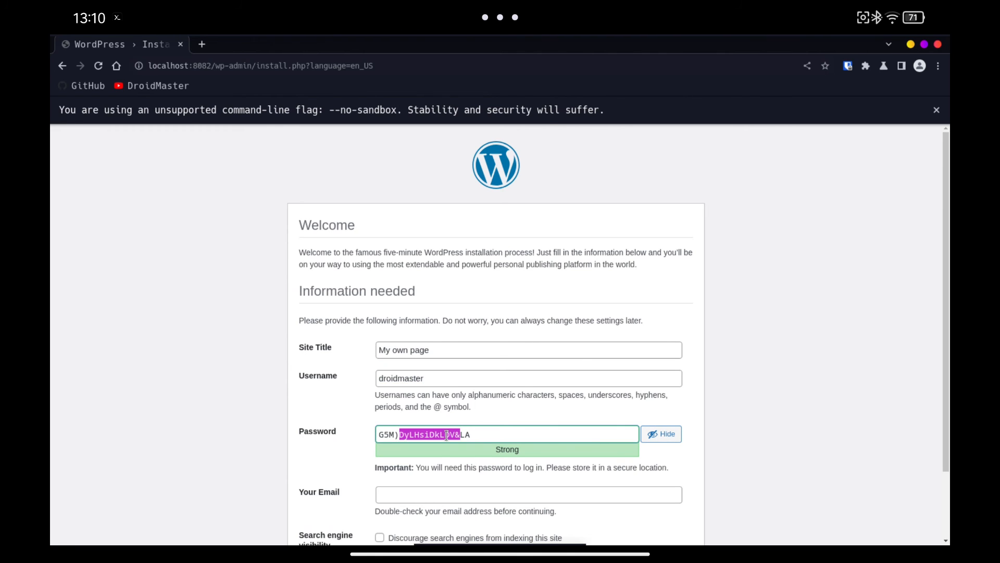
pyautogui.write('droidmast')
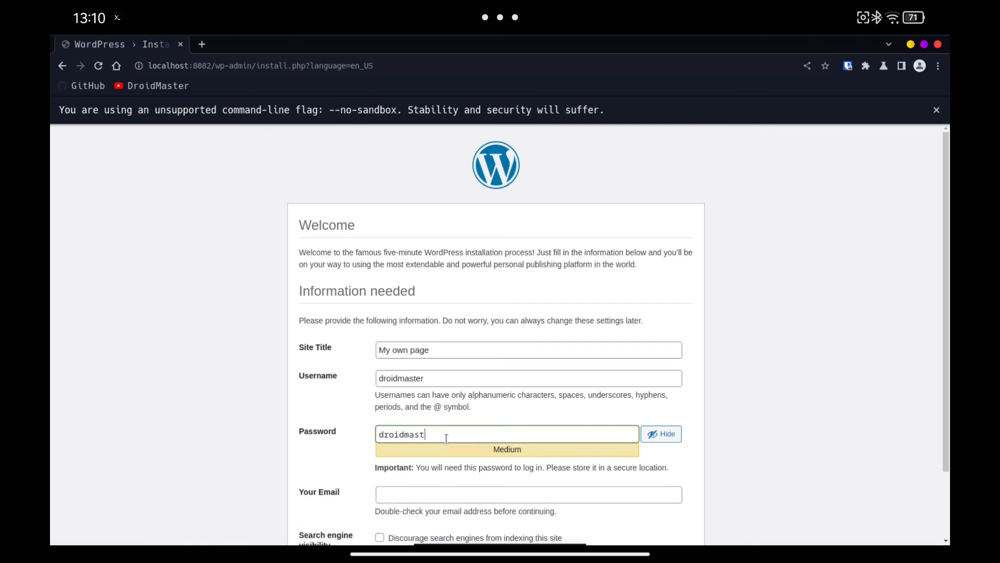
pyautogui.write('er')
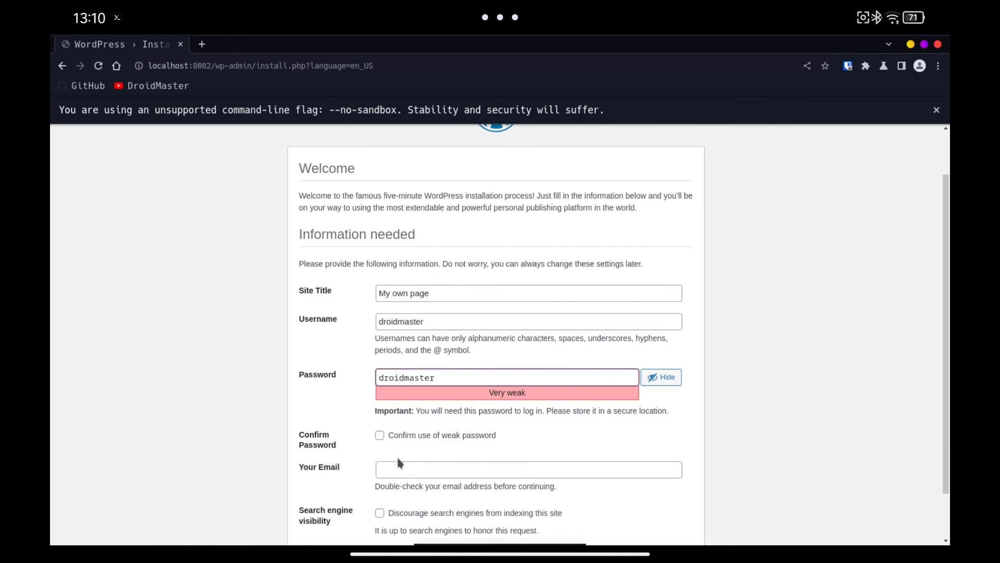
pyautogui.click(380, 436)
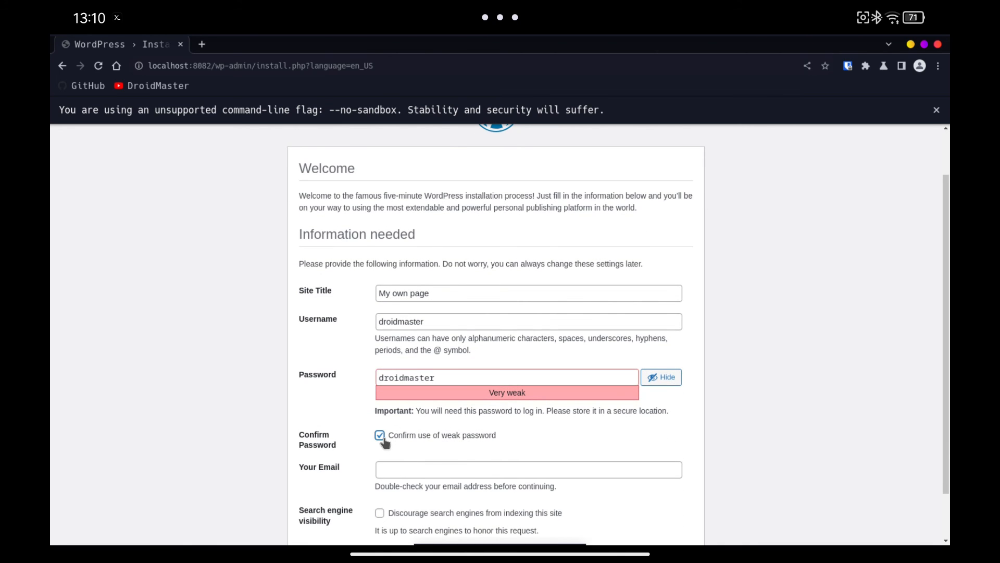
pyautogui.scroll(-3)
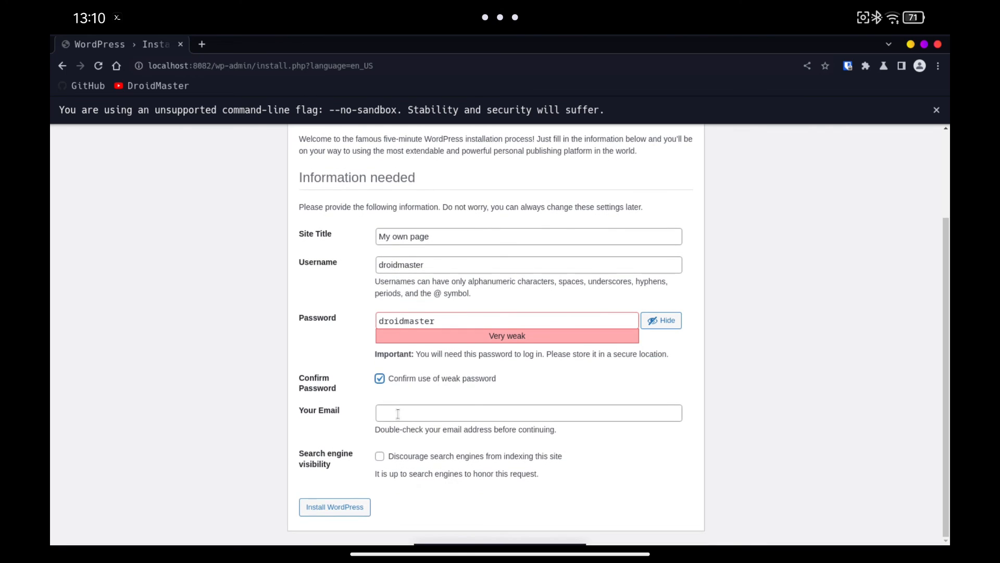
pyautogui.click(335, 506)
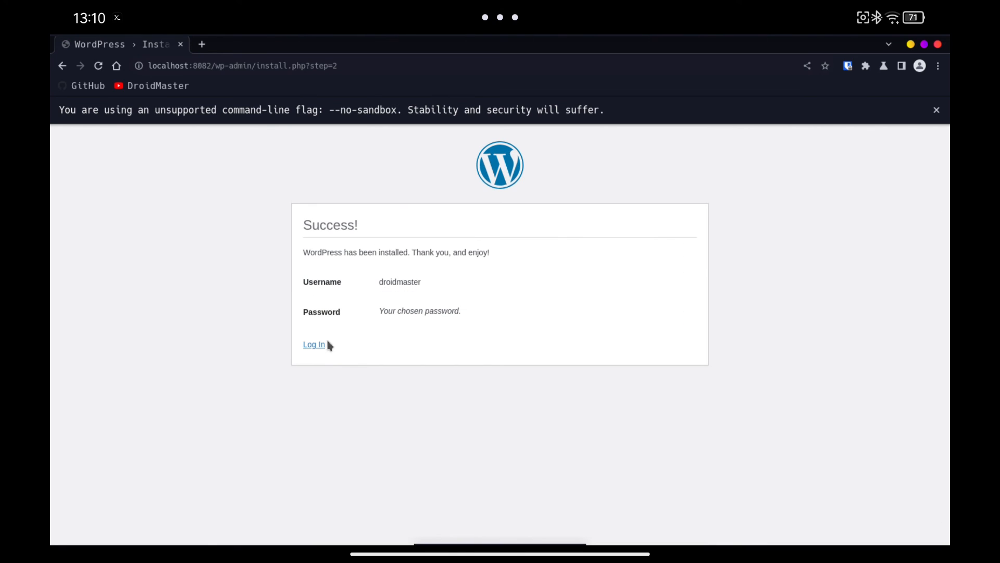
# - Log in to the WordPress dashboard as droidmaster
pyautogui.click(314, 344)
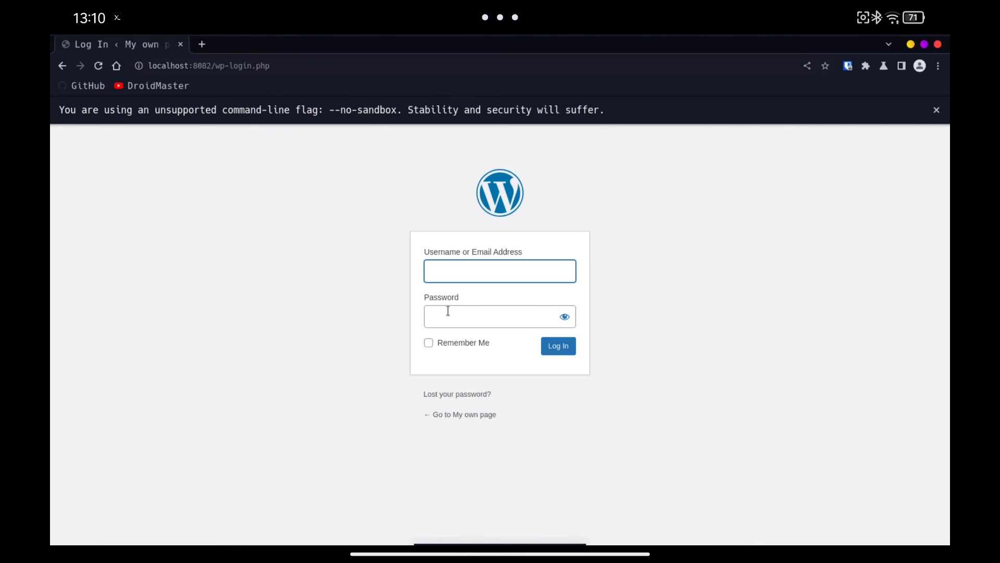
pyautogui.write('droidmaster')
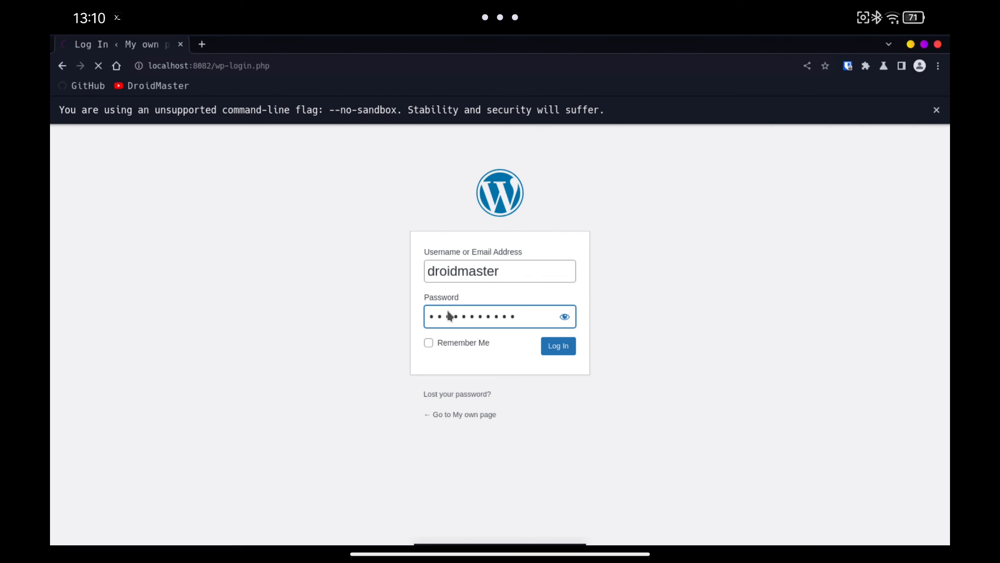
pyautogui.click(557, 344)
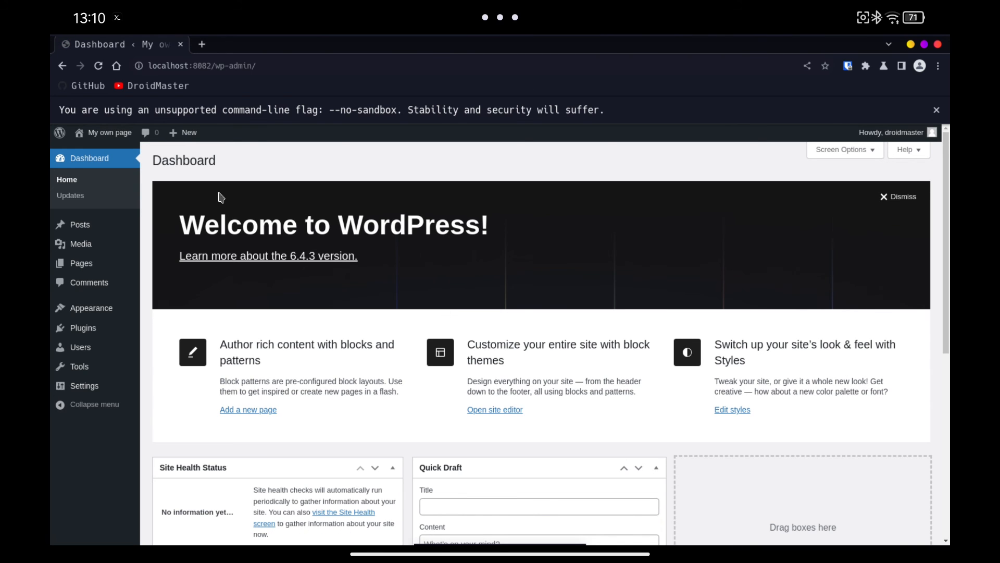
pyautogui.moveTo(109, 132)
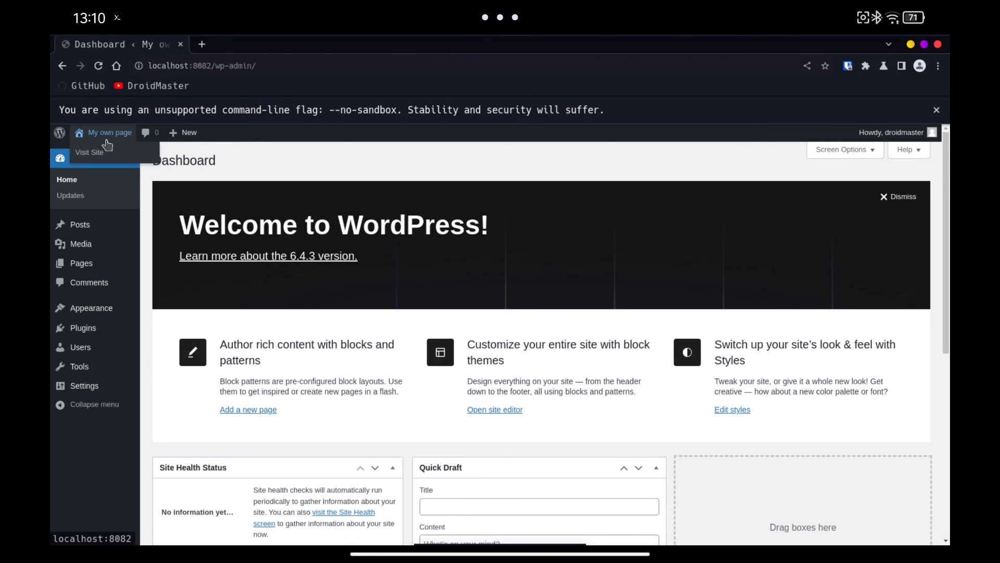
# - Visit the live My own page front page and scroll through it
pyautogui.click(90, 153)
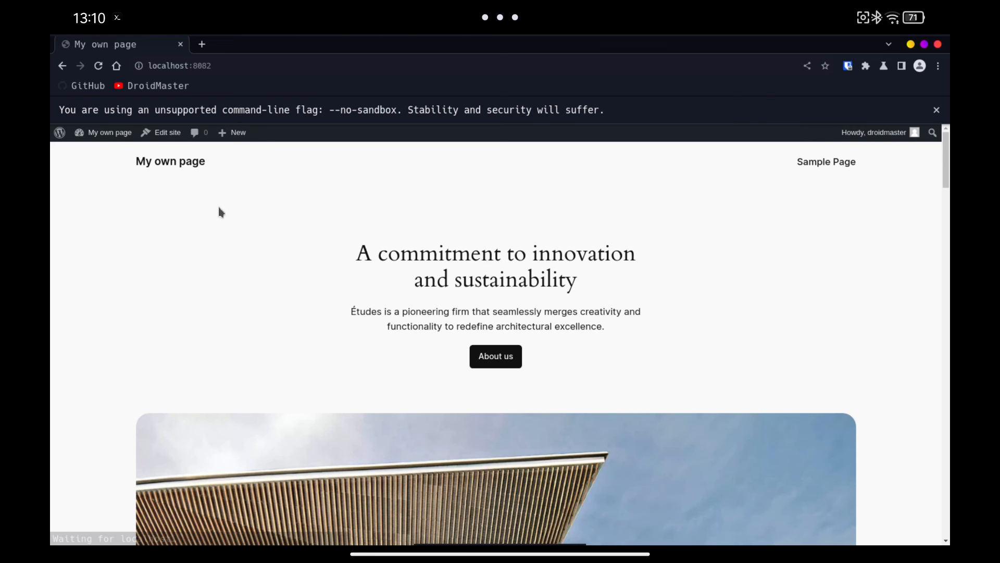
pyautogui.scroll(-3)
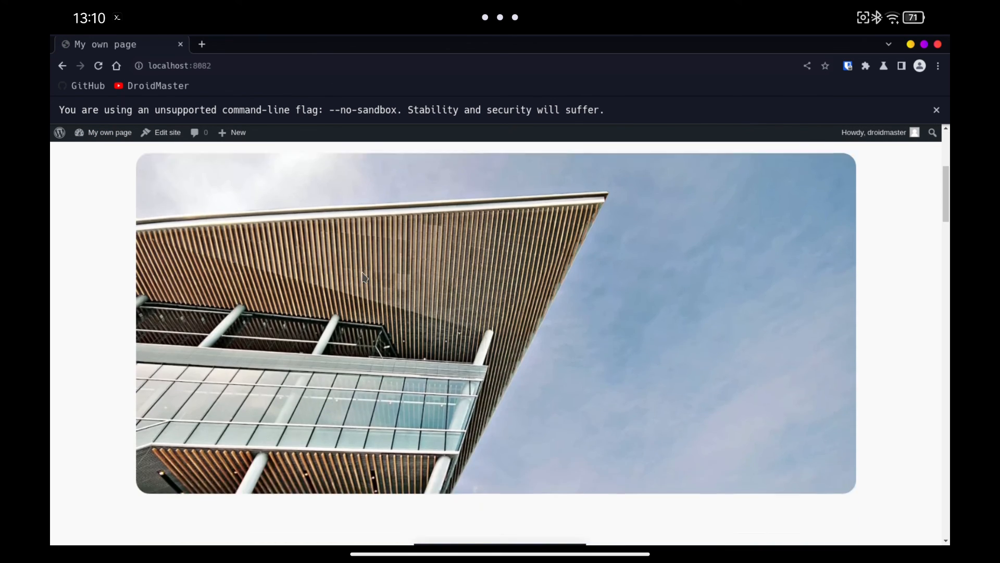
pyautogui.scroll(-3)
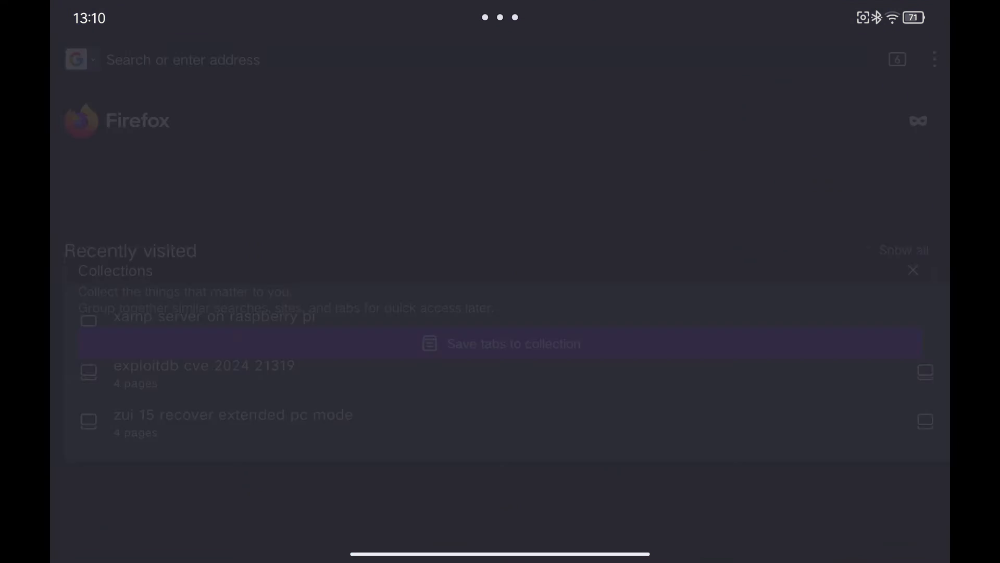
# - Load localhost:8082 in Firefox and browse the site down to its Sample Page
pyautogui.click(182, 60)
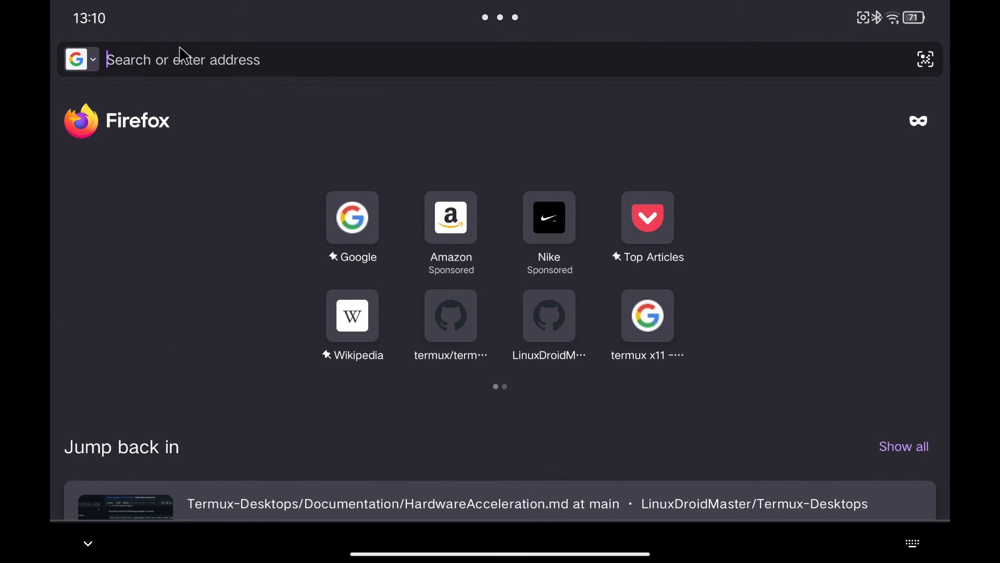
pyautogui.write('localhost:8082')
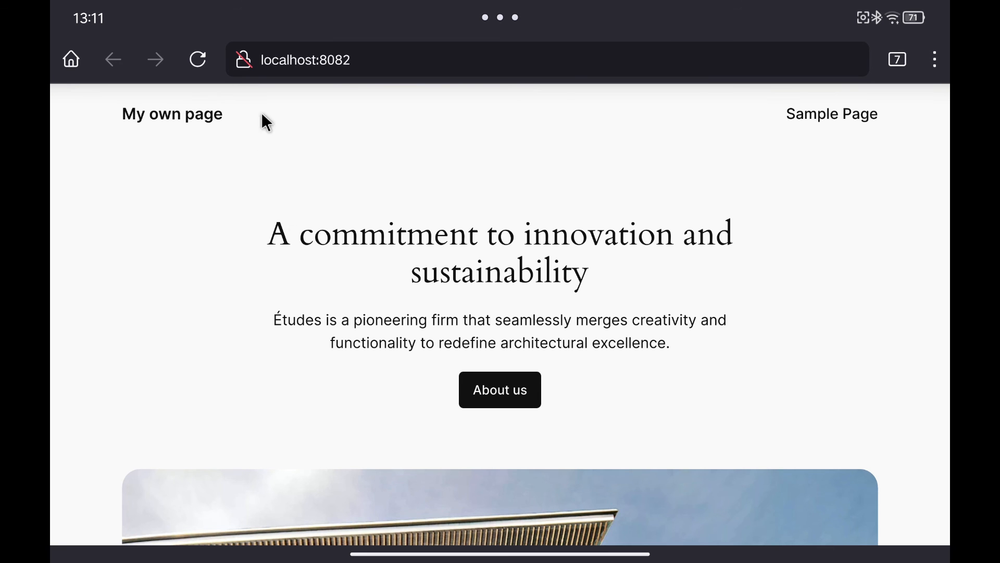
pyautogui.scroll(-3)
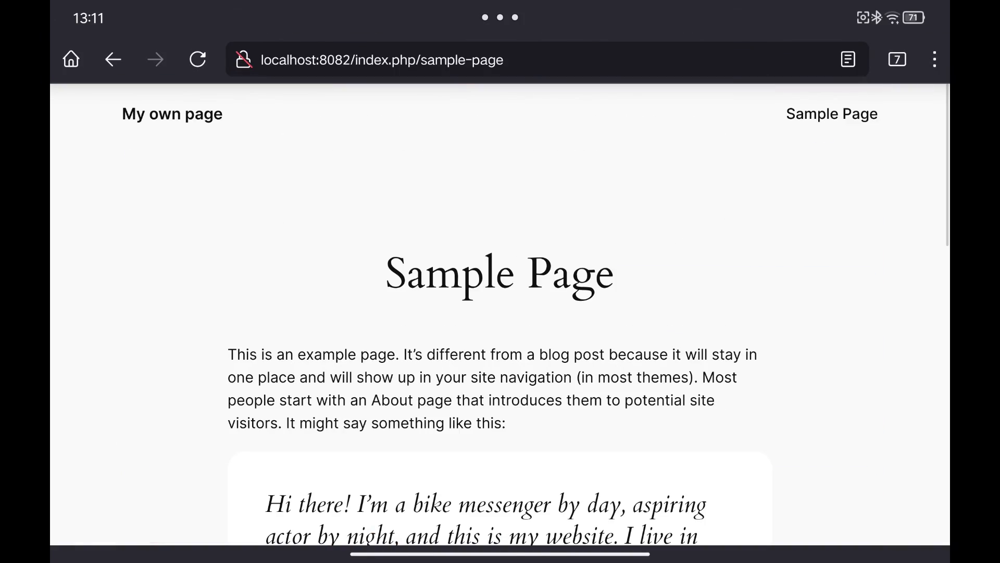
pyautogui.scroll(-3)
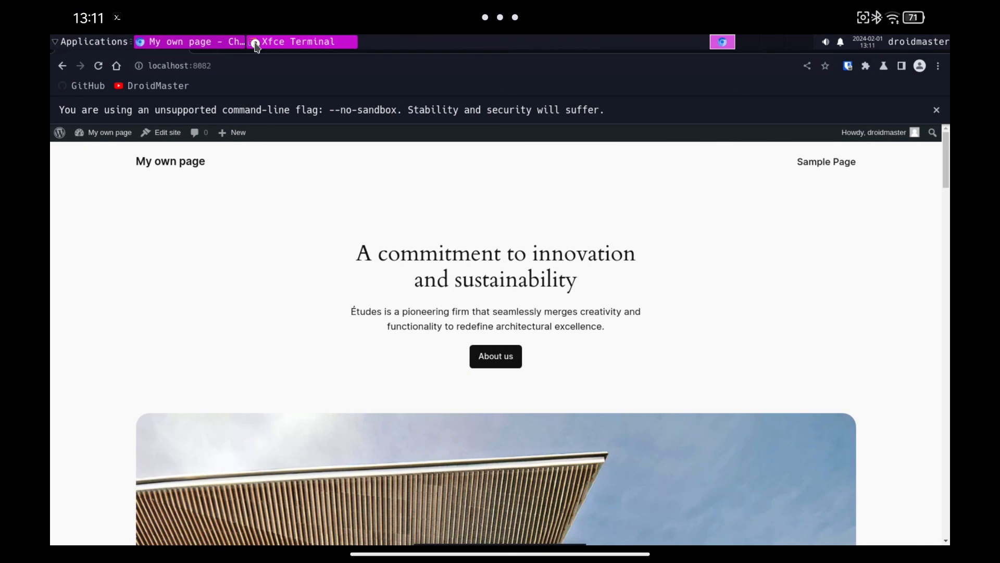
# - Interrupt the mysqld_safe terminal with Ctrl+C and close its window despite the running-process warning
pyautogui.click(297, 42)
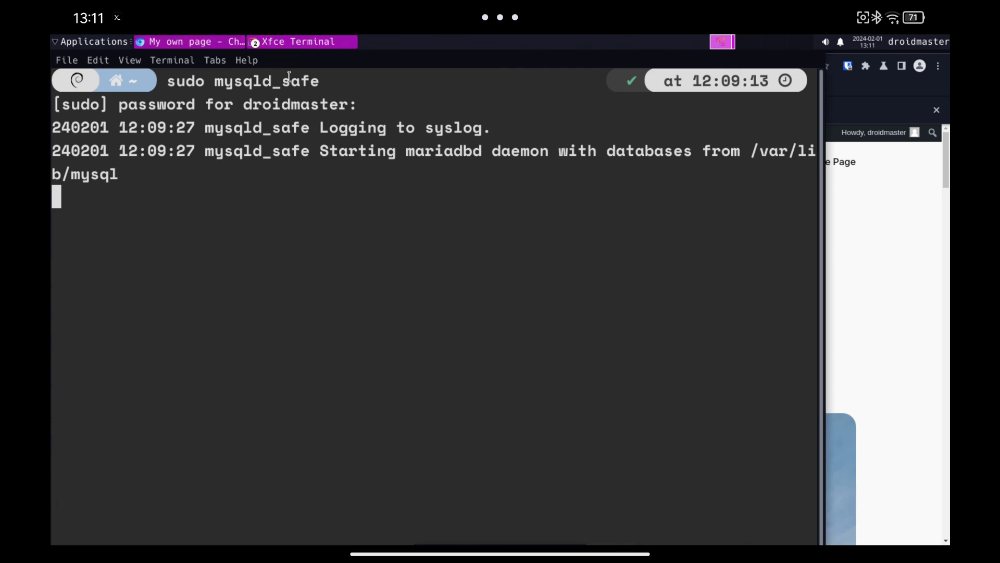
pyautogui.press('ctrl+c')
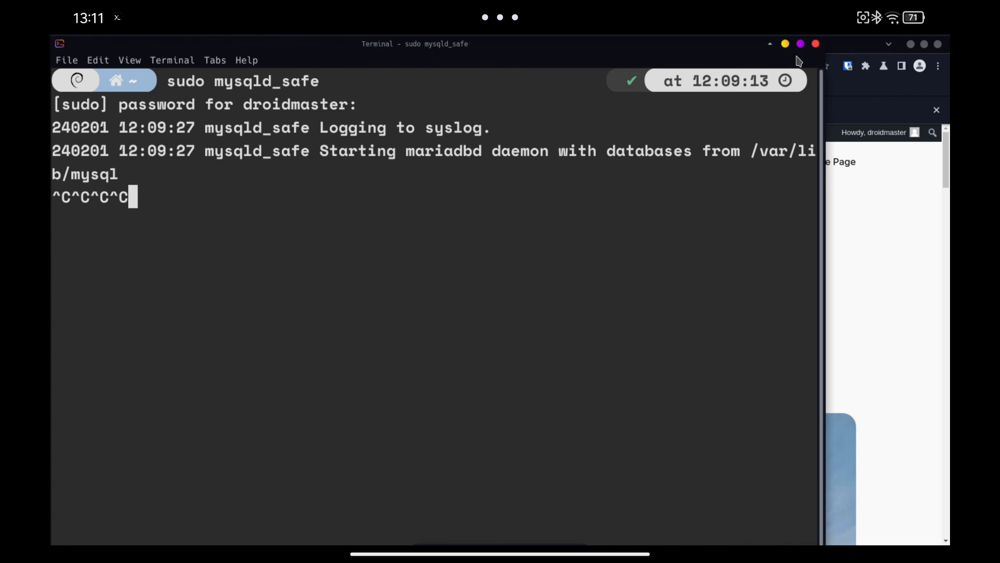
pyautogui.click(815, 44)
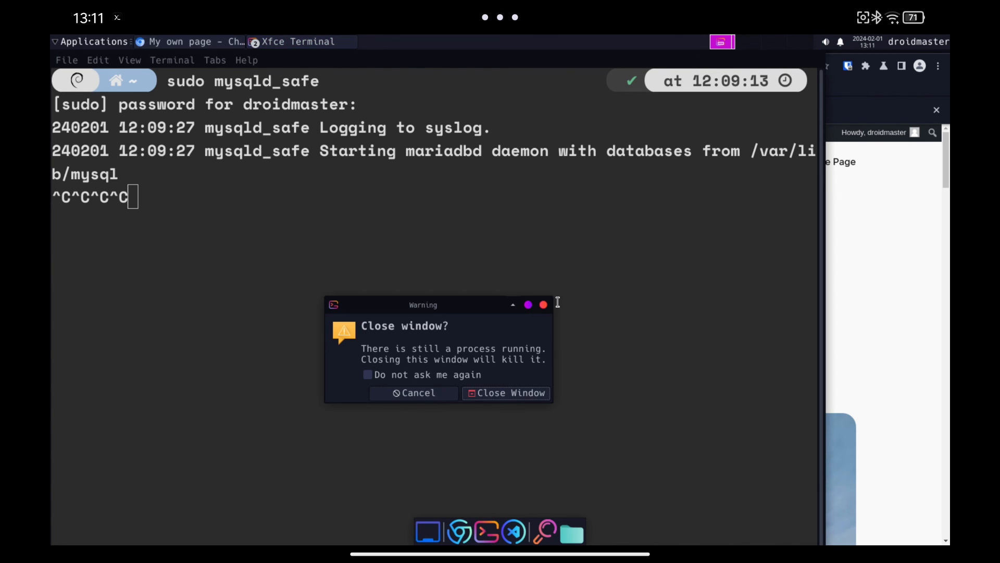
pyautogui.click(504, 393)
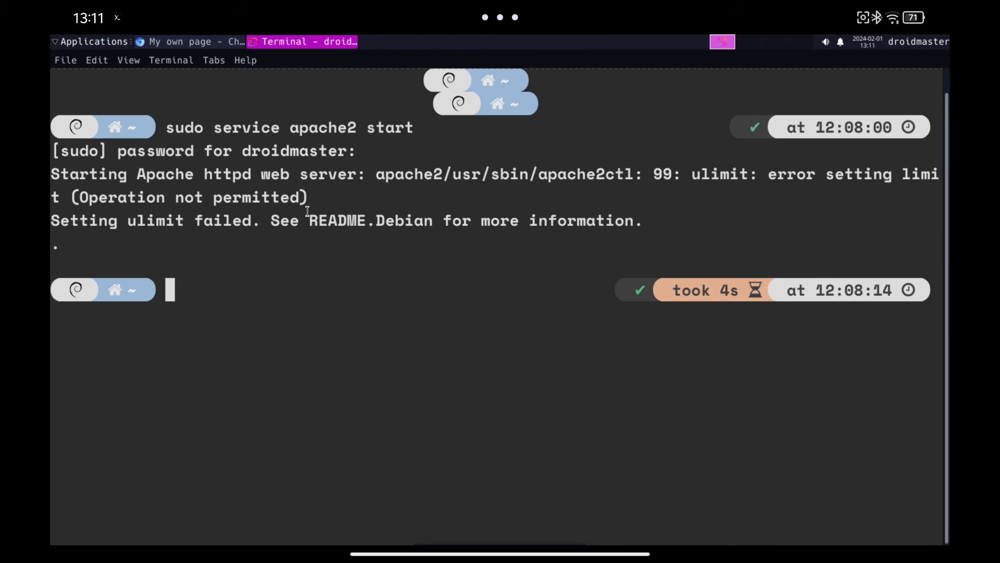
# - Run ps -fax | grep mysqld showing mysqld_safe and mariadbd still running
pyautogui.write('ps -fax')
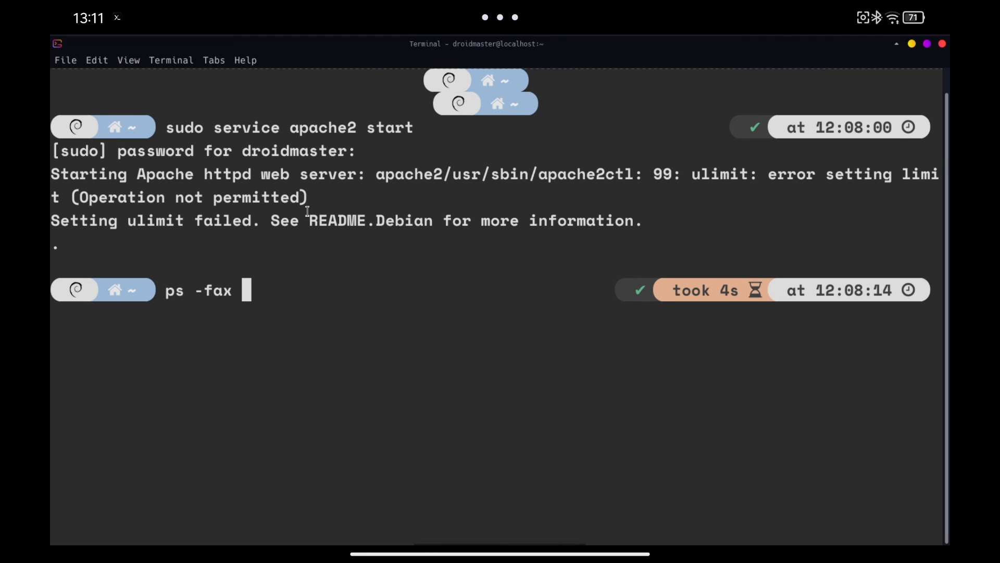
pyautogui.write('| grep mysqld')
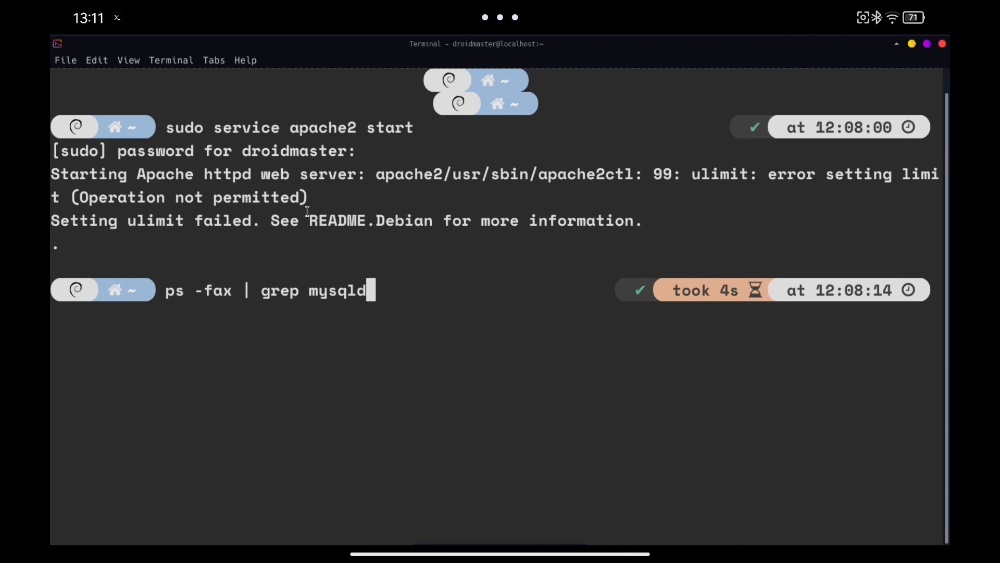
pyautogui.press('Return')
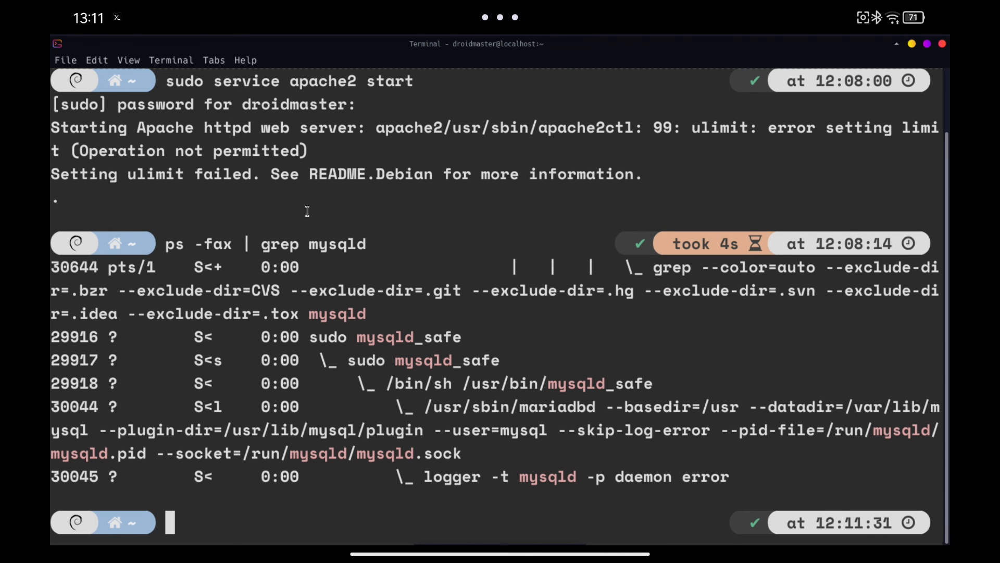